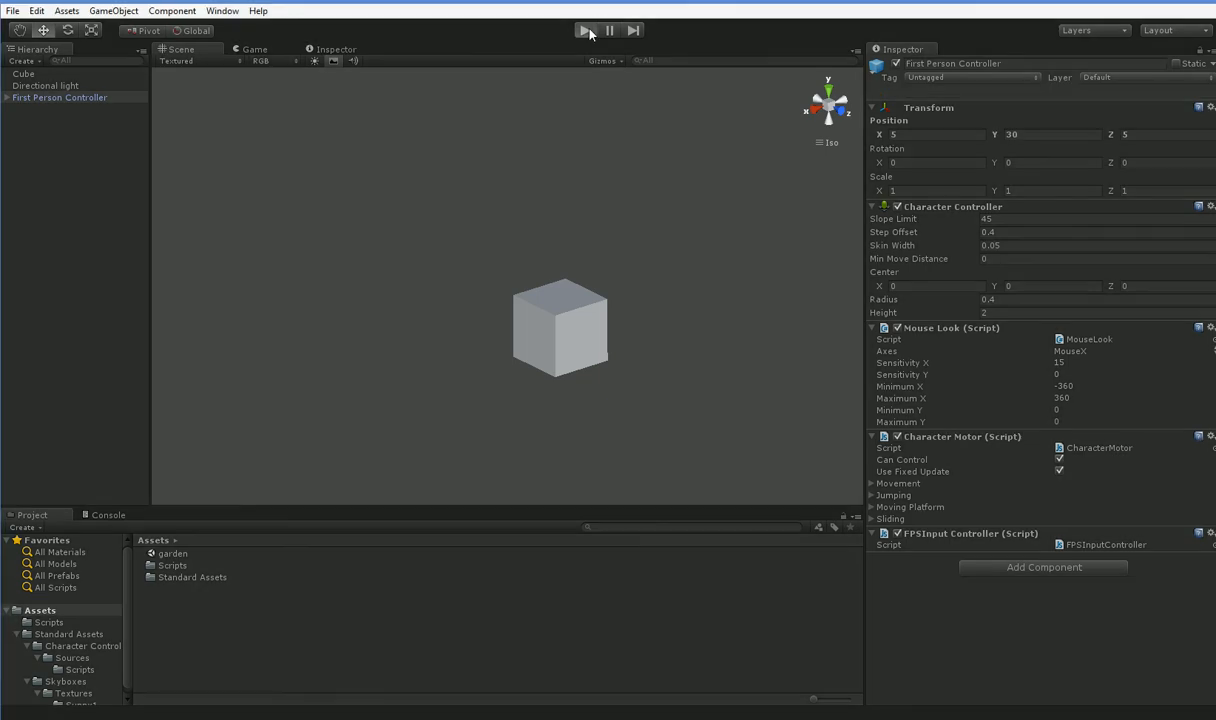
Open Chunk.cs from the Unity project in MonoDevelop.
left_click(584, 30)
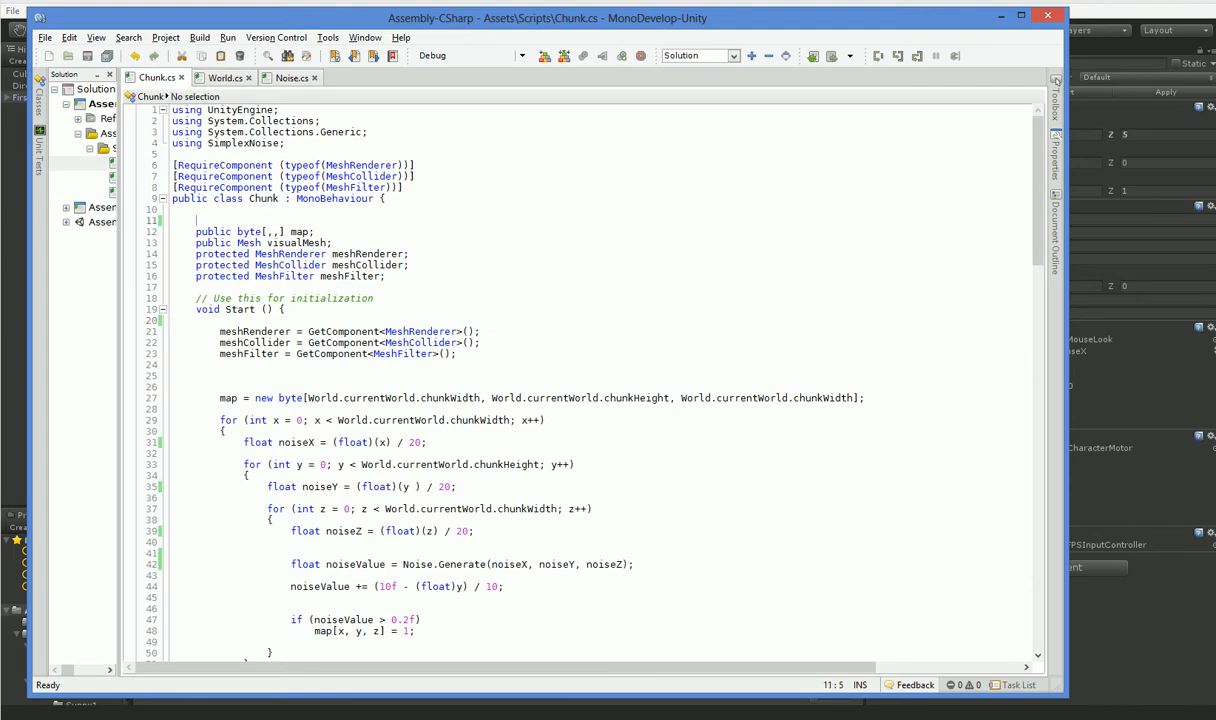
Declare public static List<Chunk> chunks and add chunks.Add(this) at the top of Start().
type("pub")
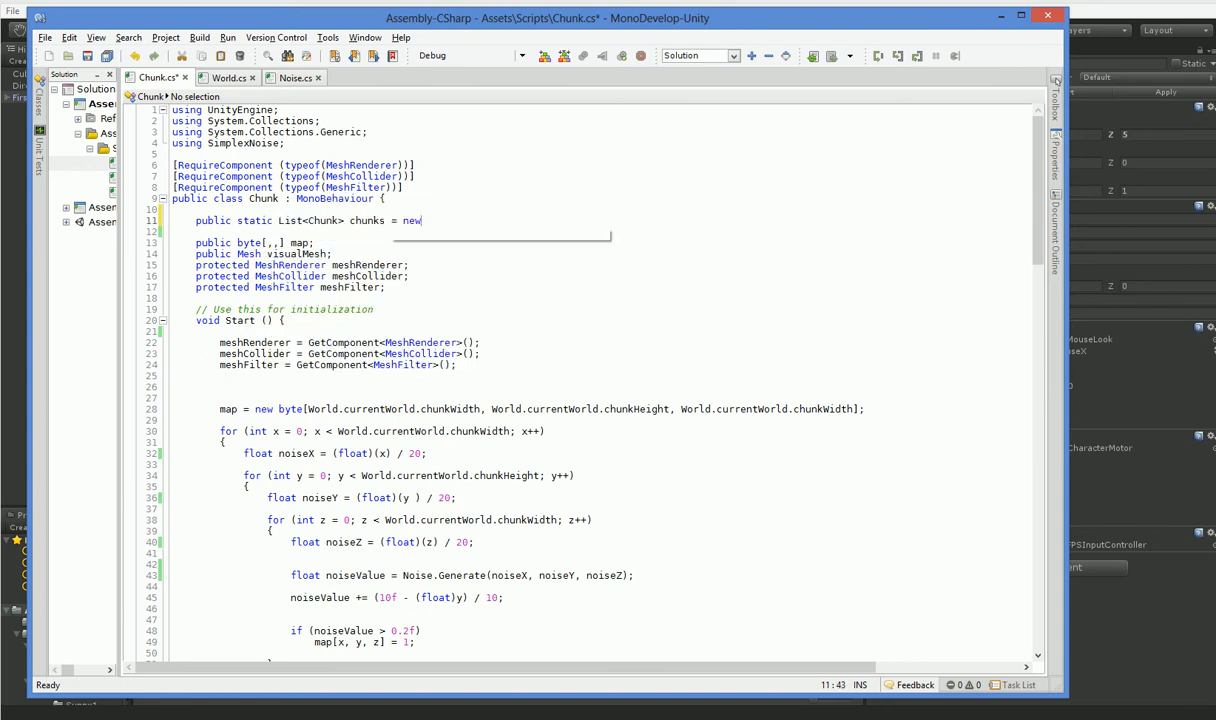
type("List<Chunk>();")
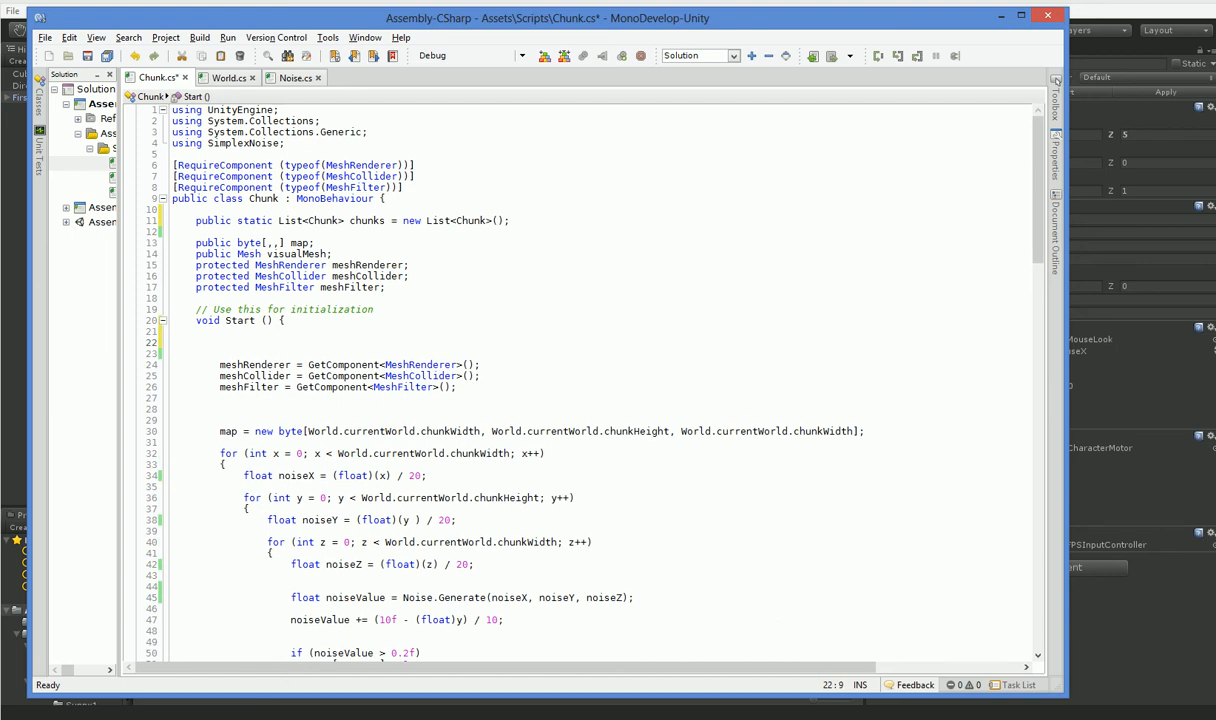
type("chunks.Add(")
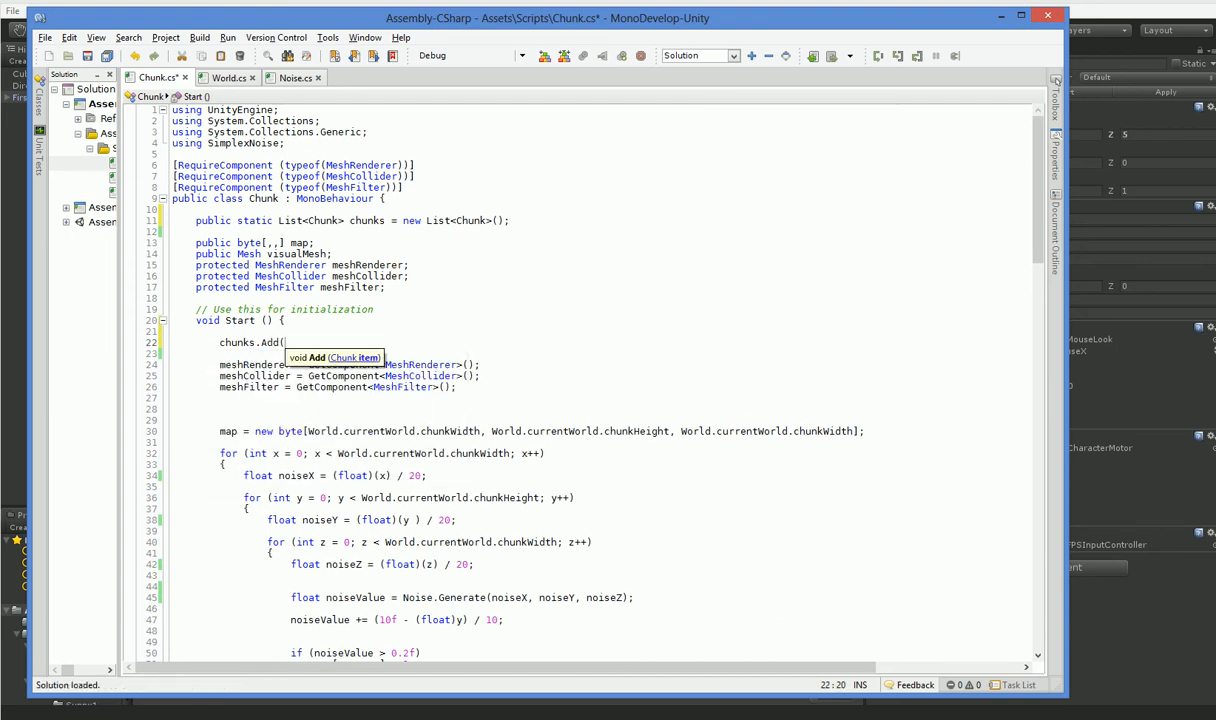
type("this);")
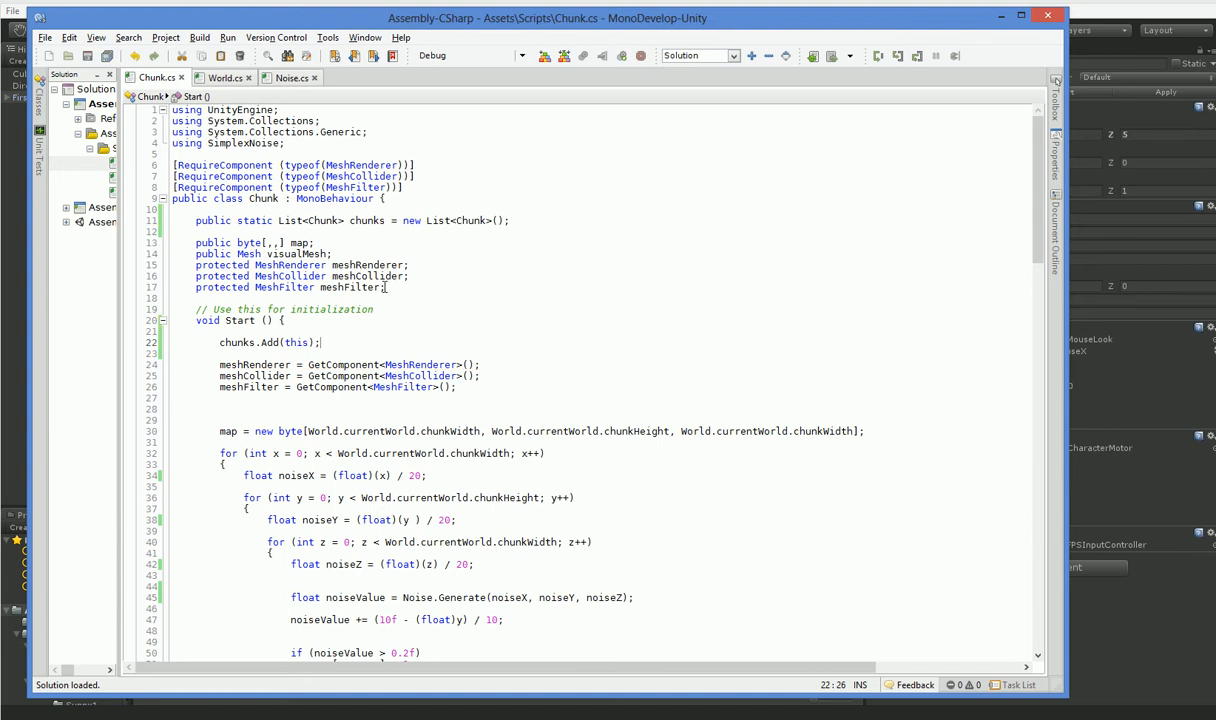
Write public static Chunk FindChunk(Vector3 pos) at the class end with a partial float width = World. line.
scroll("down", 3)
type("public stat")
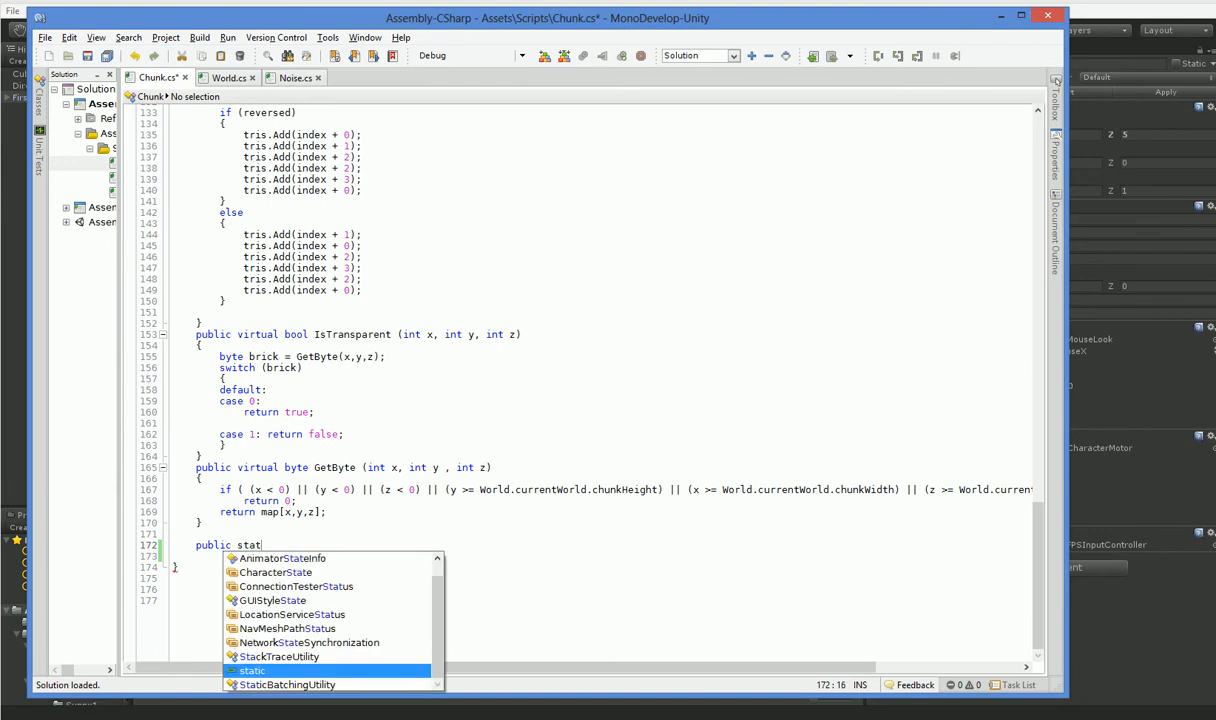
type("ic Chunk")
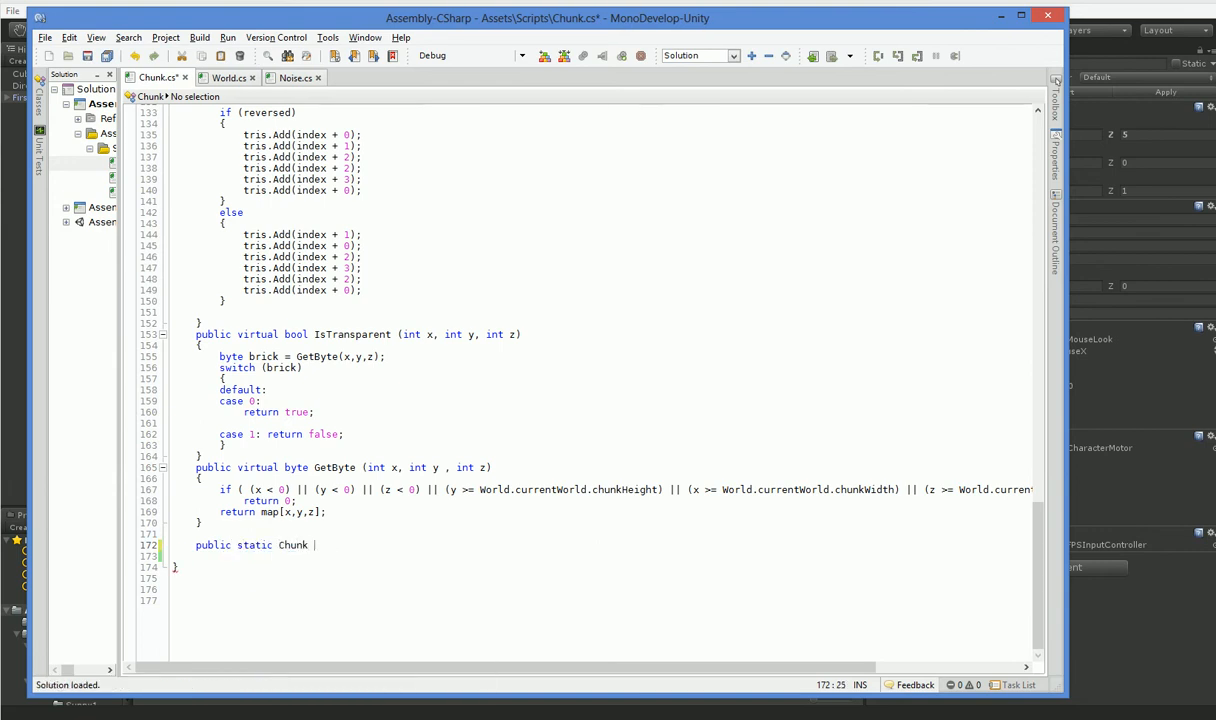
key("BackSpace")
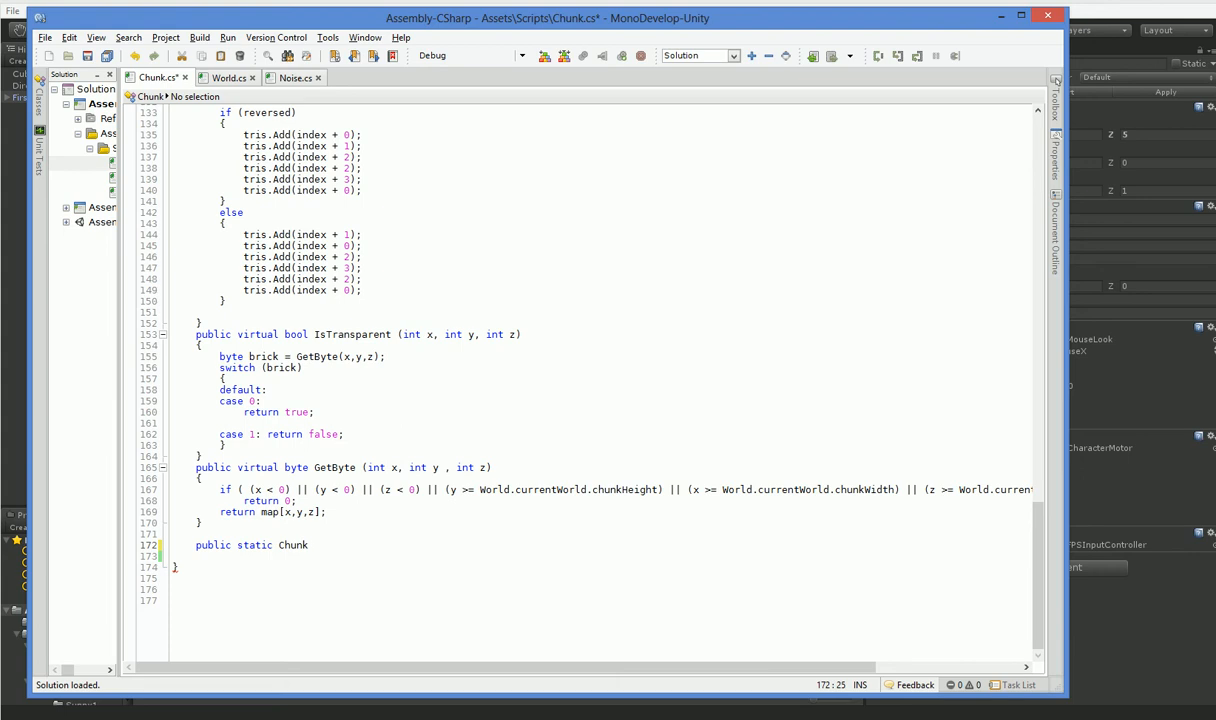
type("FindChunk(")
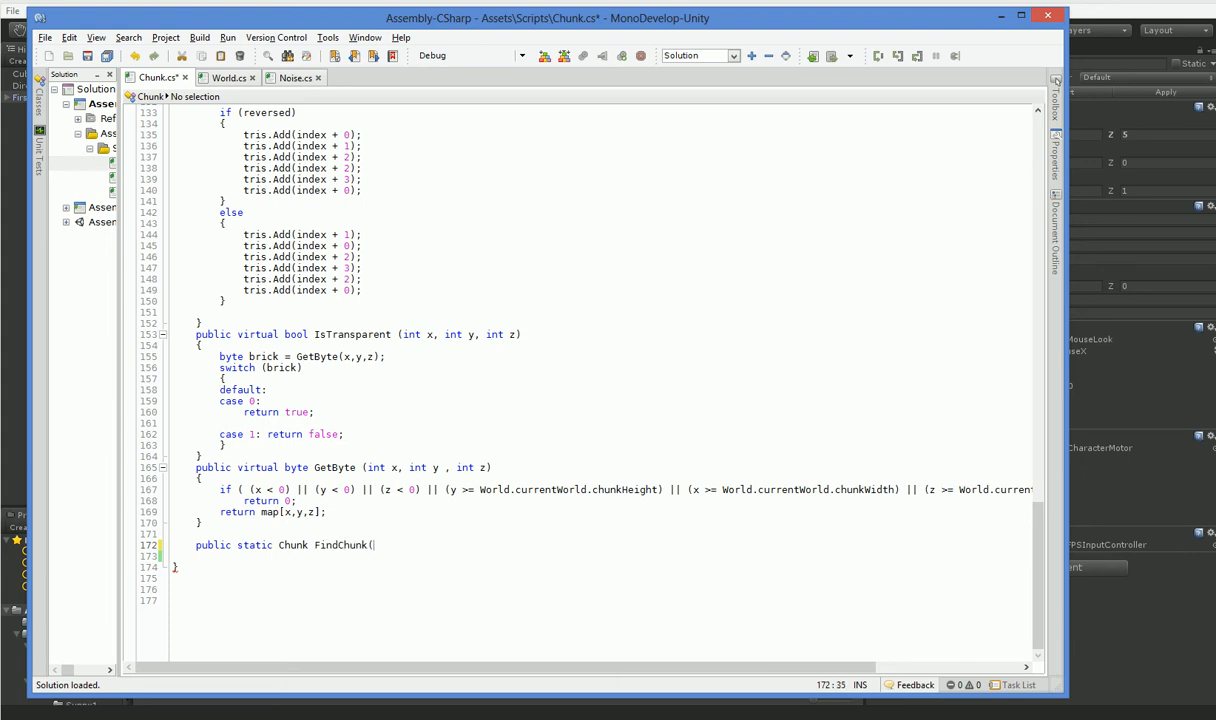
type("Vector3 pos) {")
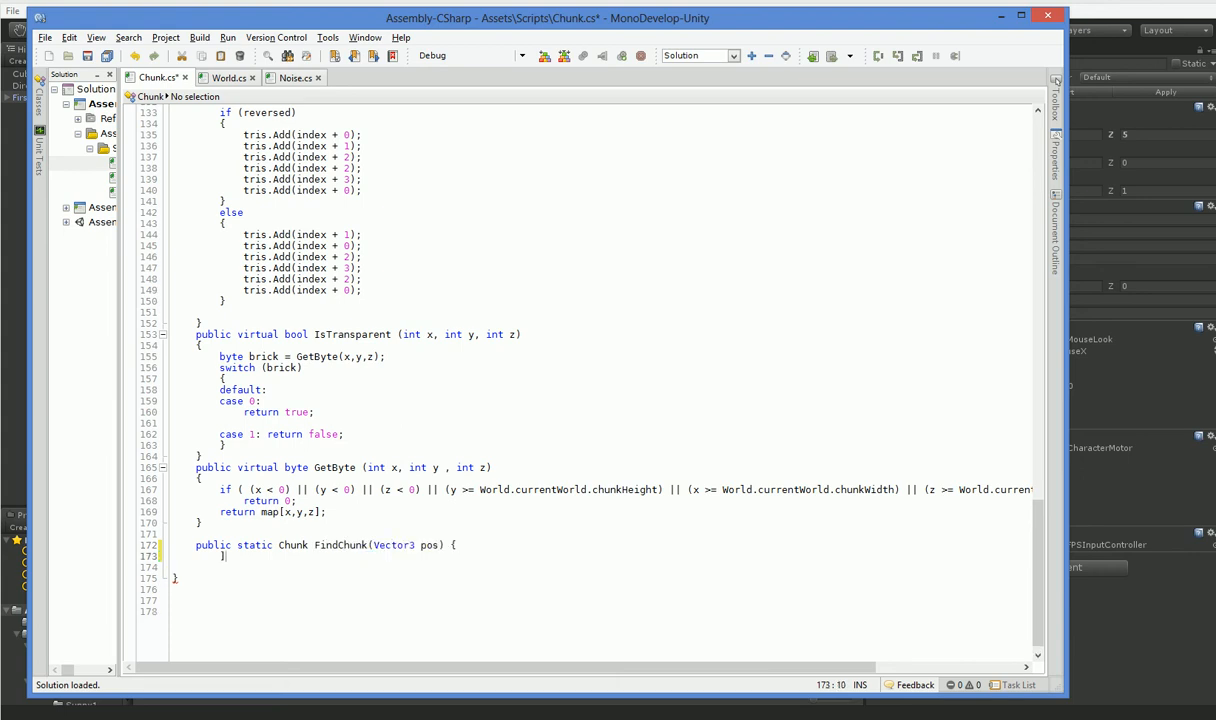
key("Return")
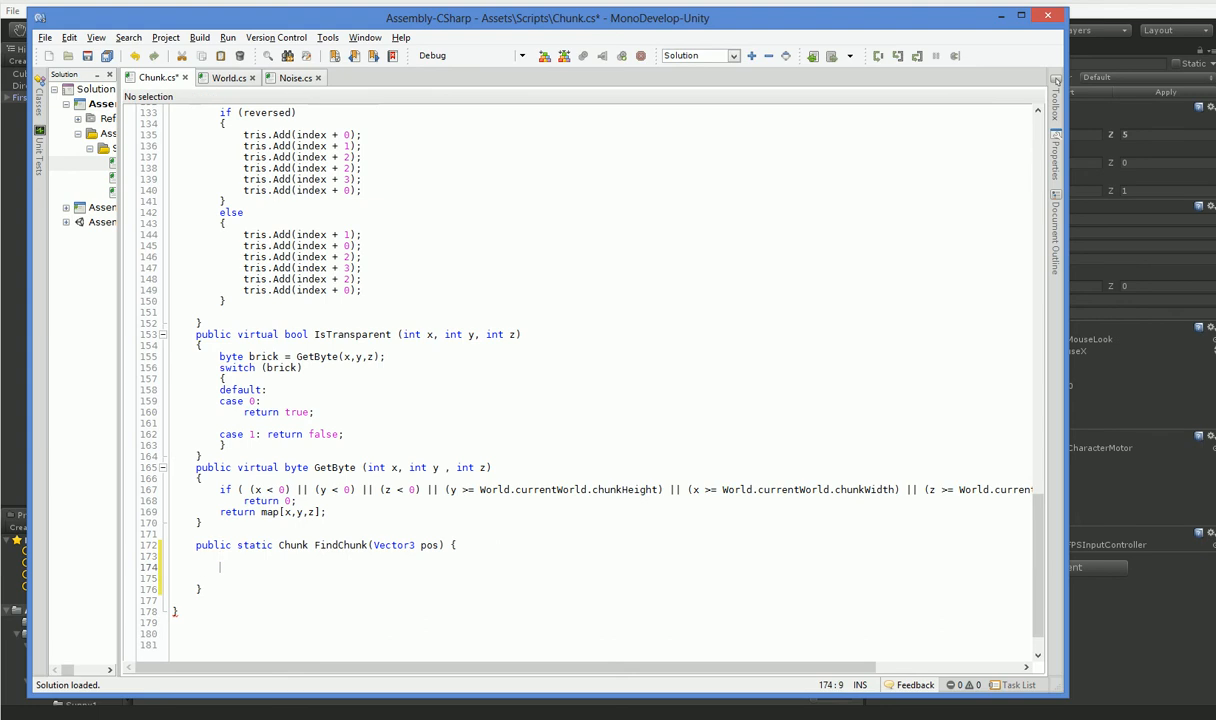
type("float width =")
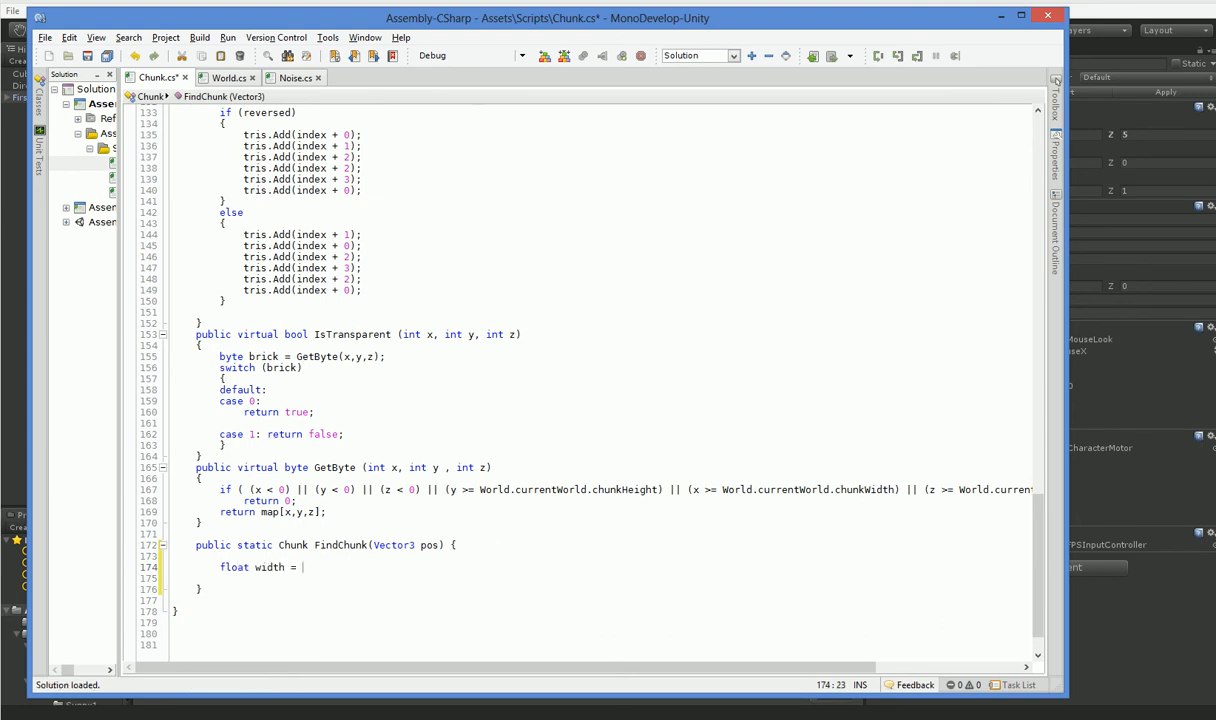
type("World.")
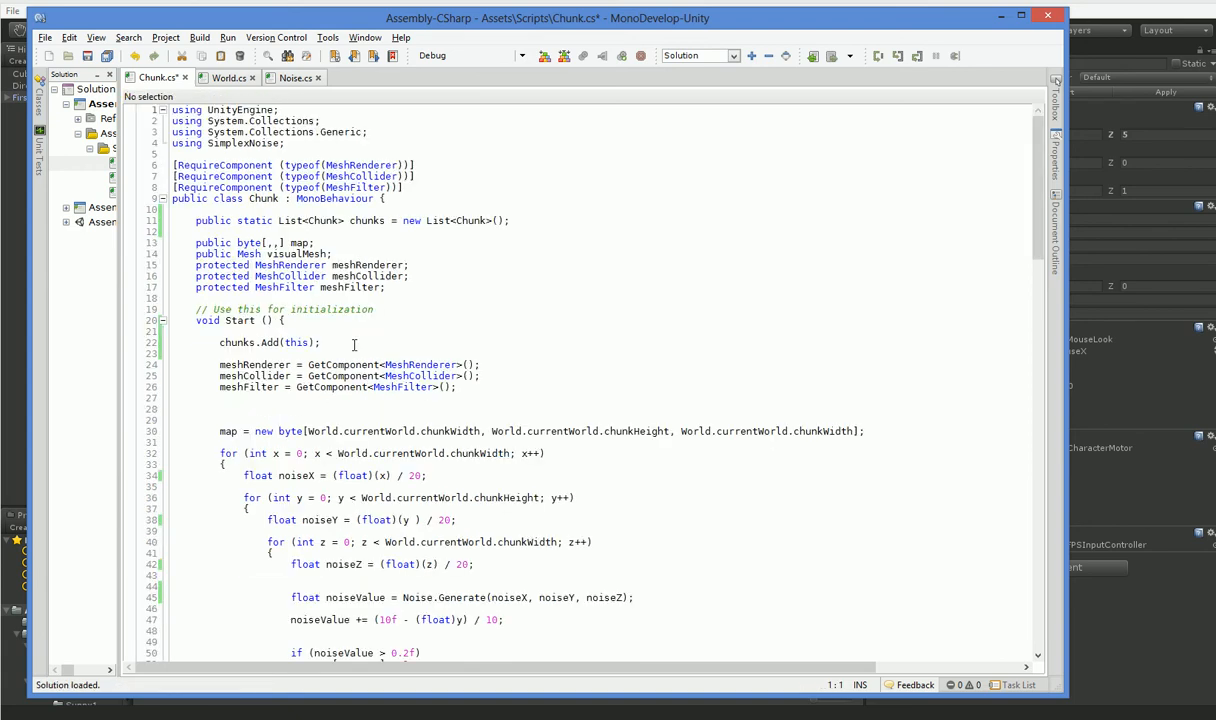
Add static float width returning World.currentWorld.chunkWidth and begin a matching height property.
left_click(196, 232)
type("public static")
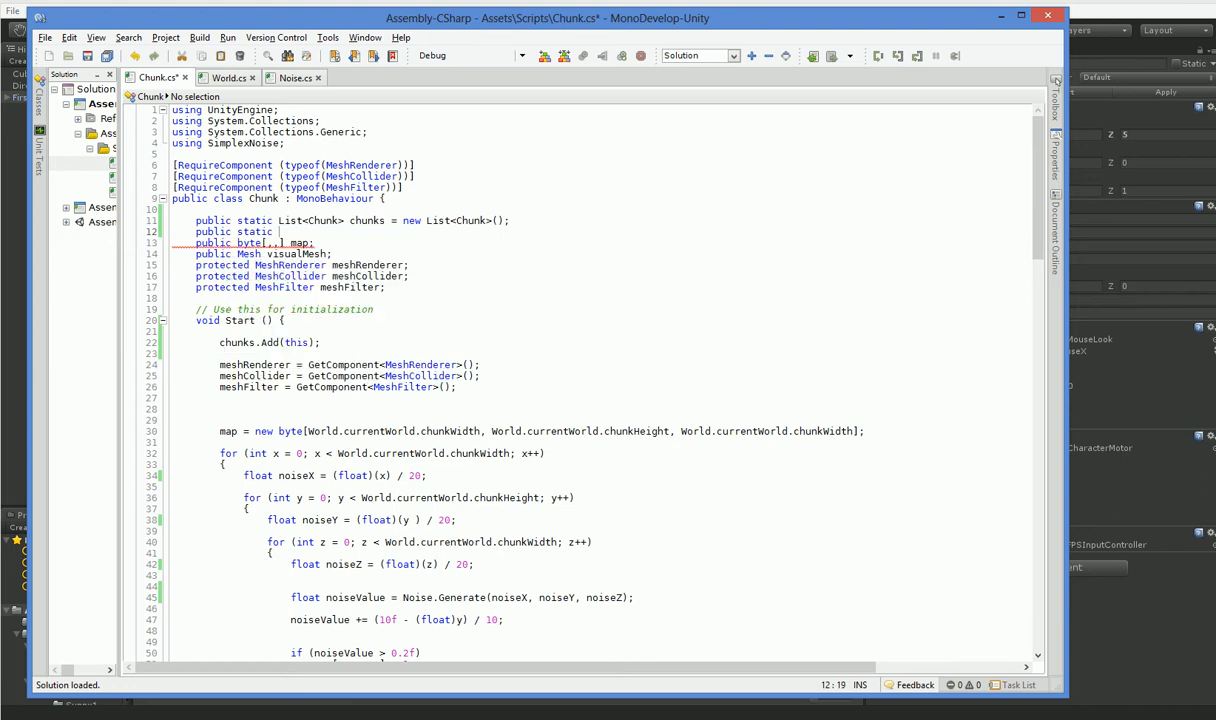
type("float width {")
type("get {")
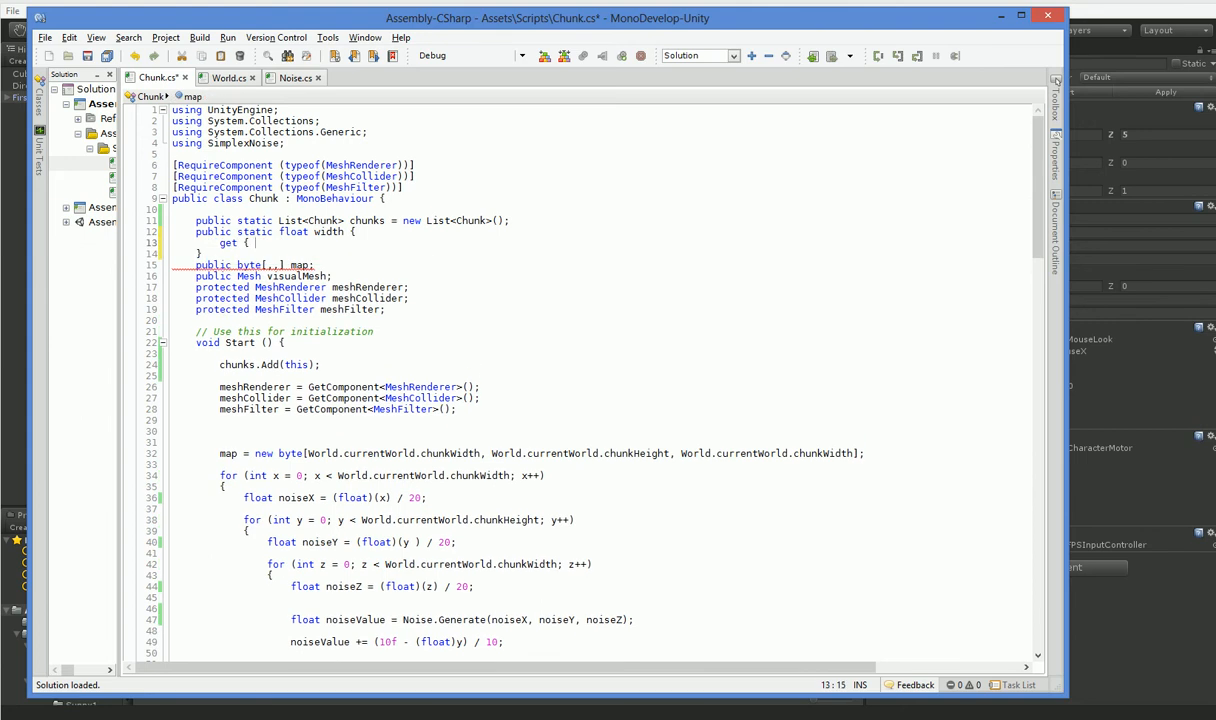
type("return World.currentWorld.chunkWidth; }")
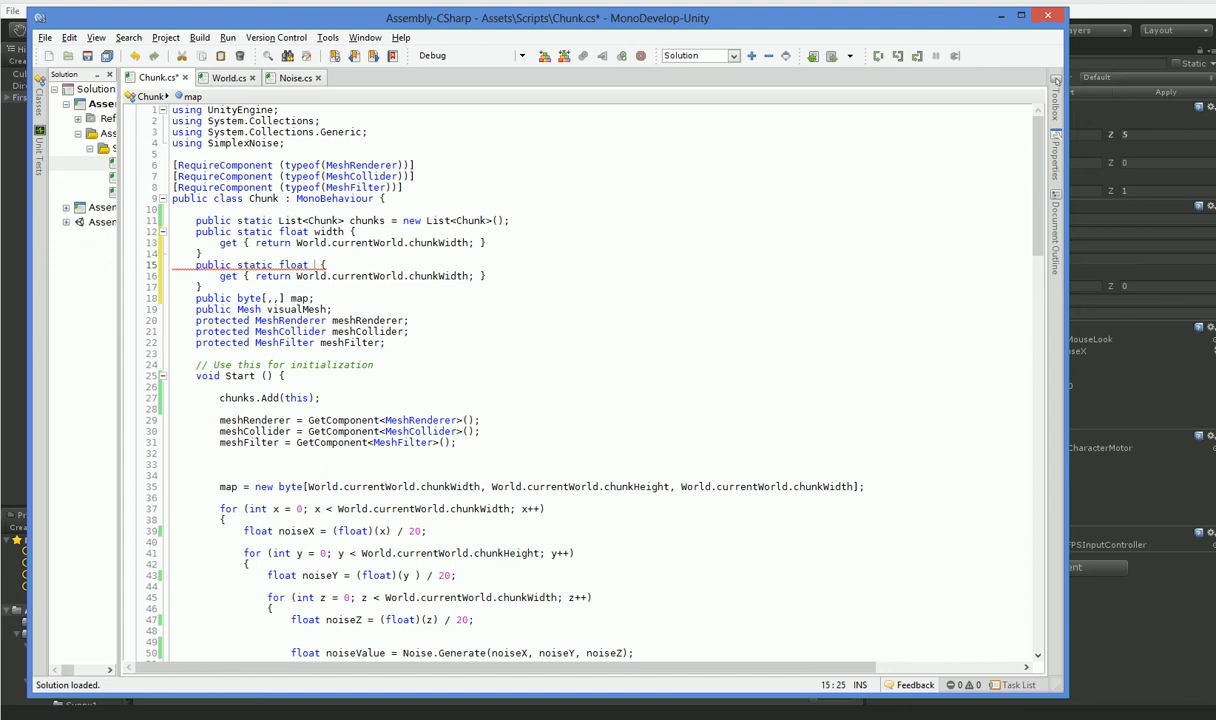
type("height")
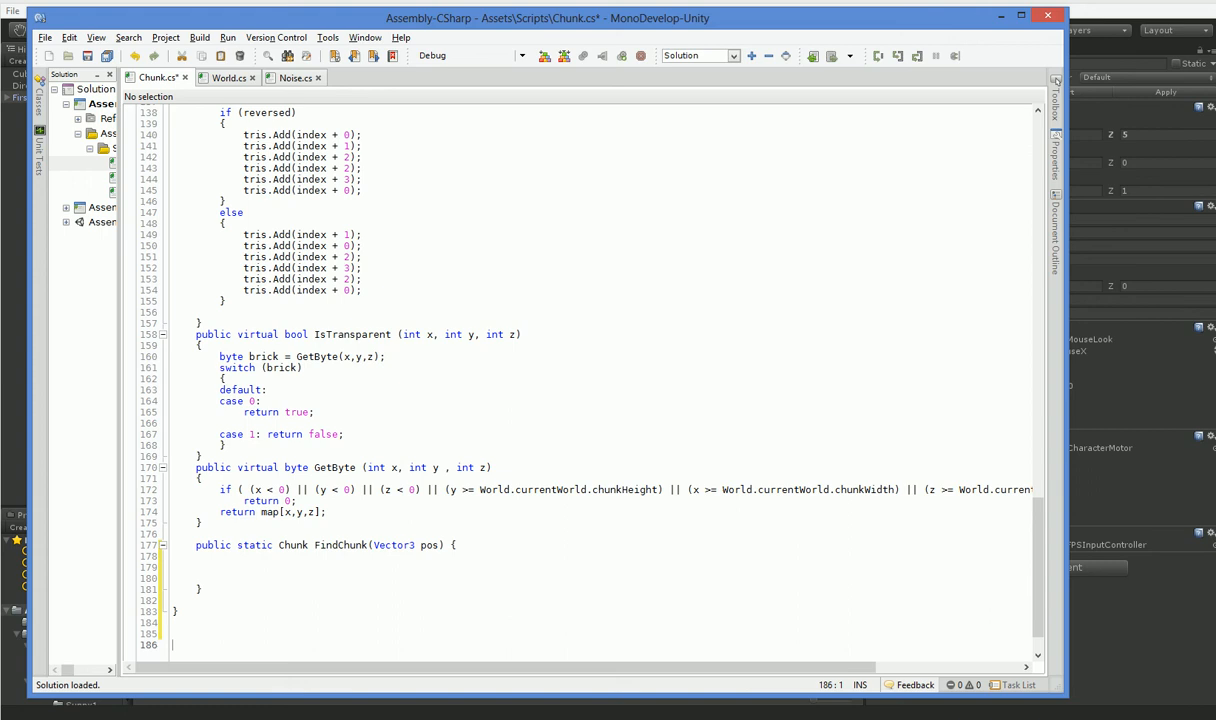
Loop for (int a = 0; a < chunks.Count; a++) reading Vector3 cpos = chunks[a].transform.position.
left_click(220, 568)
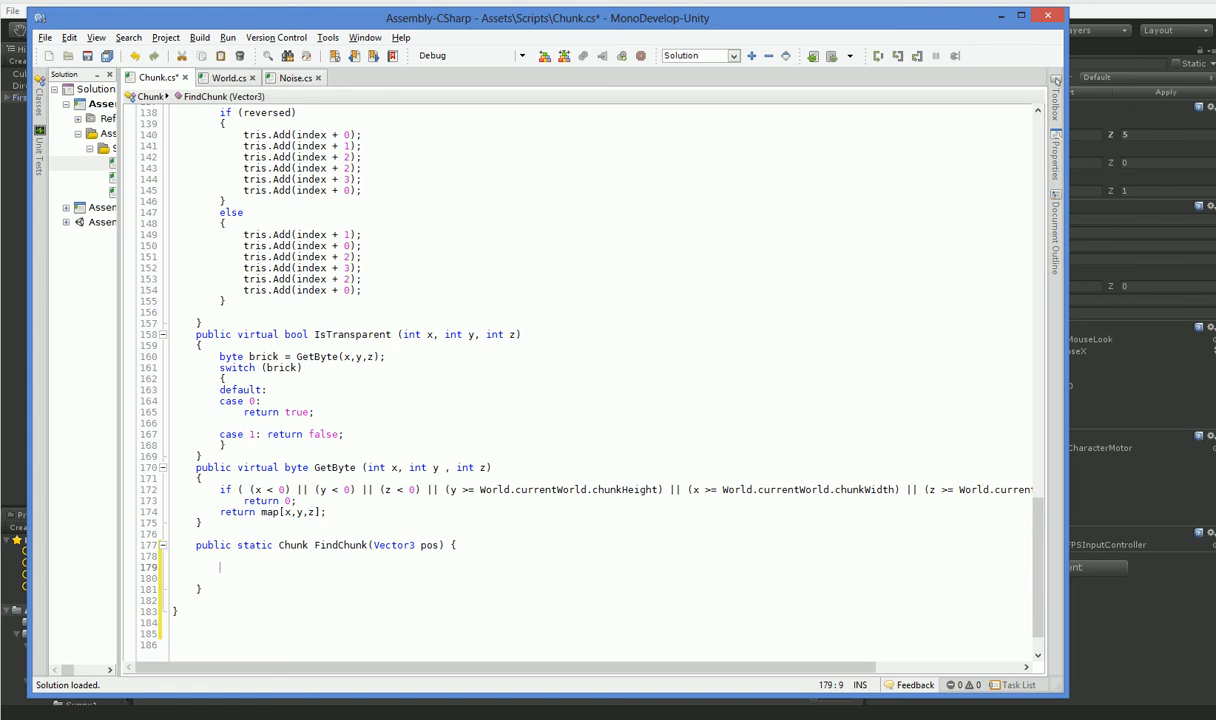
type("float widht")
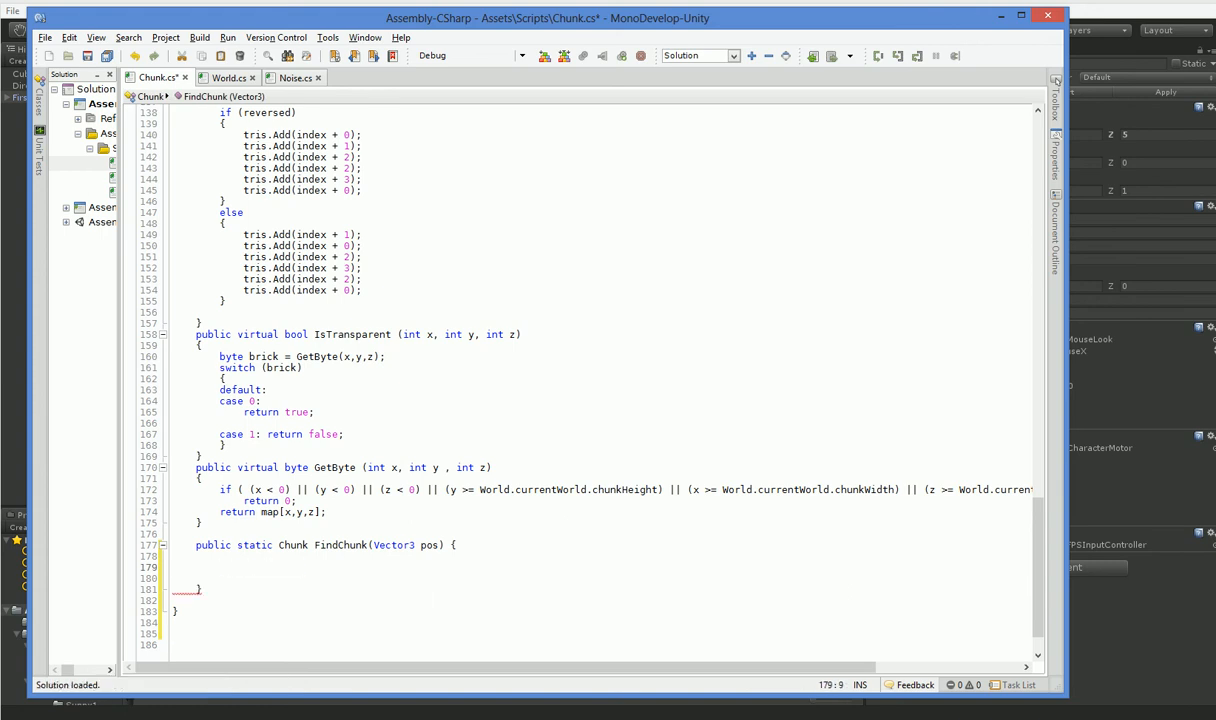
type("for")
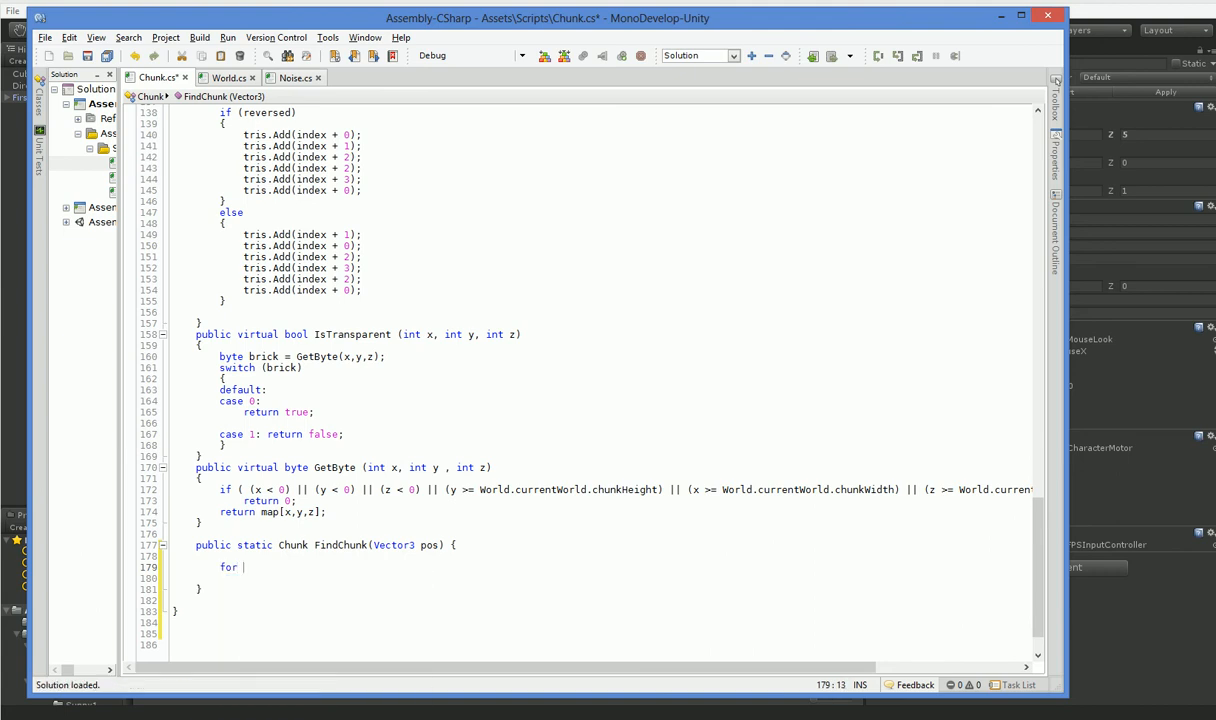
type("int a = 0;")
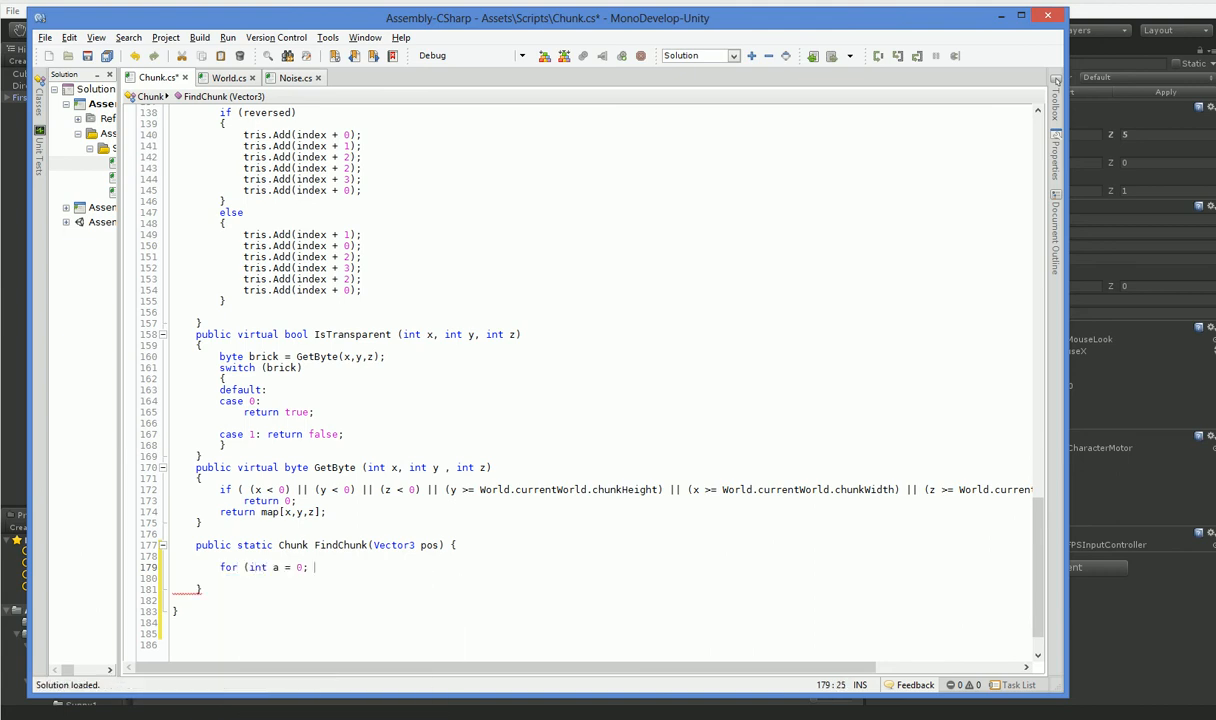
type("a < chunks.Count; a++)")
left_click(602, 578)
type("{")
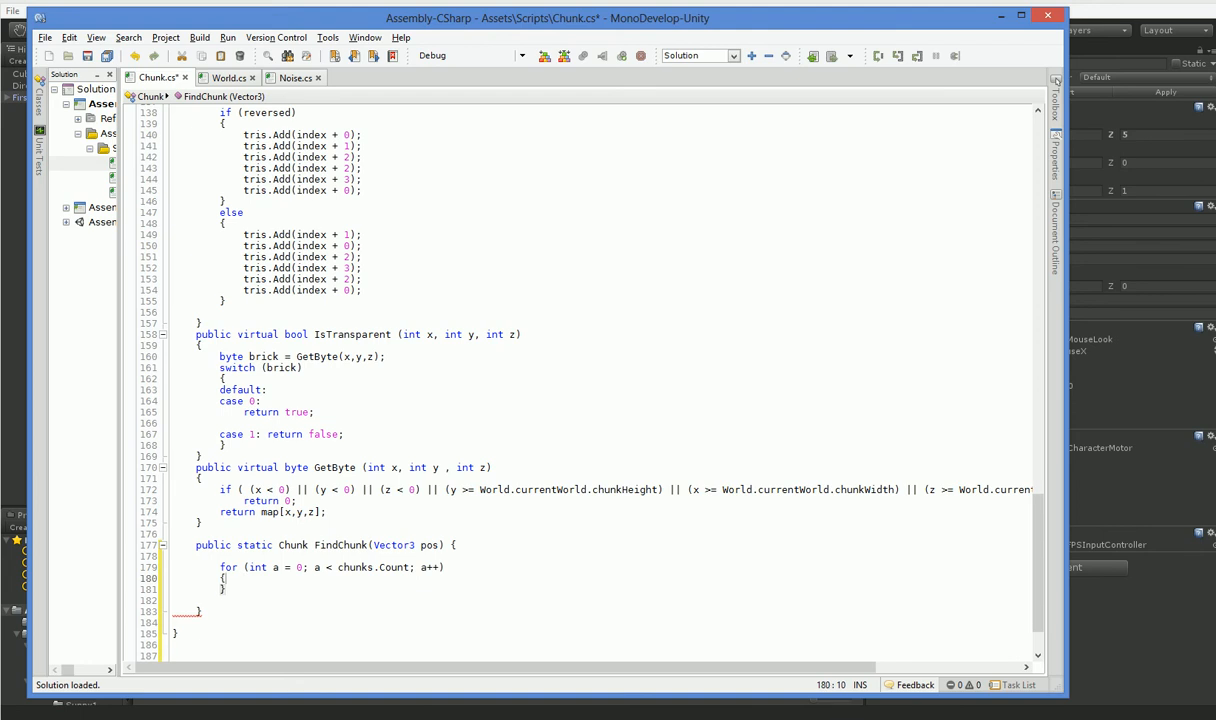
type("Vector3 cpos =")
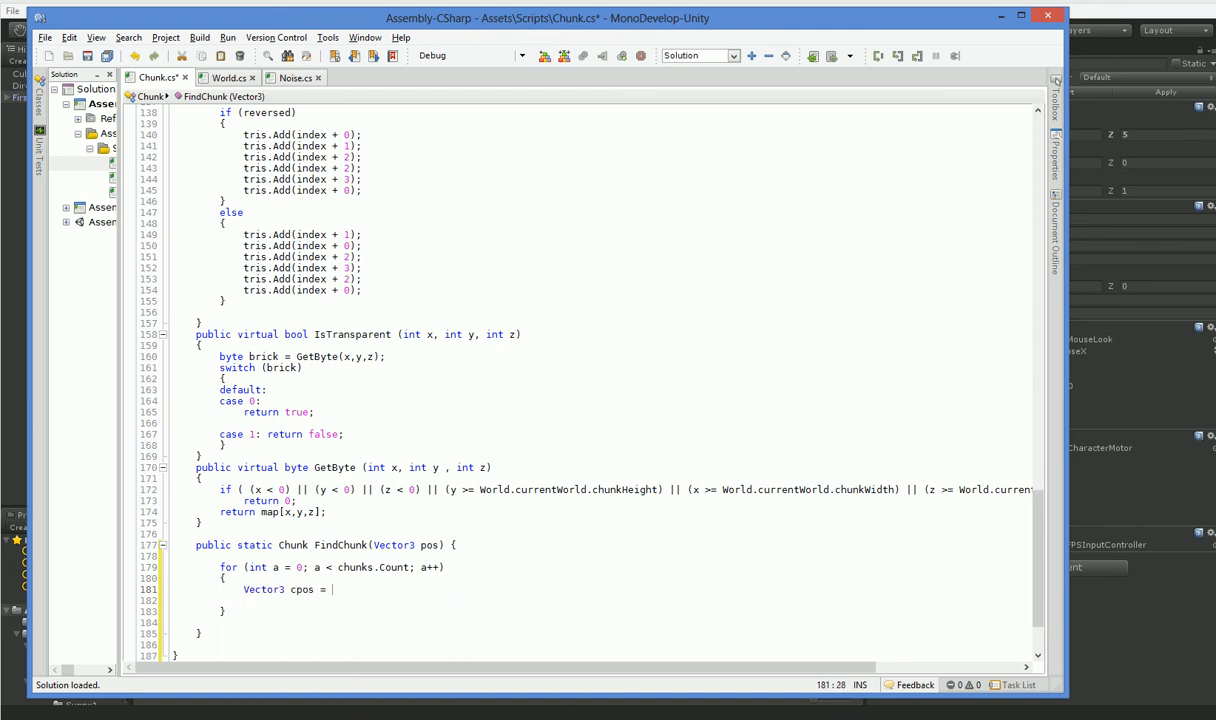
type("chunks[a].transform.position;")
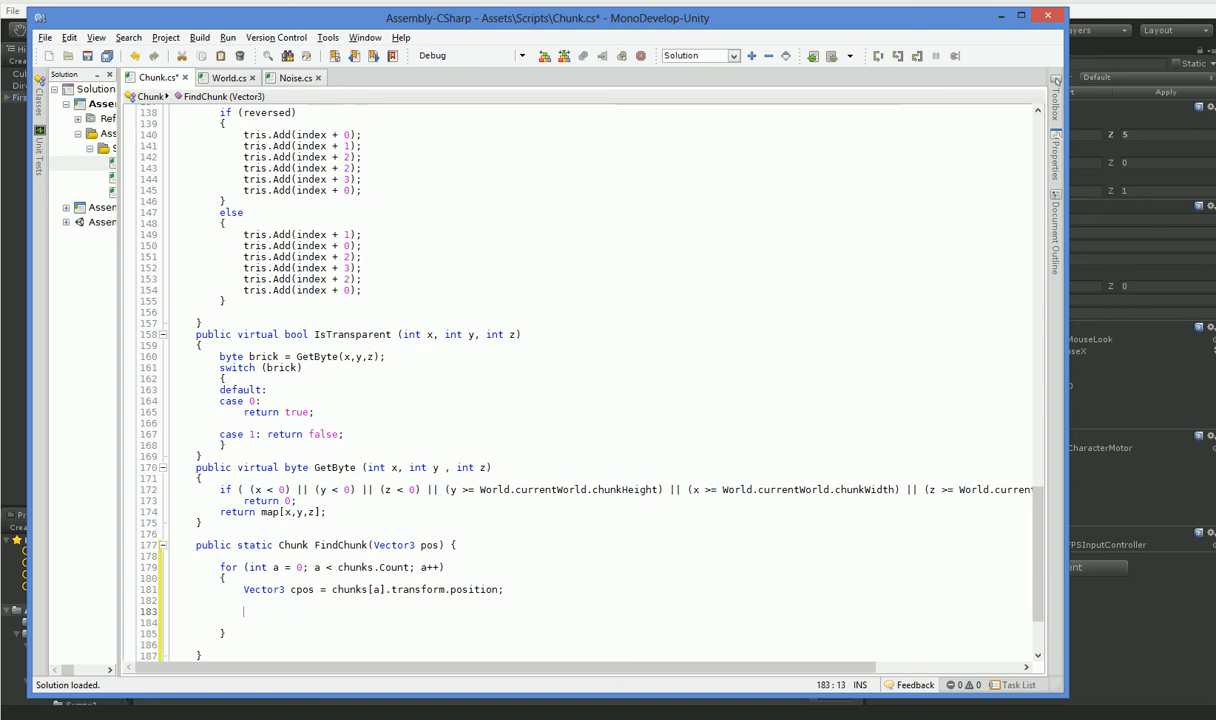
Add the if check that continues when pos lies outside cpos to cpos + width on x and z.
type("if ( ( pos")
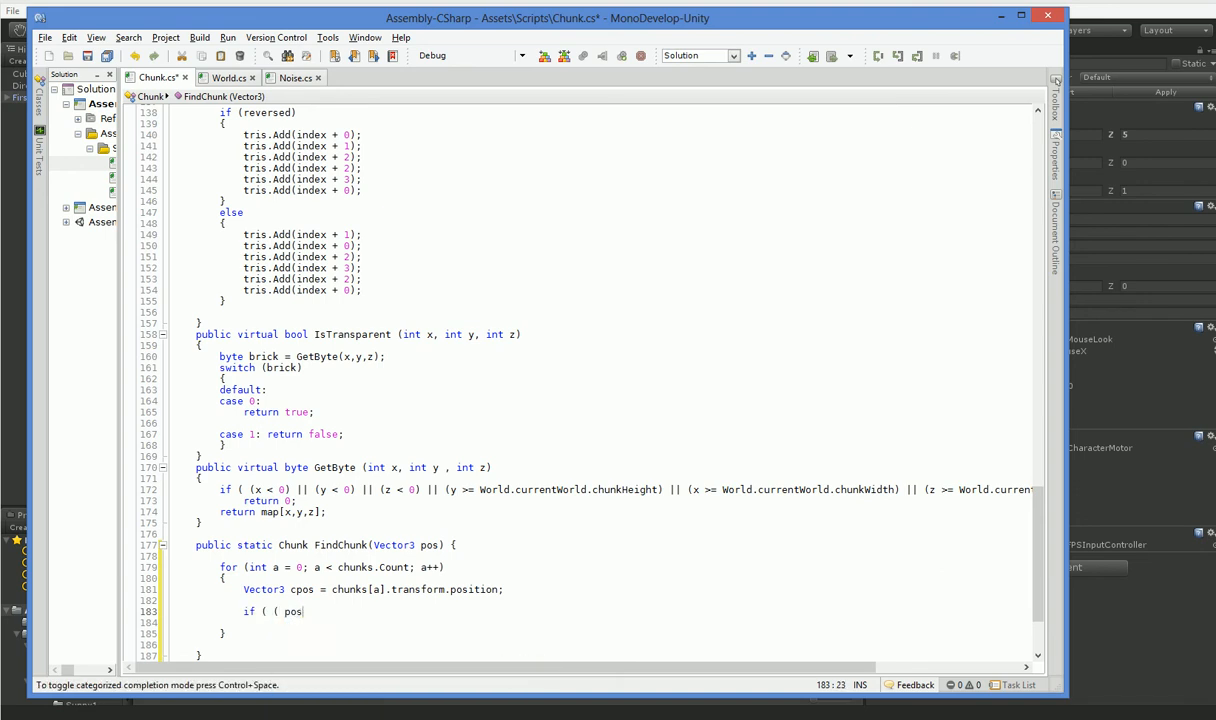
type(".x < cpos.x) || (")
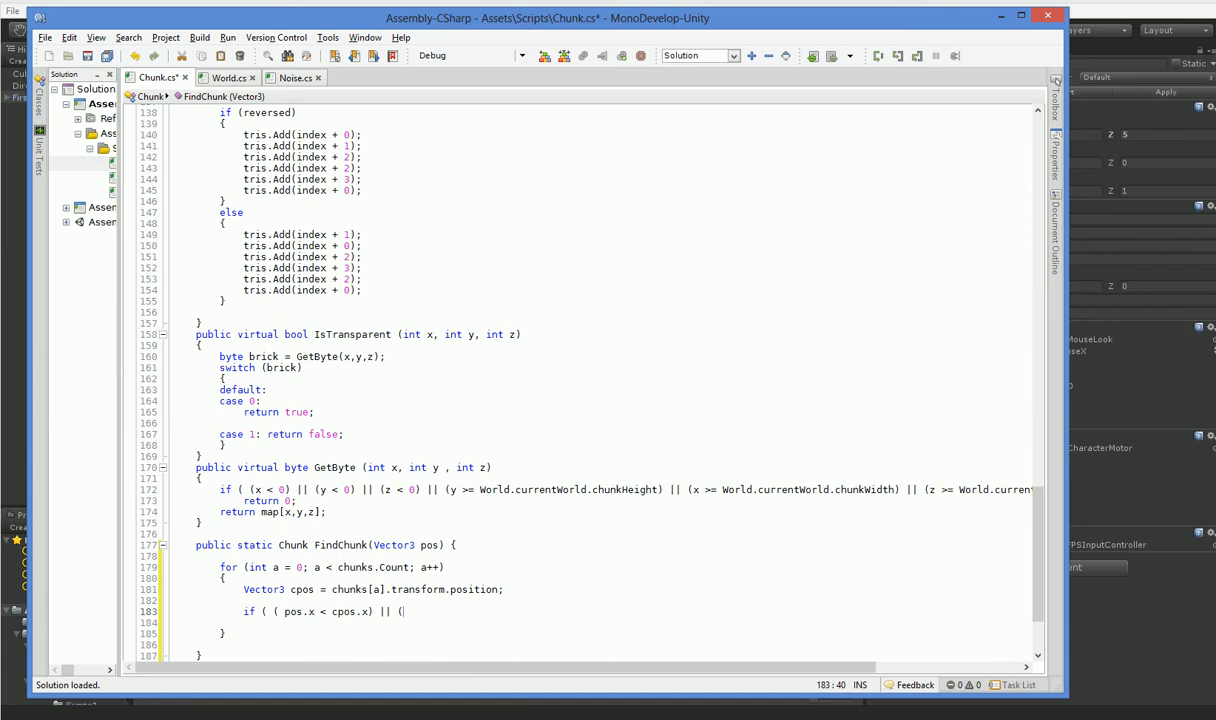
type("pos.z < cpos.z) || (")
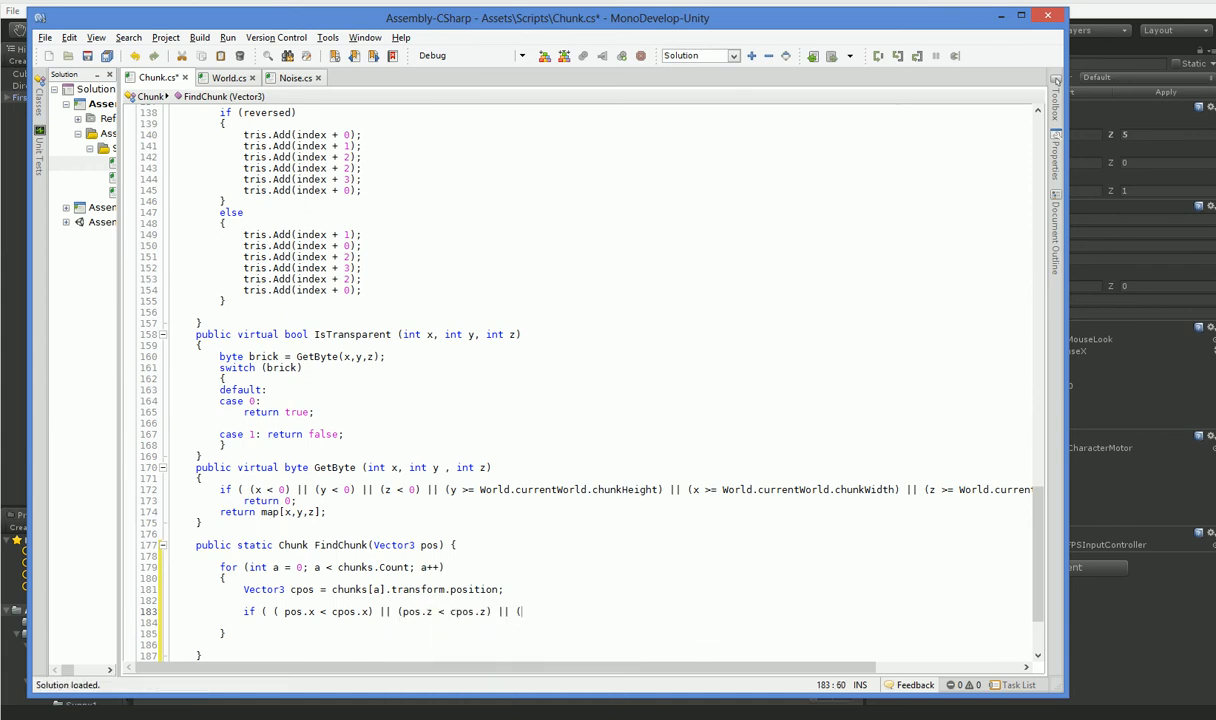
type("pos.x > cpos.x +")
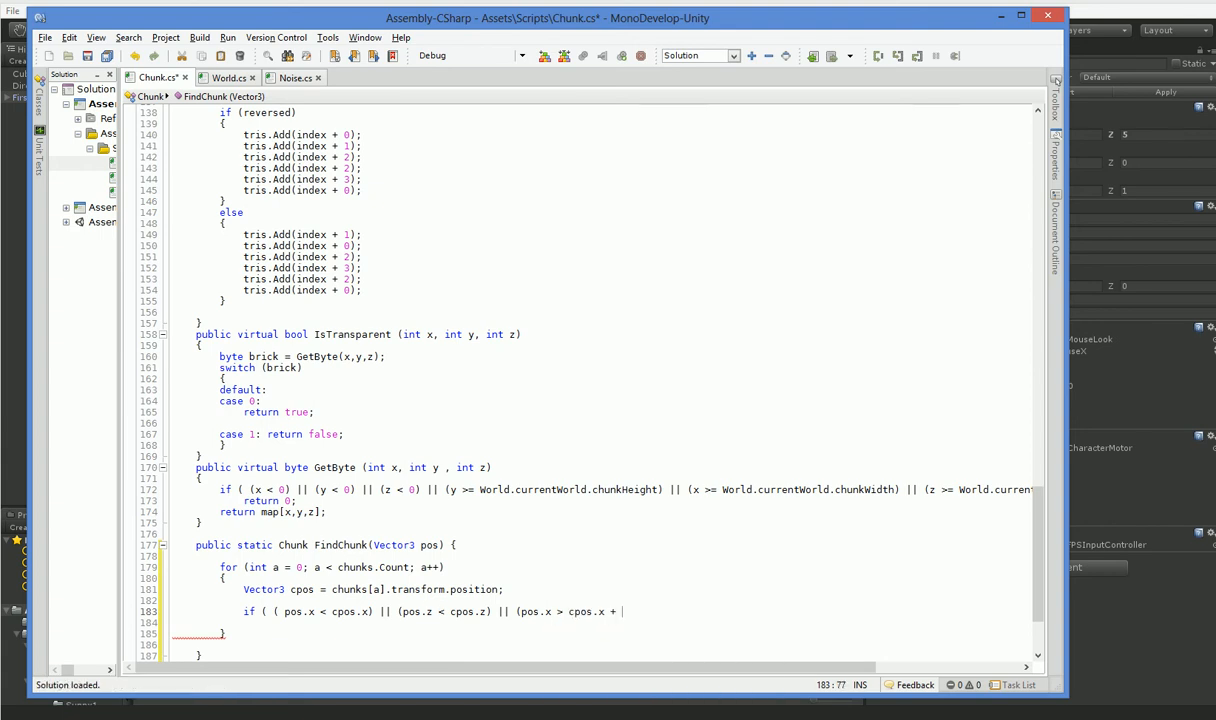
type("width) || (pos.z > cpos.z +")
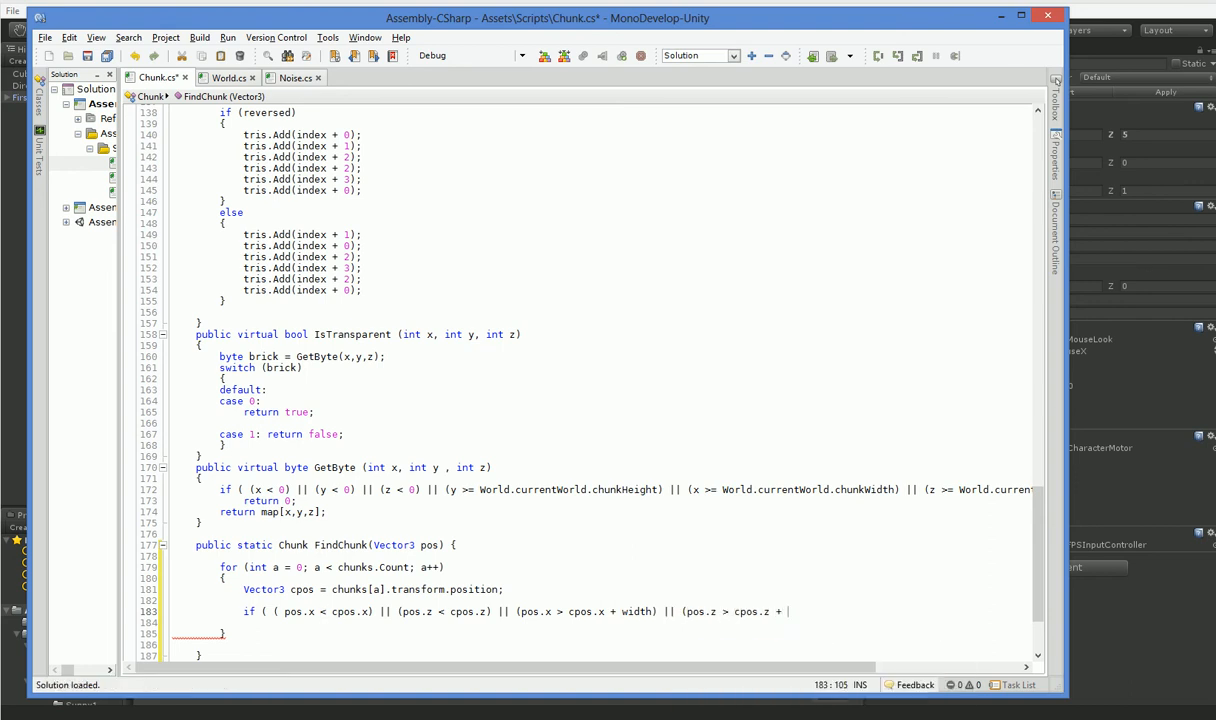
Return chunks[a] on a match, return null after the loop, and save the script.
type("continue;")
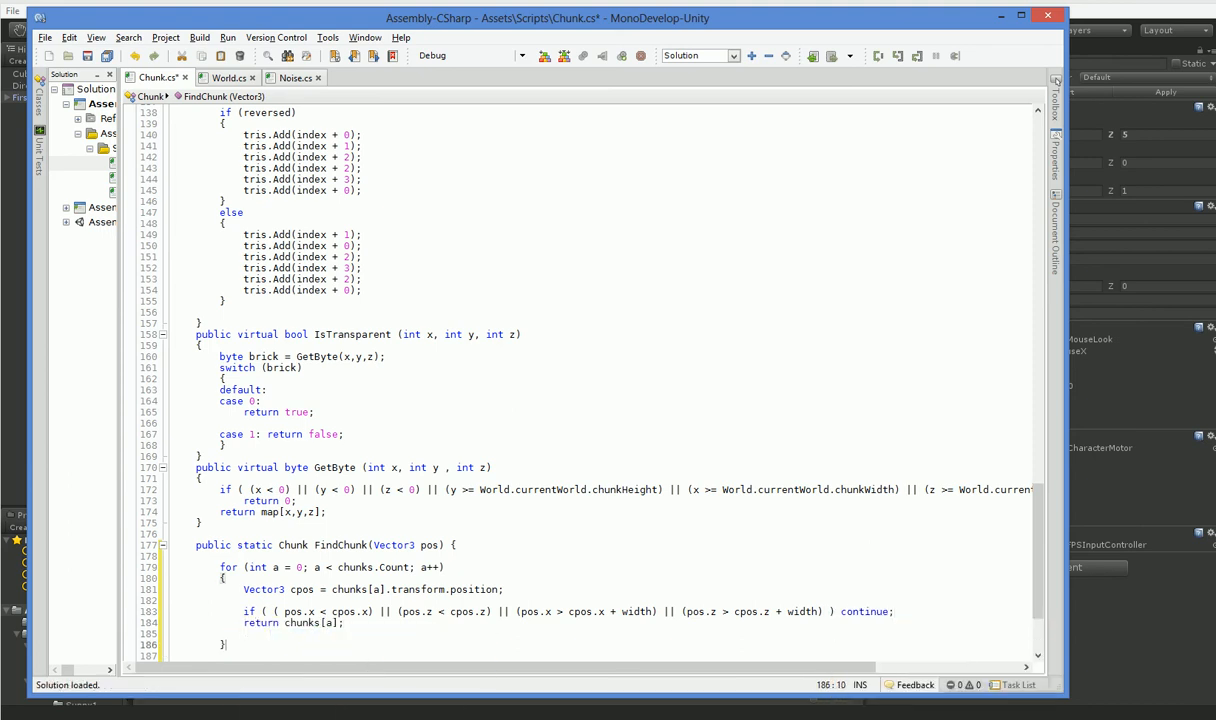
type("return null;")
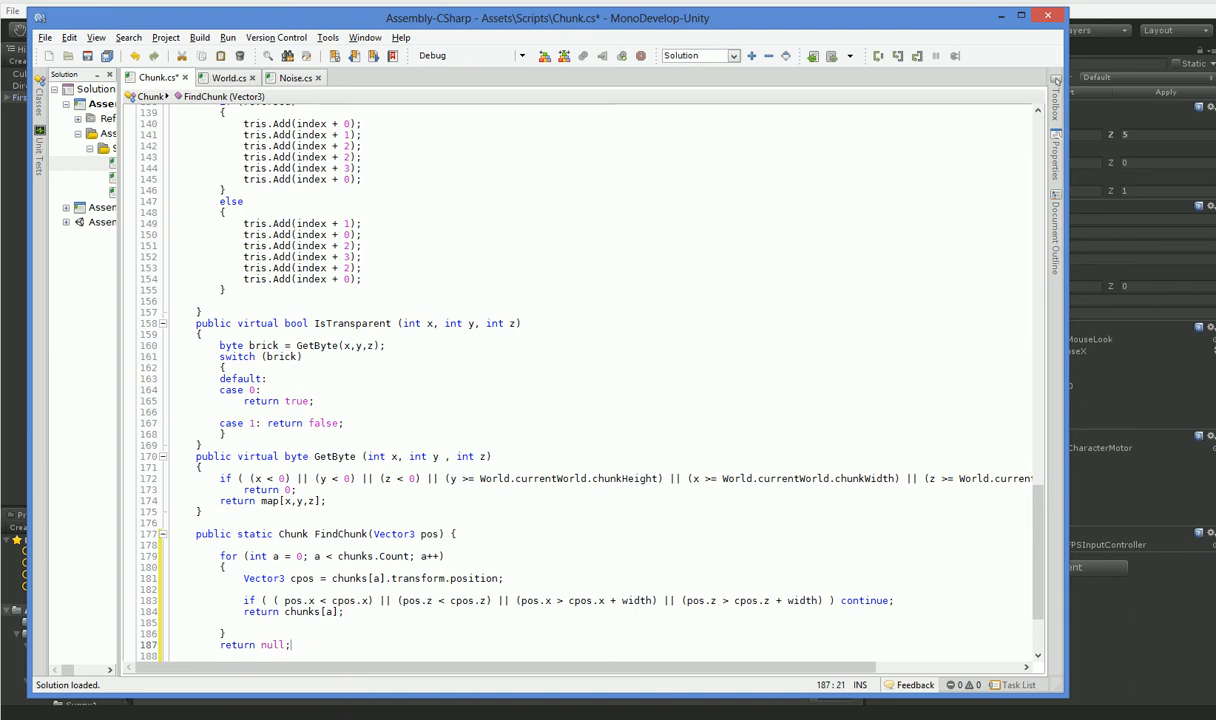
key("ctrl+s")
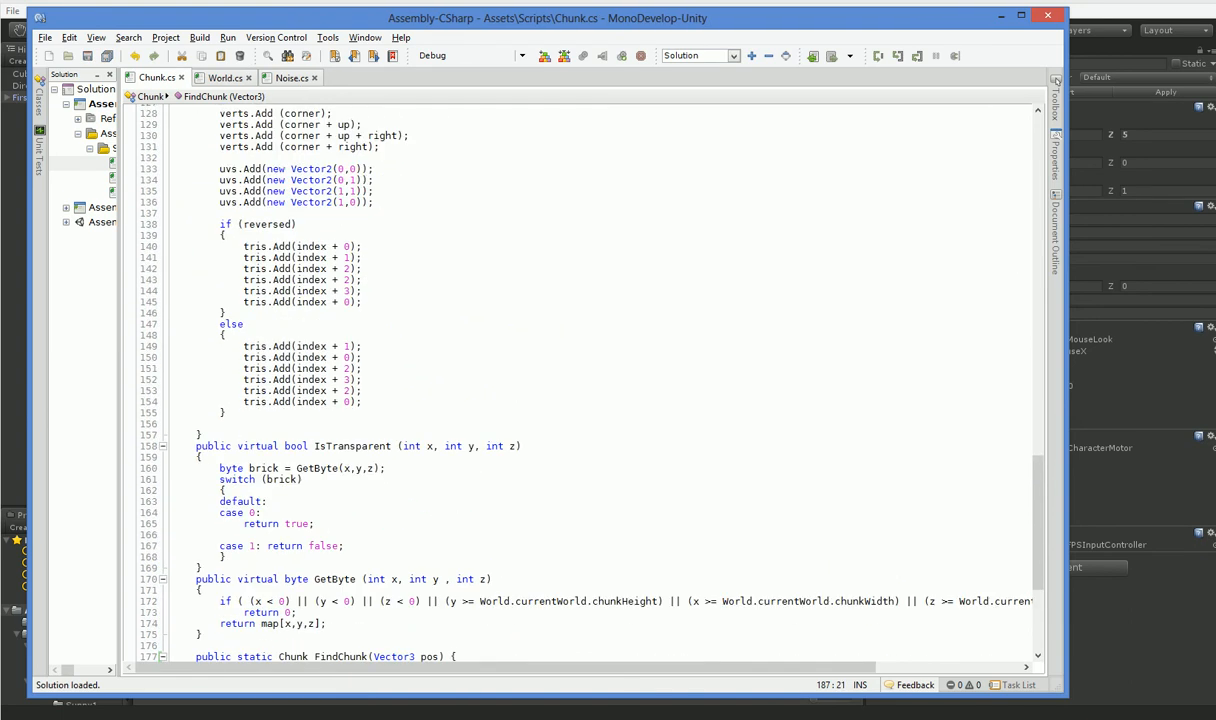
double_click(524, 356)
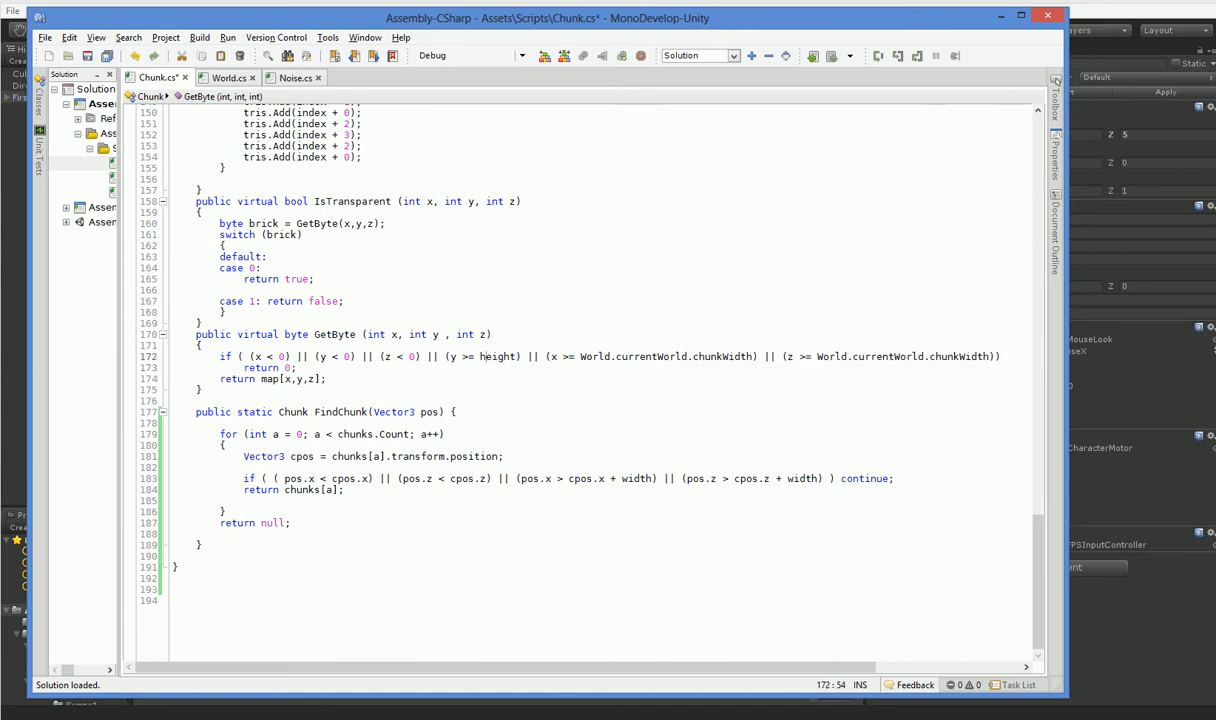
Replace World.currentWorld.chunkWidth/chunkHeight references in Start and GetByte with width and height, then recompile in Unity.
double_click(664, 356)
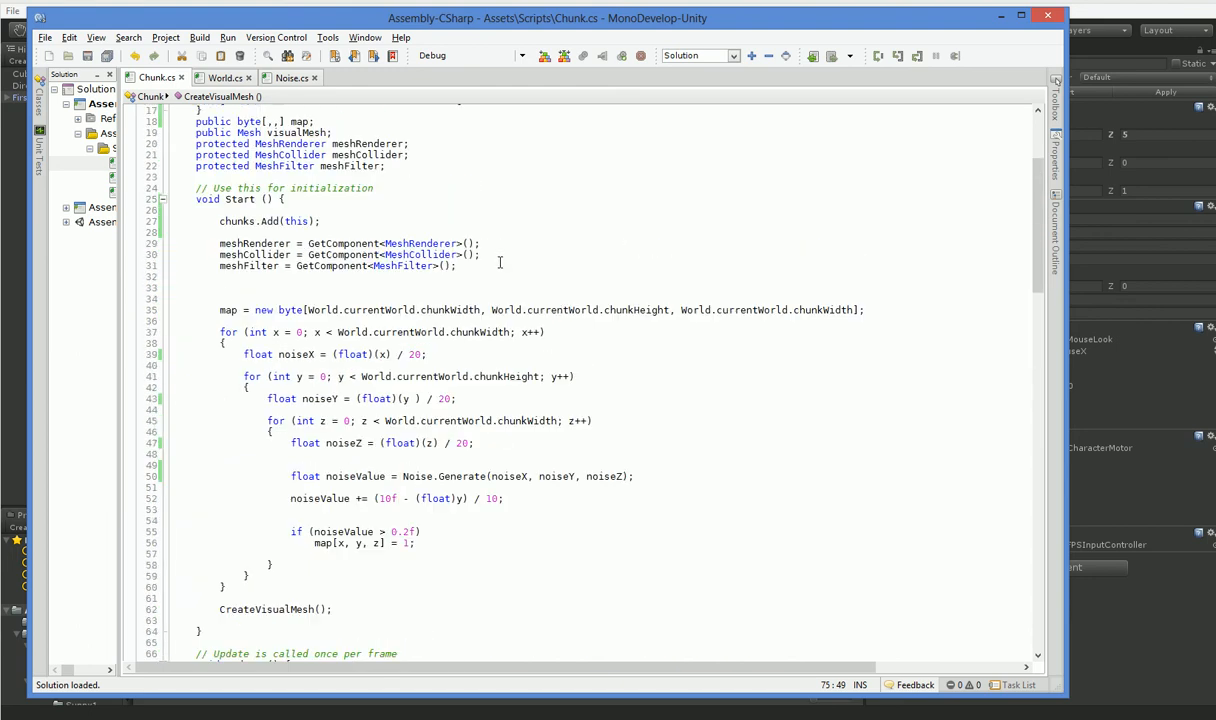
double_click(452, 376)
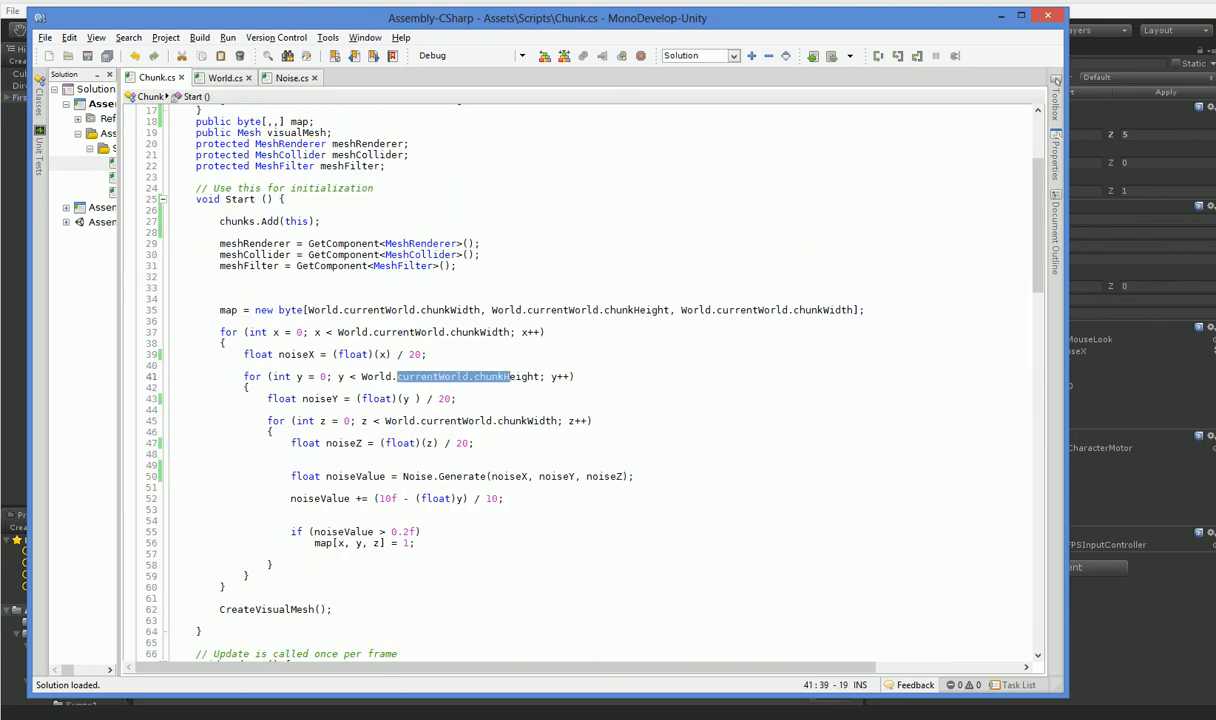
type("height")
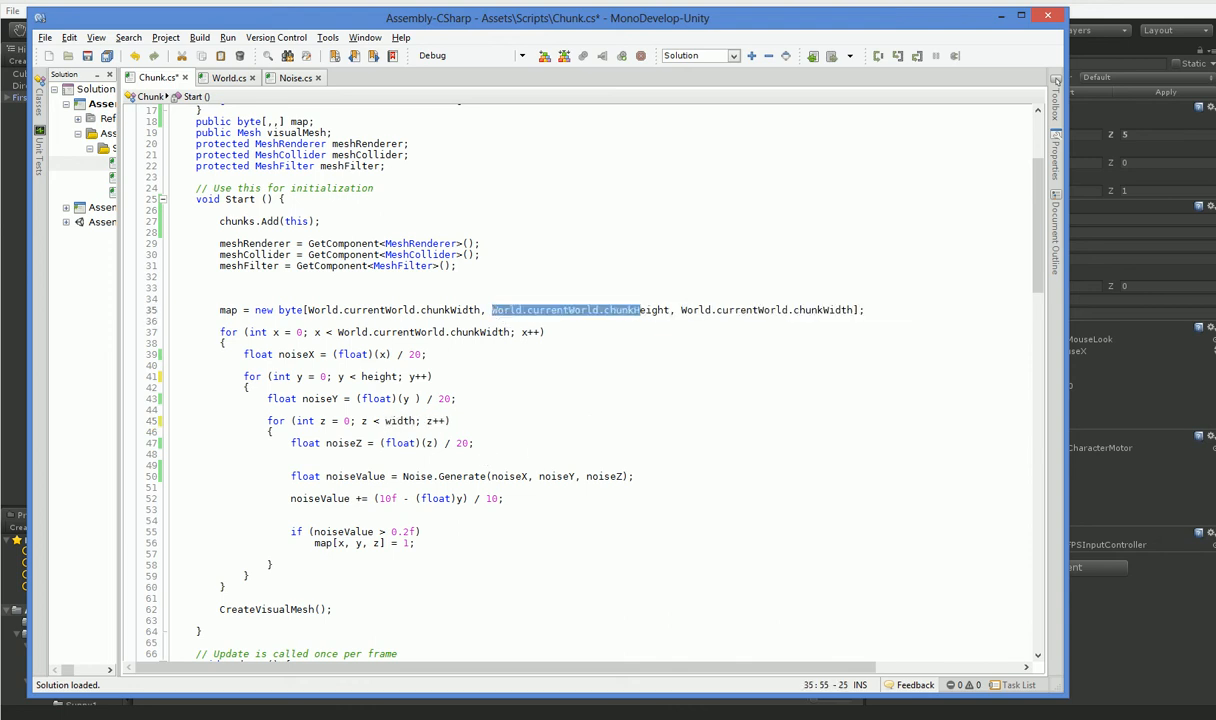
type("height")
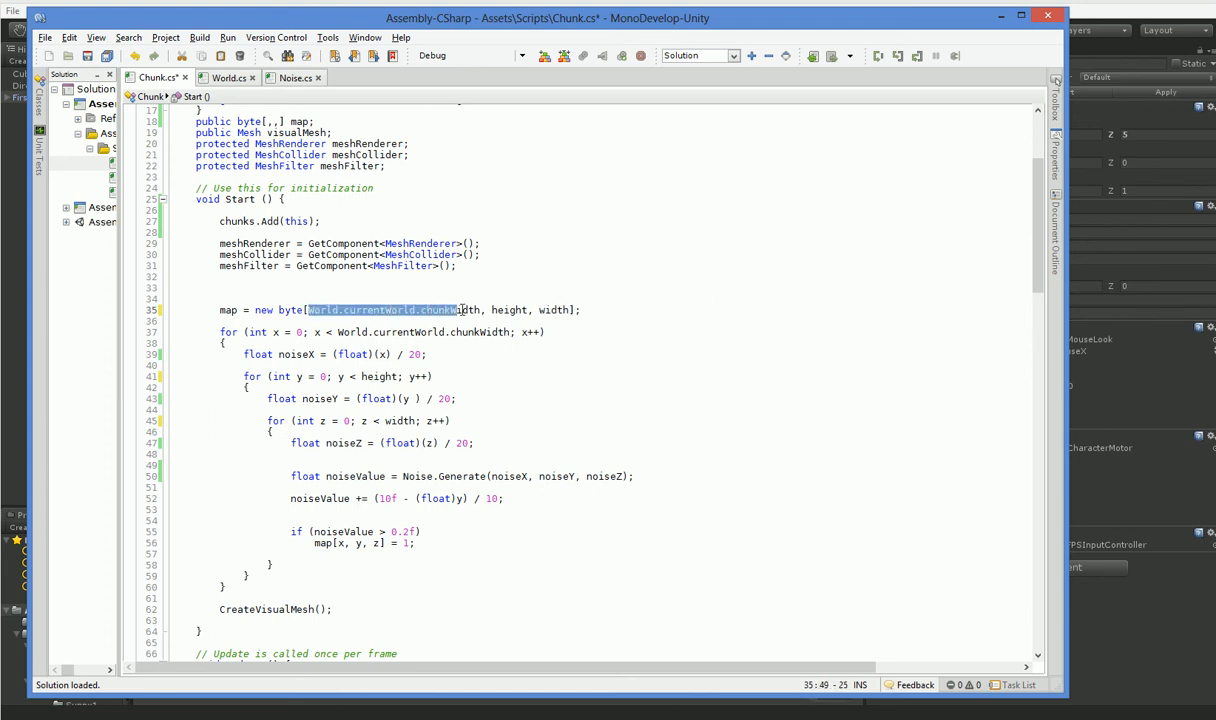
type("width")
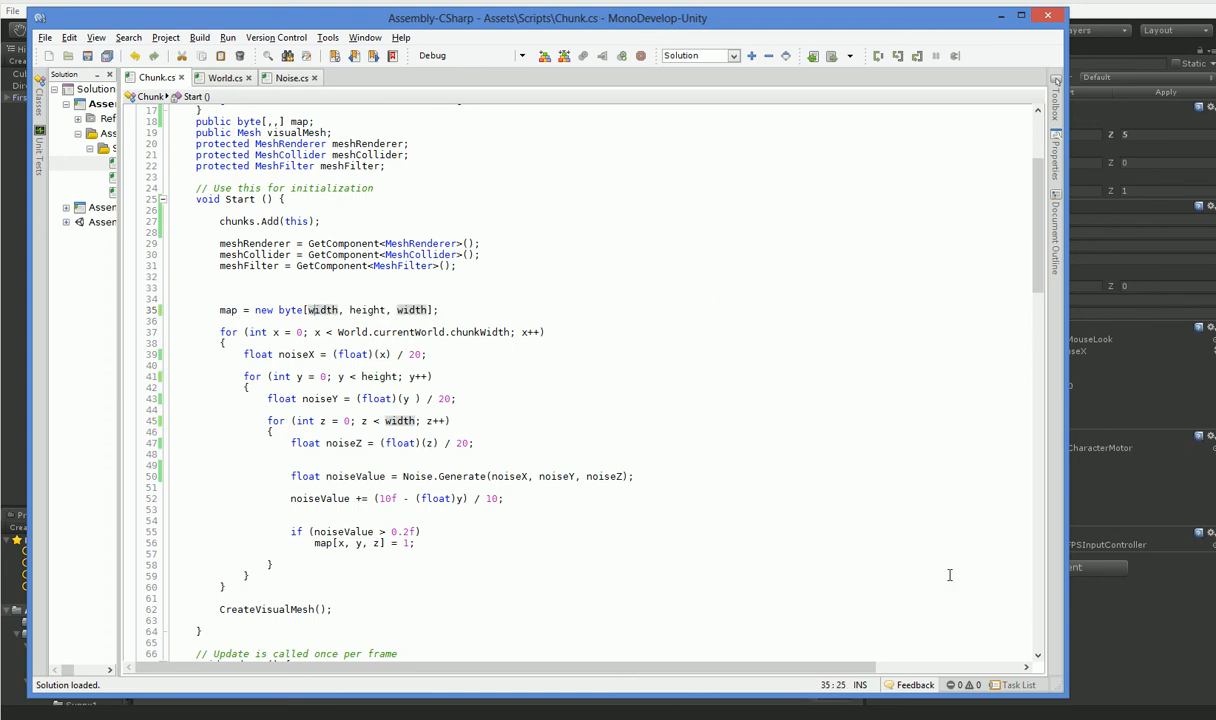
left_click(584, 30)
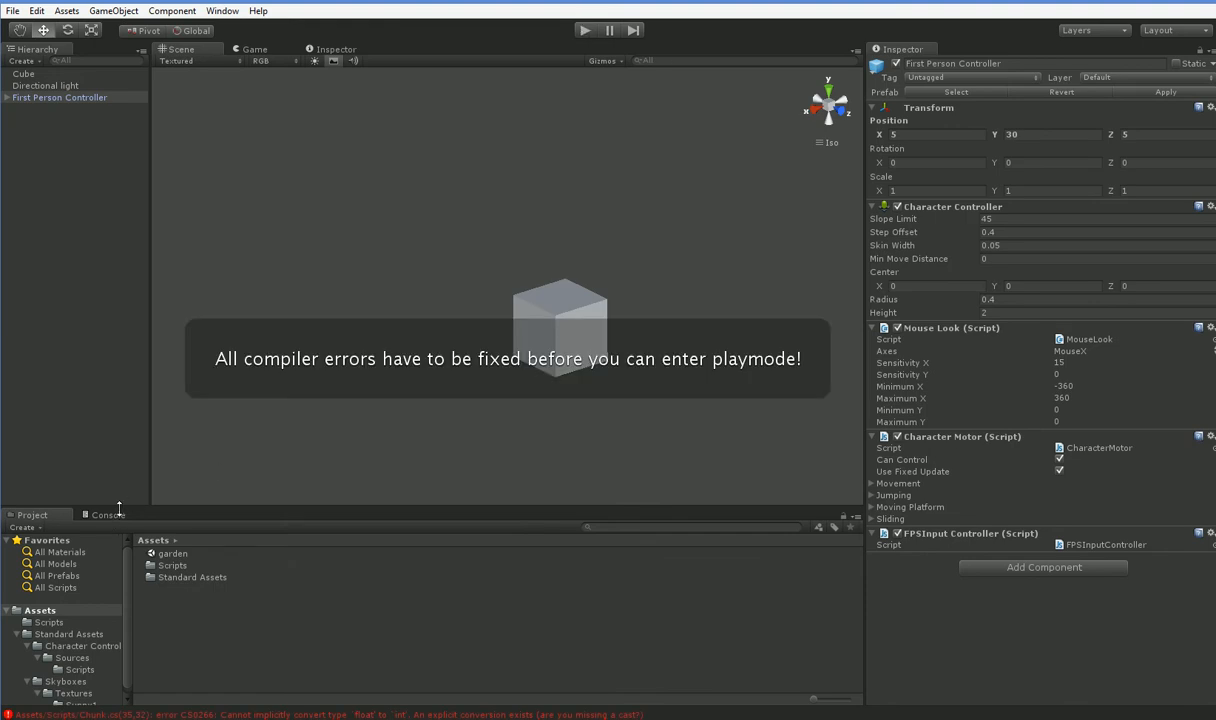
Change the static width and height properties from float to int so Unity compiles without errors.
left_click(108, 514)
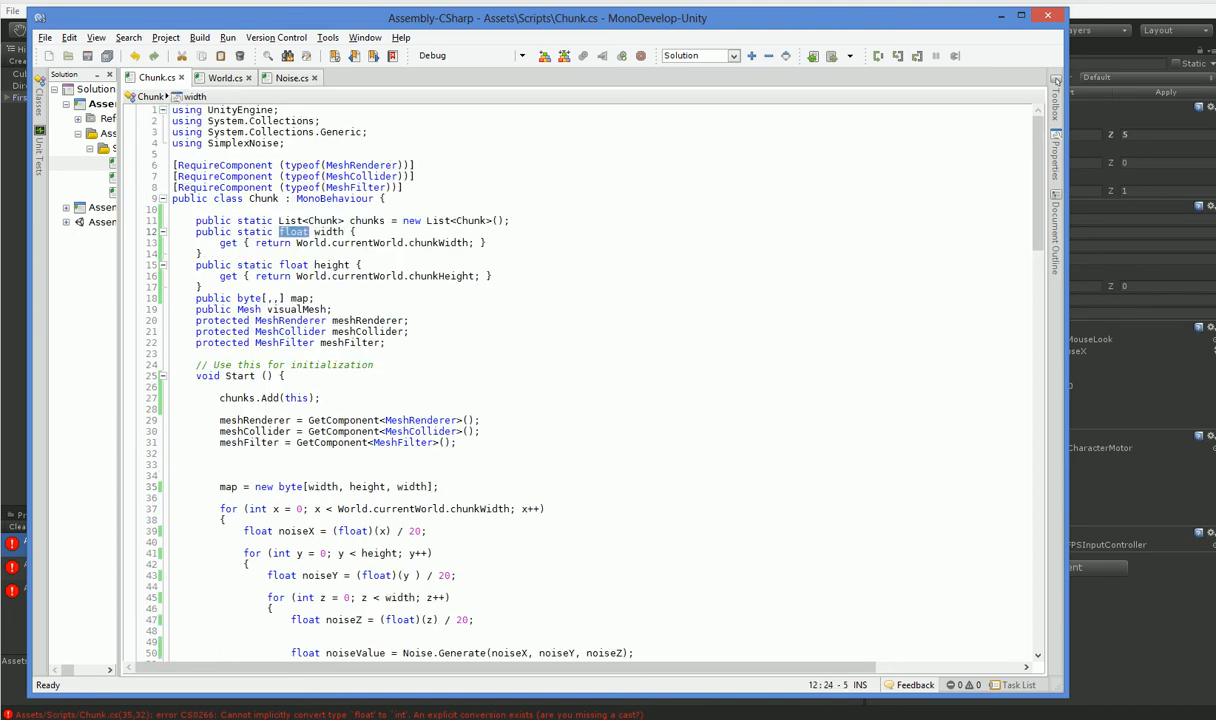
type("unt")
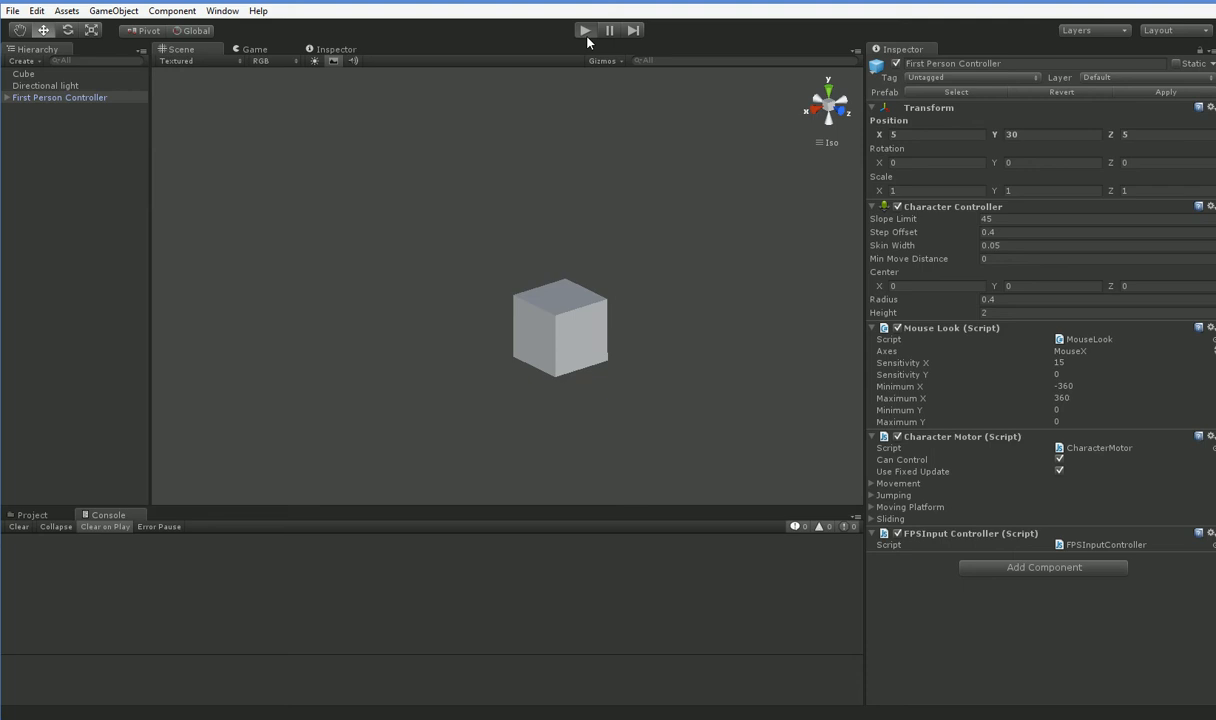
left_click(584, 30)
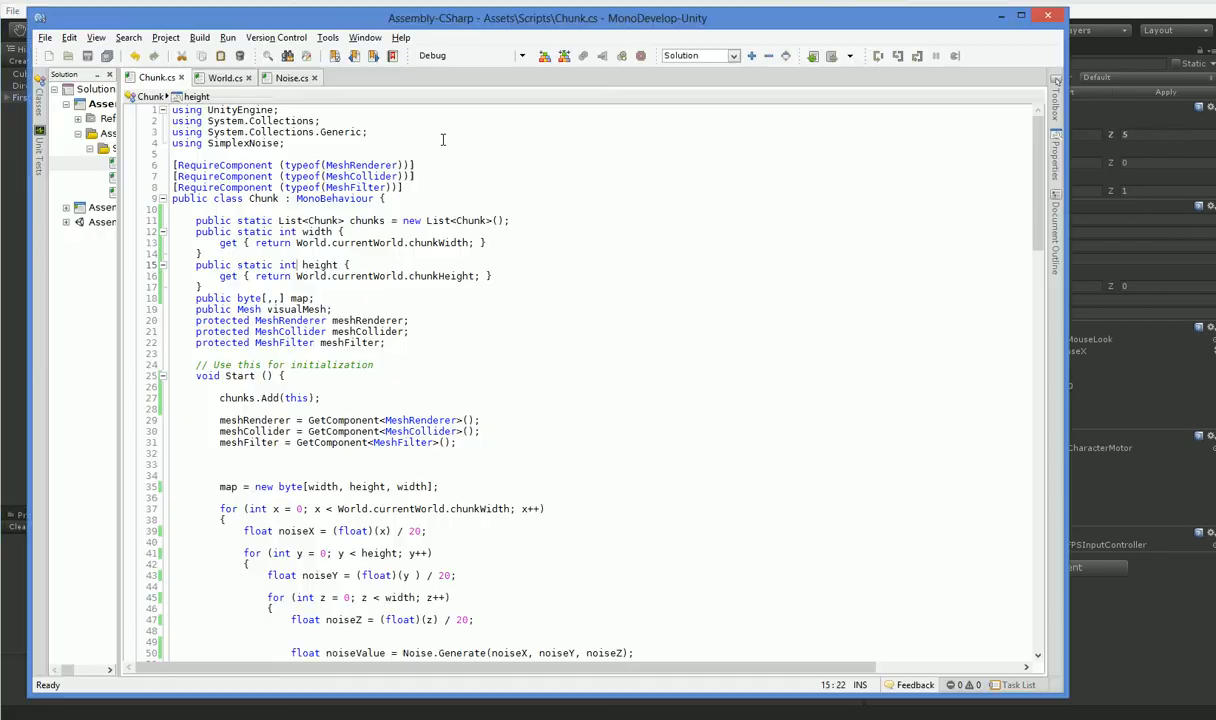
In World.cs declare public float viewRange = 30.
left_click(224, 76)
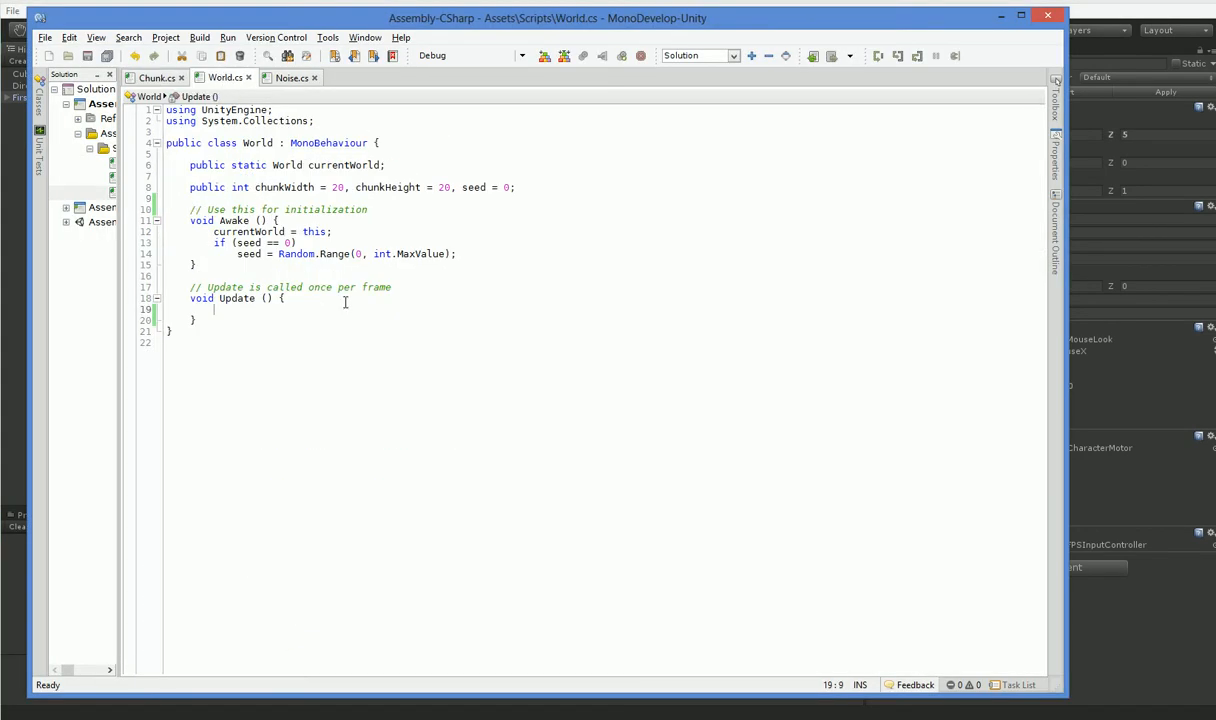
type("pub")
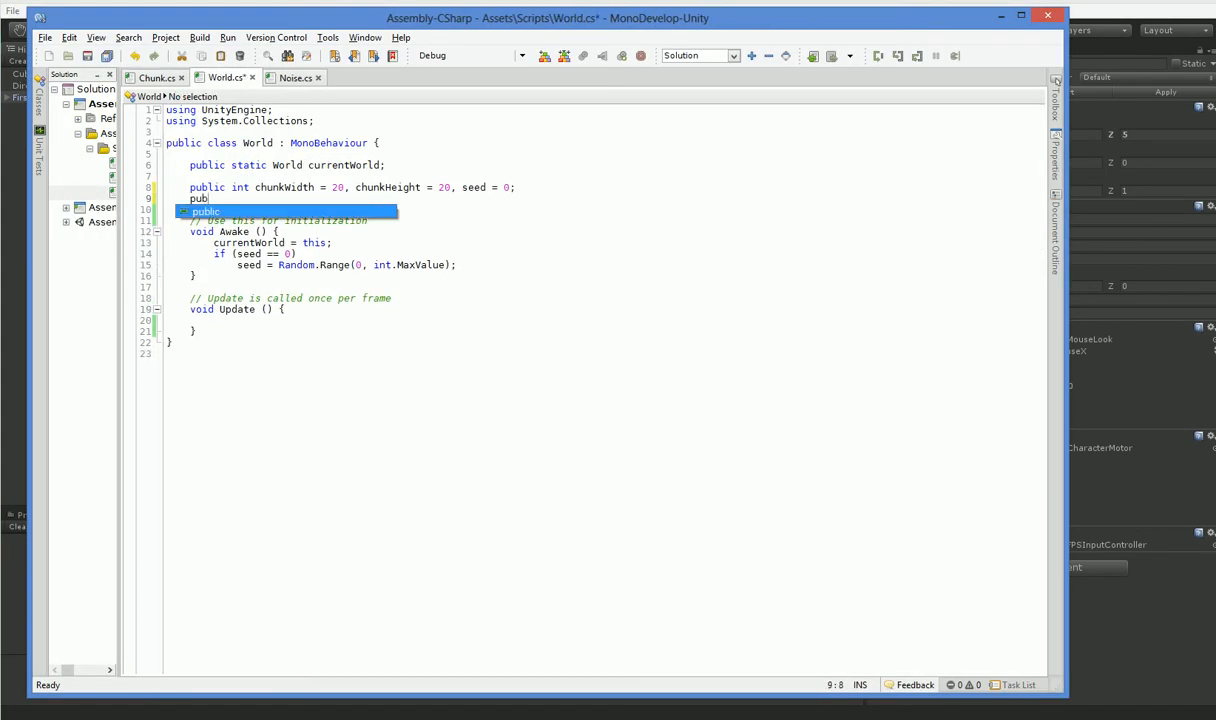
type("lic float viewRange = 30;")
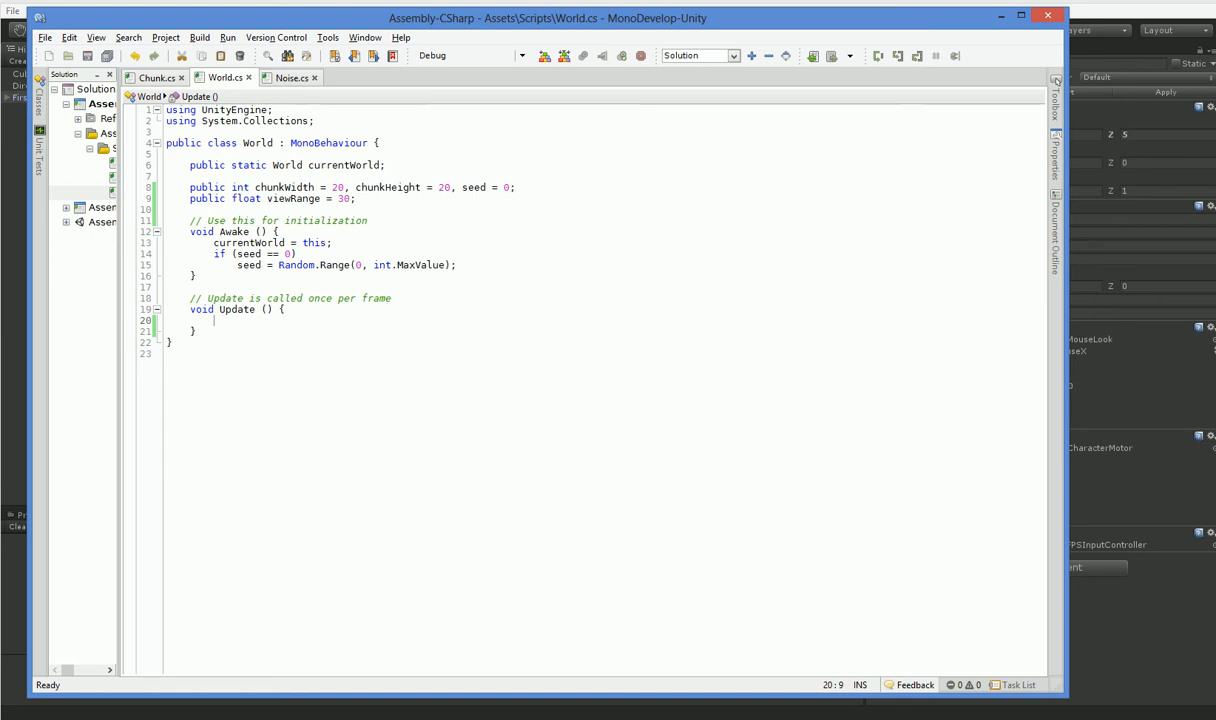
Start Update with nested x and z for loops around transform.position stepping by chunkWidth.
type("for (float x = t")
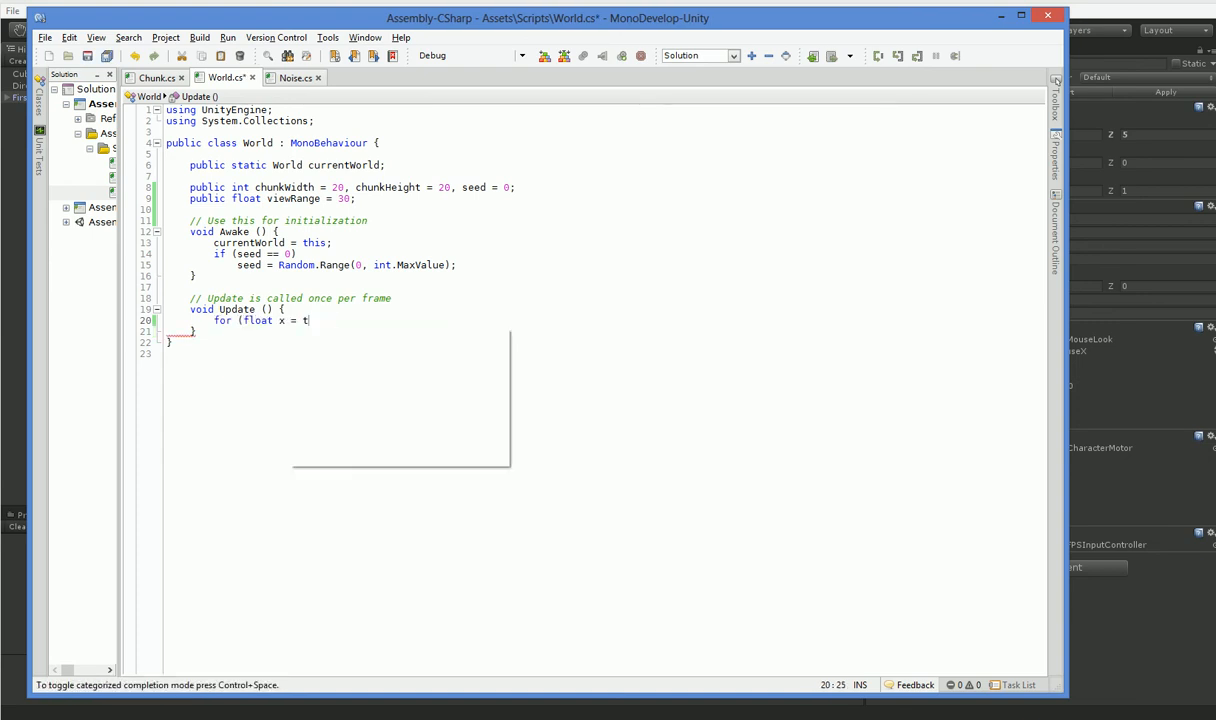
type("ransform.position.x - viewRange; x < transform.position.x + viewRange;")
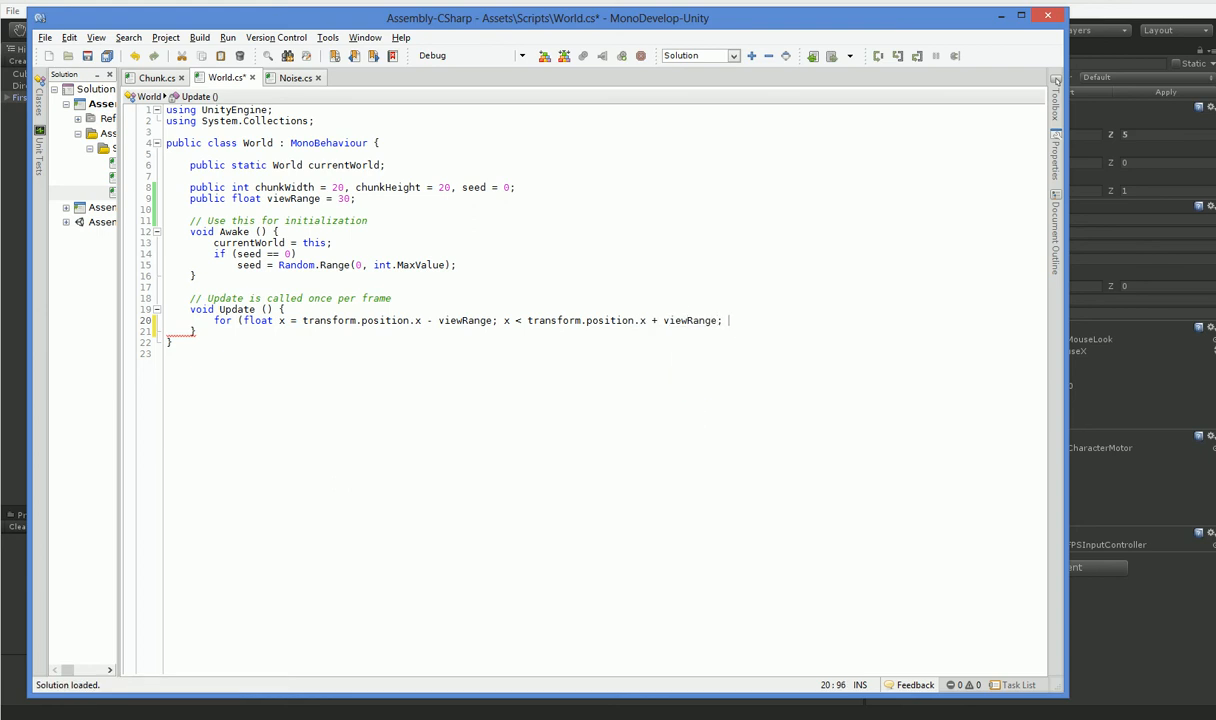
type("x+= wid")
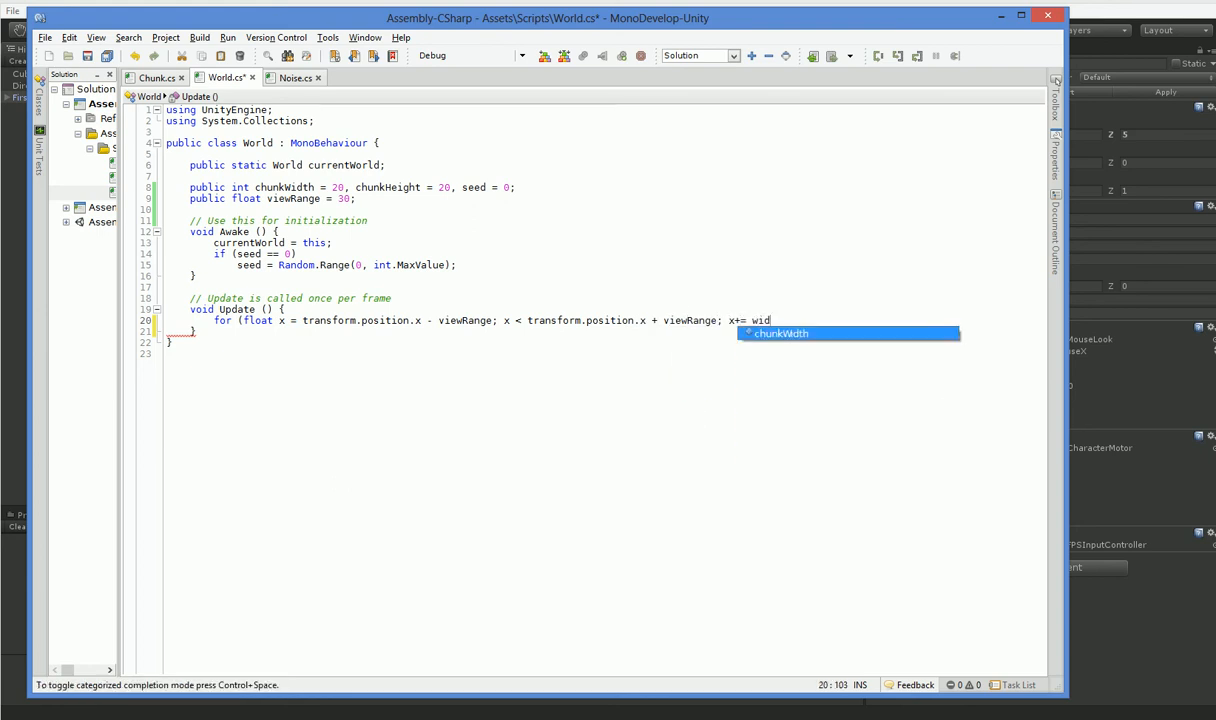
type("chunkWidth)")
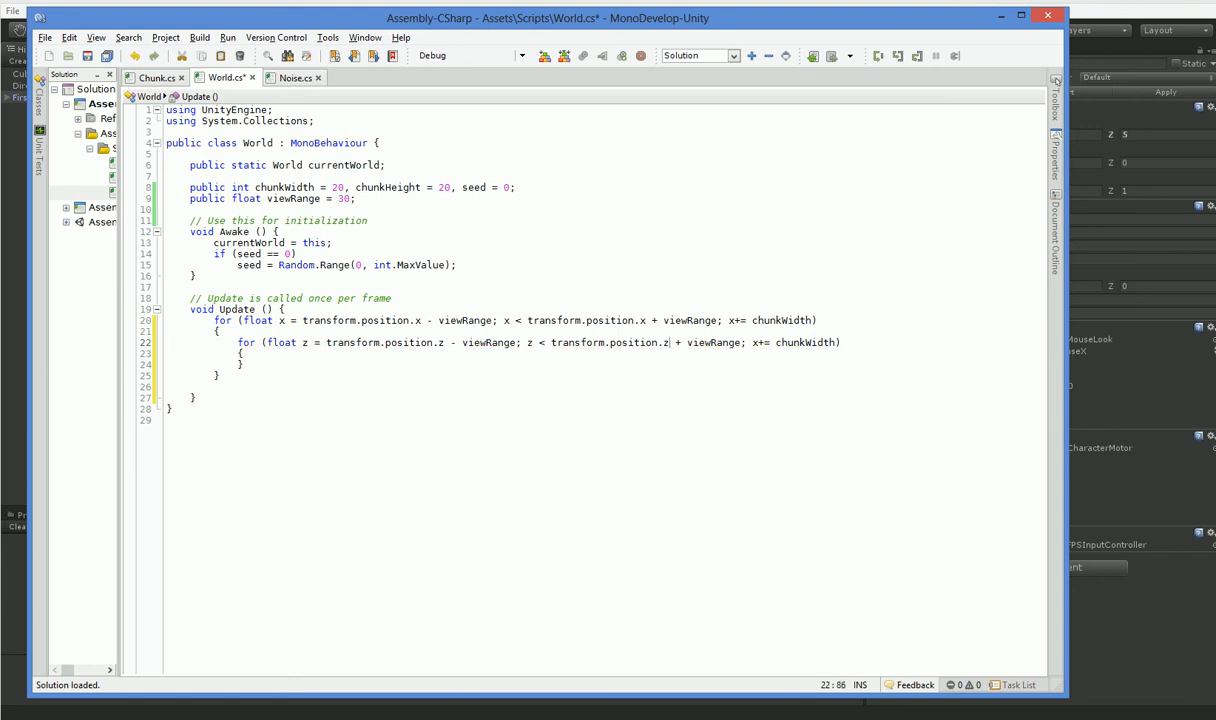
type("z")
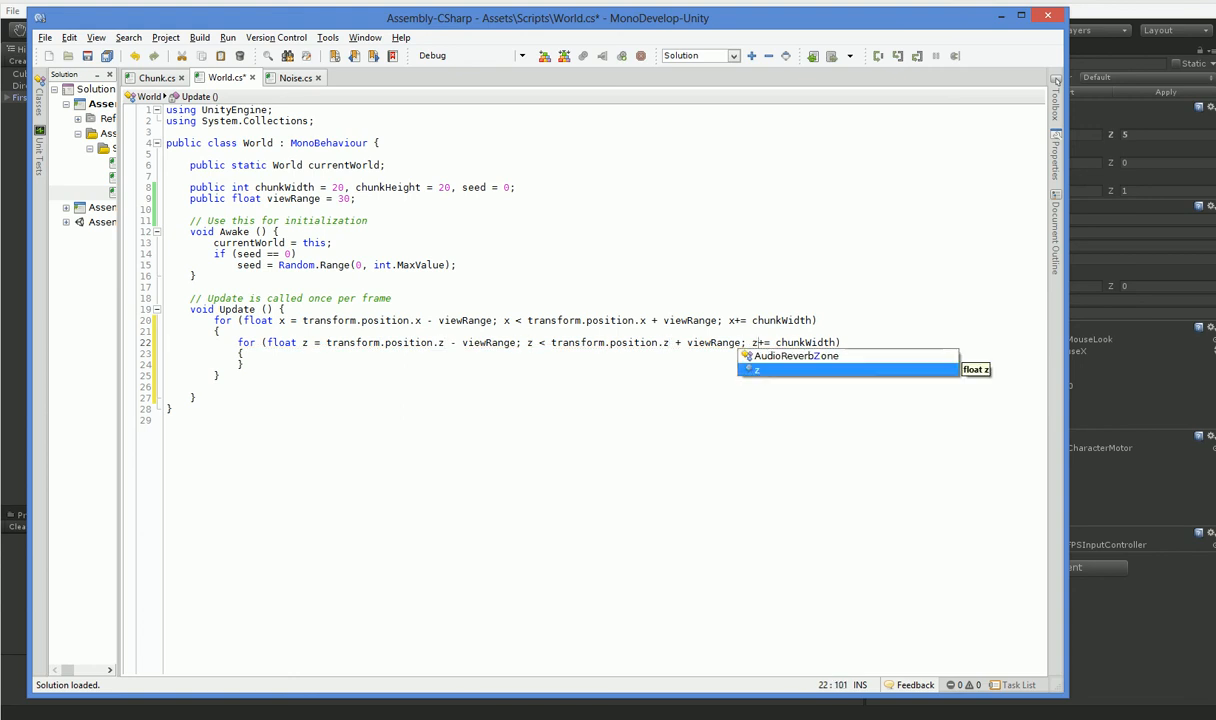
Inside the loops declare Vector3 pos = new Vector3(x, 0, z).
type("C")
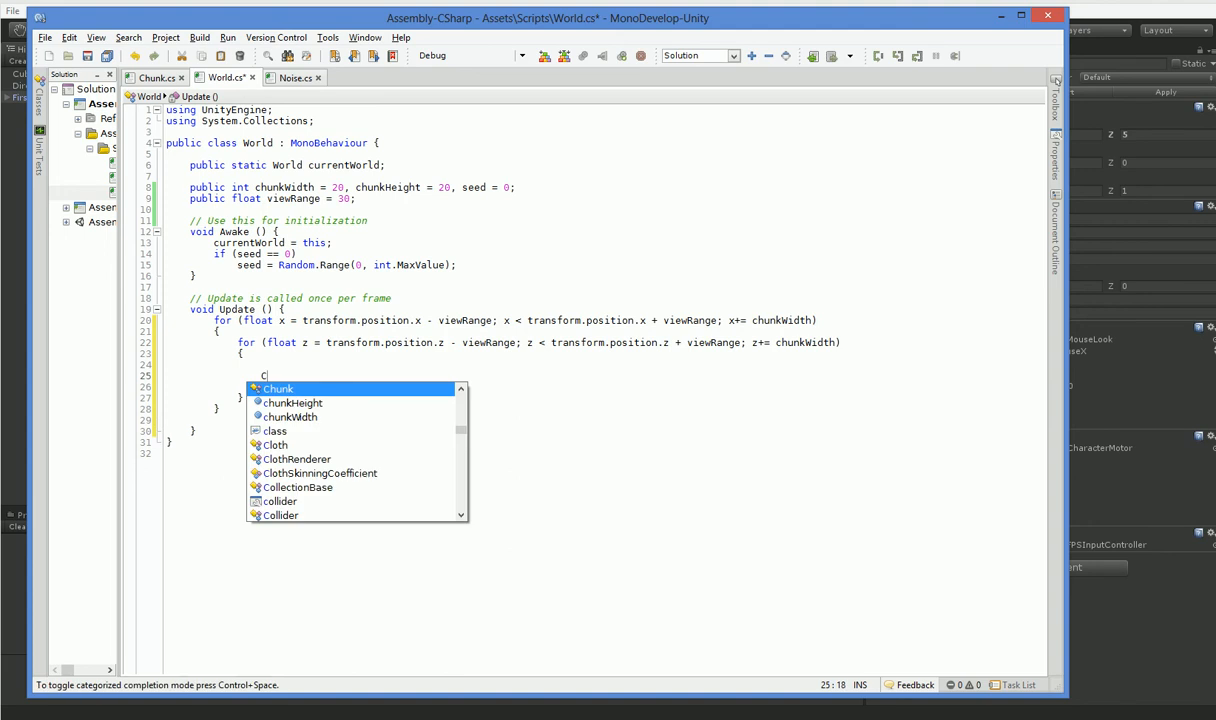
type("ector3 pos =")
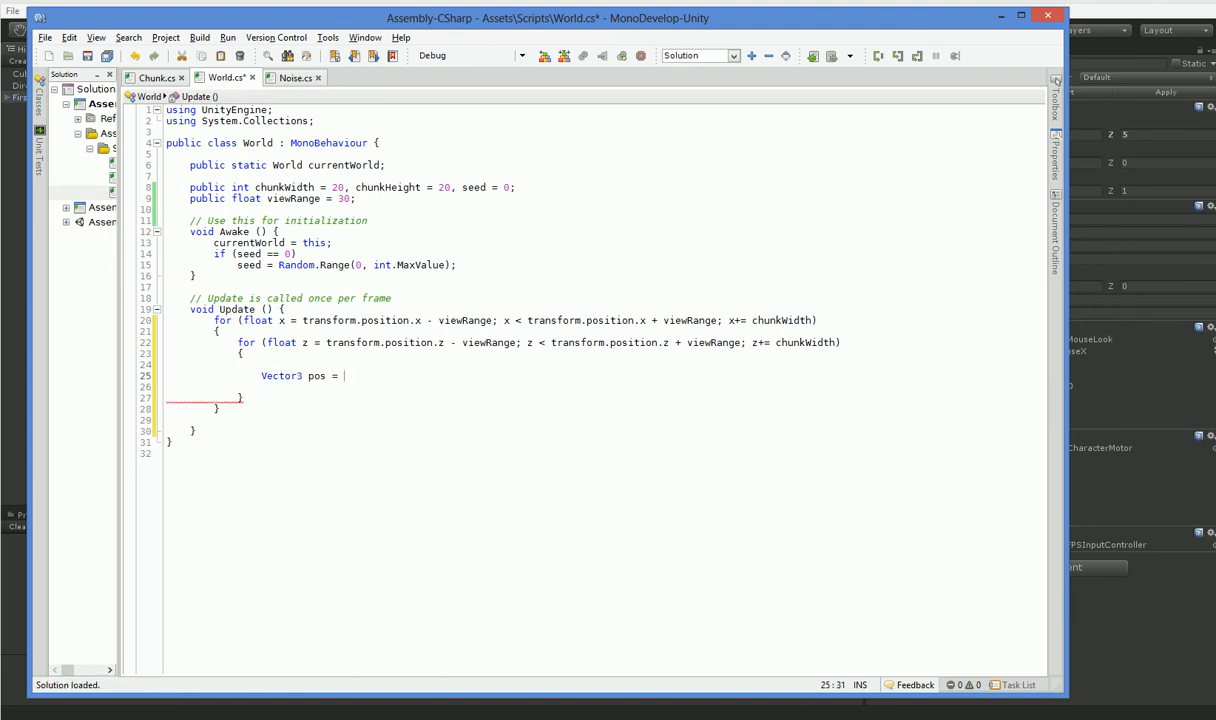
type("new Vector3(")
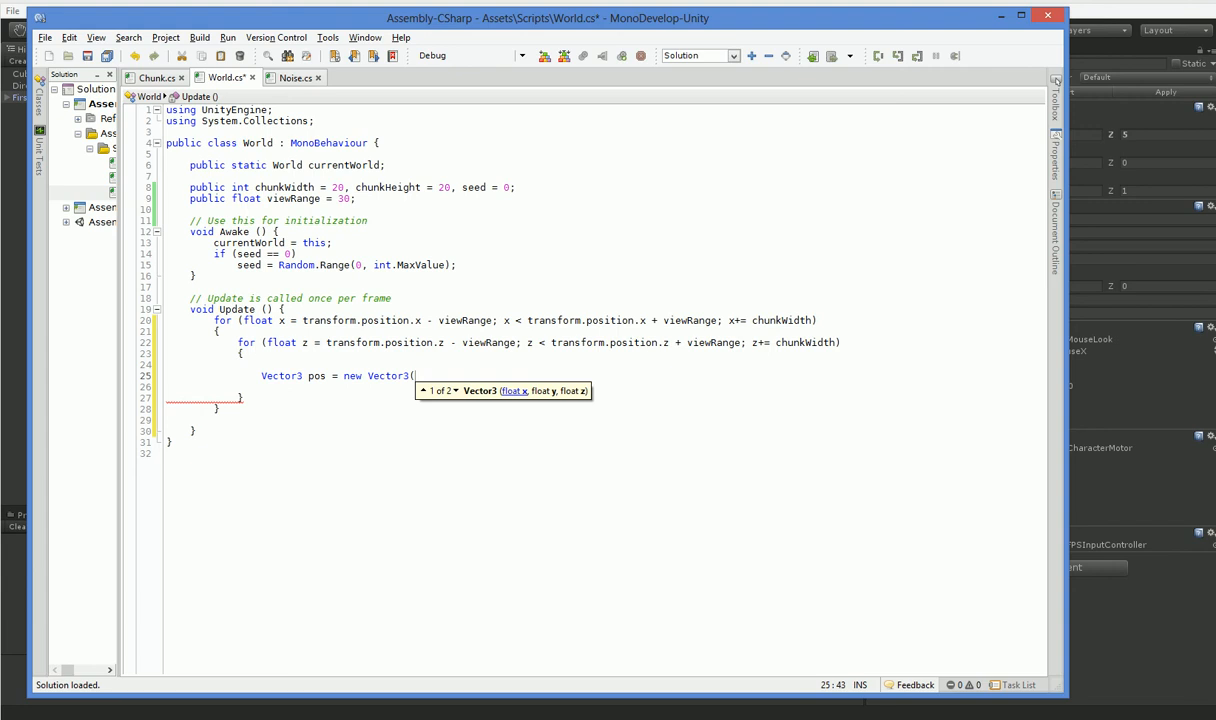
type("x, 0, z);")
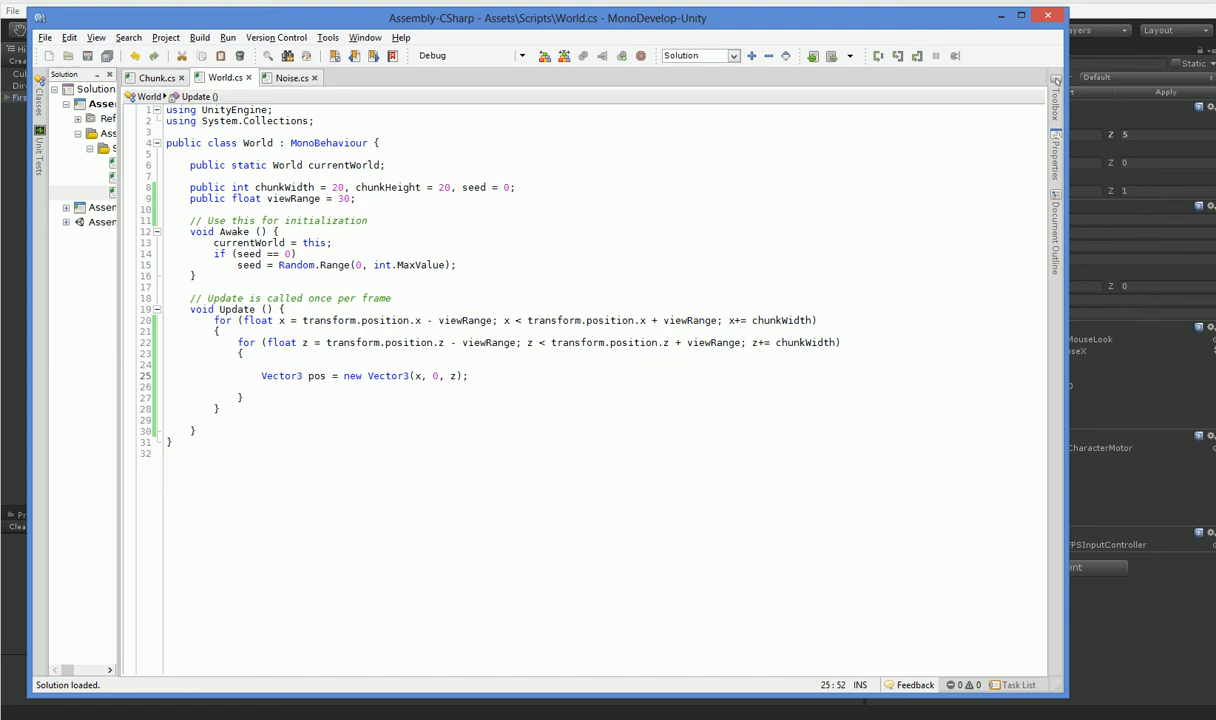
left_click(468, 376)
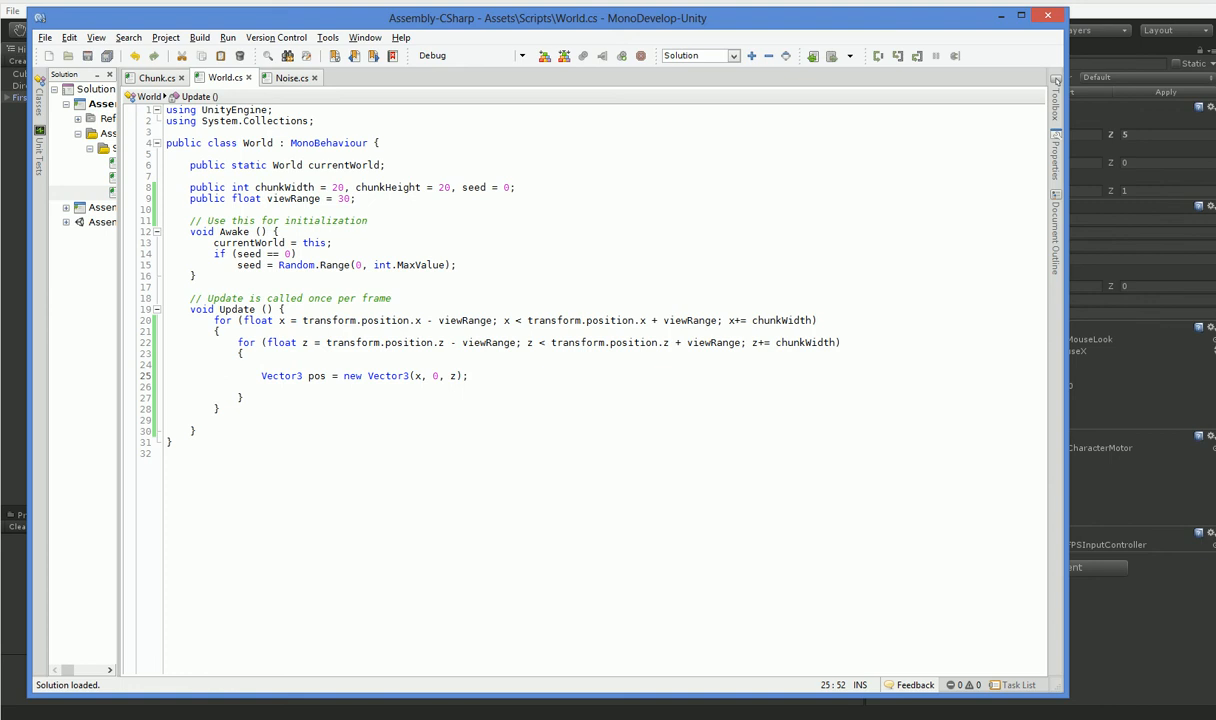
Snap pos.x and pos.z with Mathf.Floor(pos / (float)chunkWidth) * chunkWidth.
type("pos.x = Mathf.Floor(")
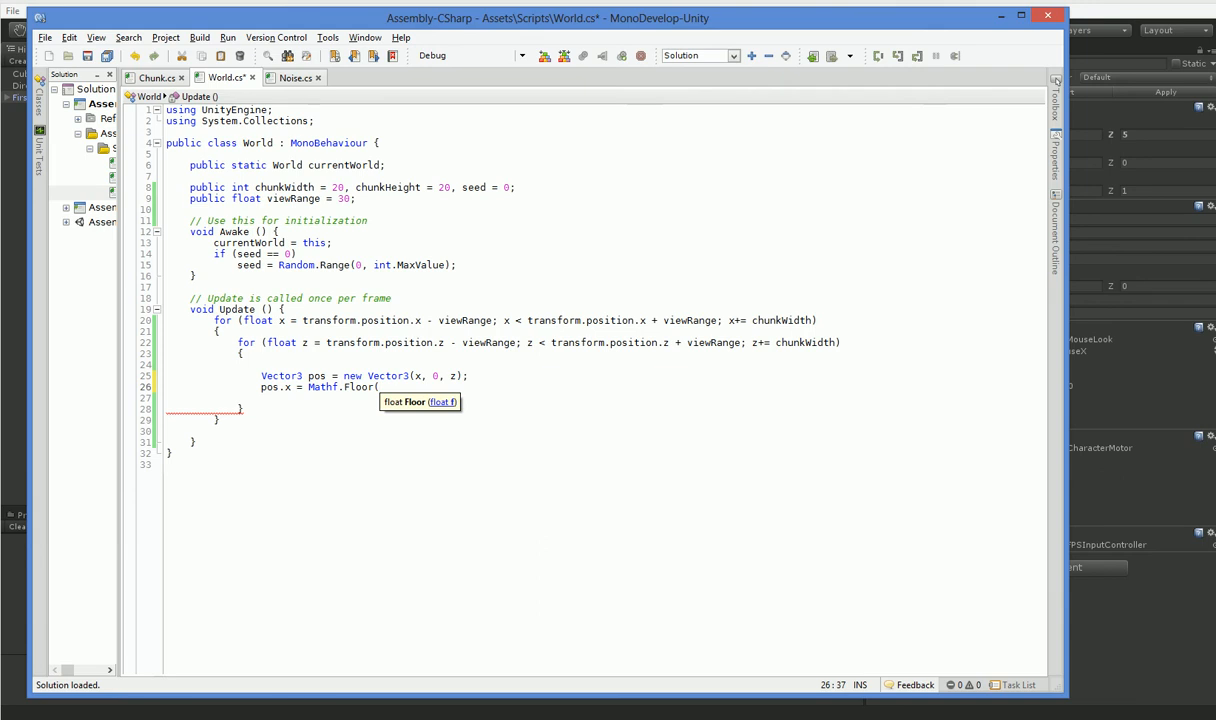
type("pos.x /")
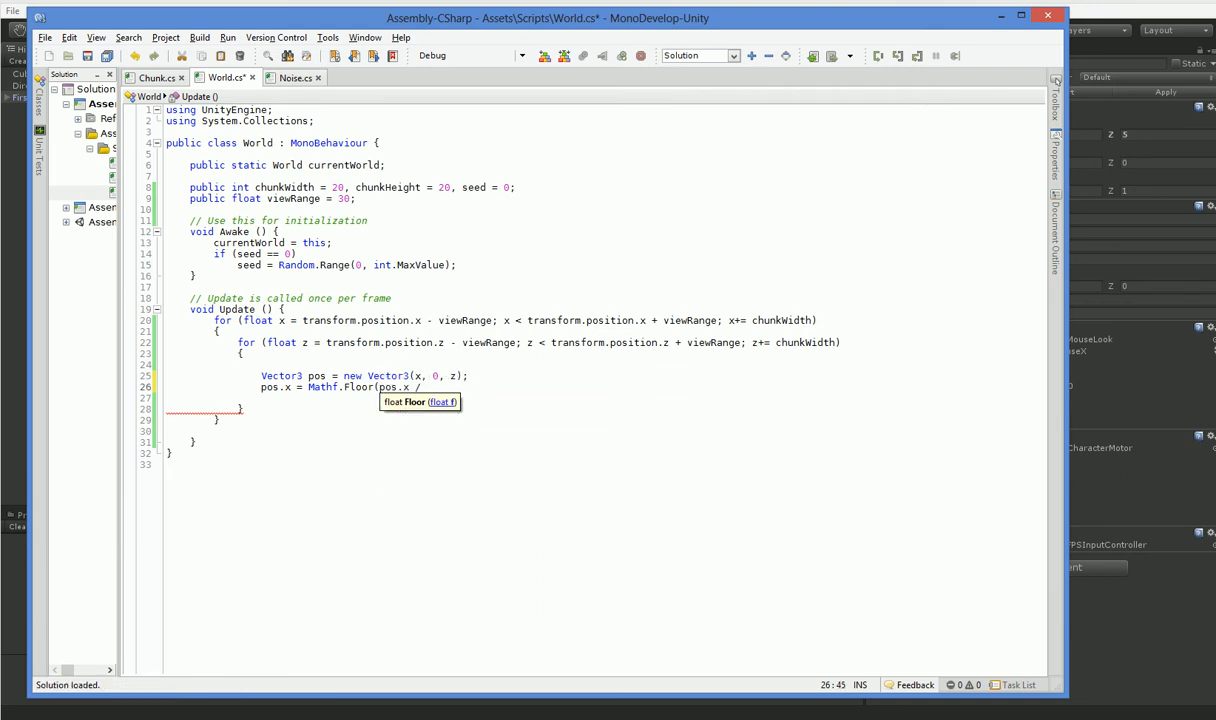
type("chunkWidth)")
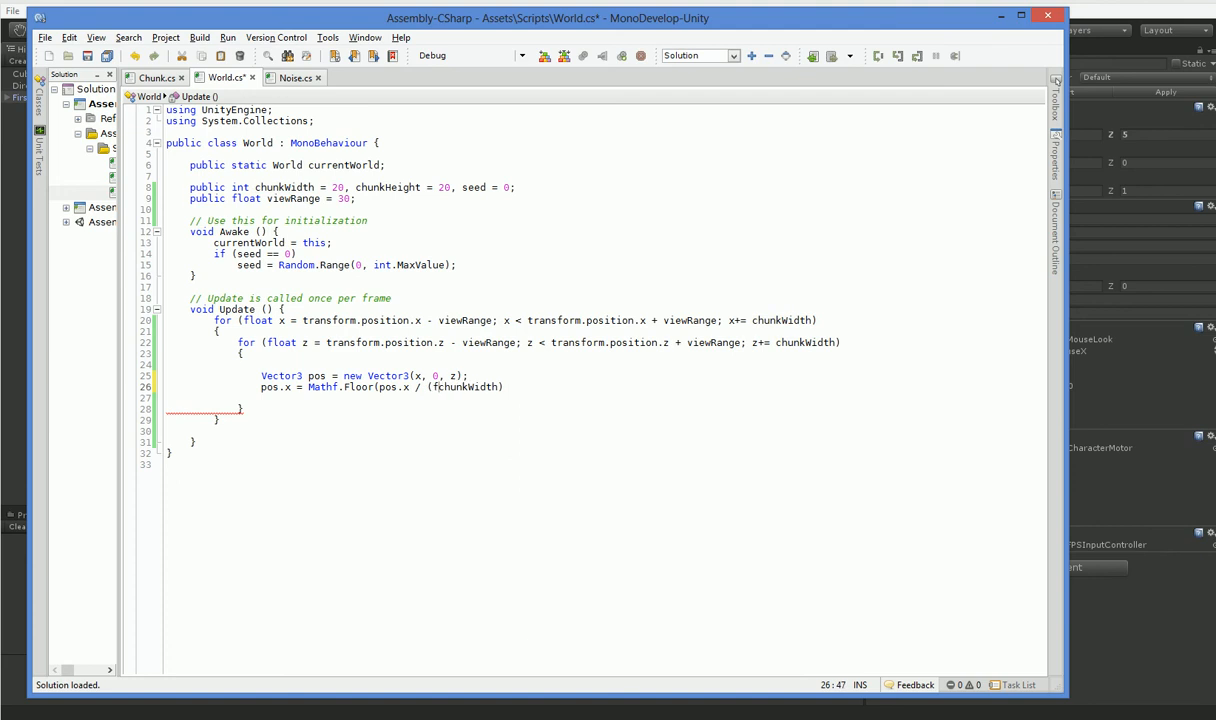
type("(float)chunkWidth) *")
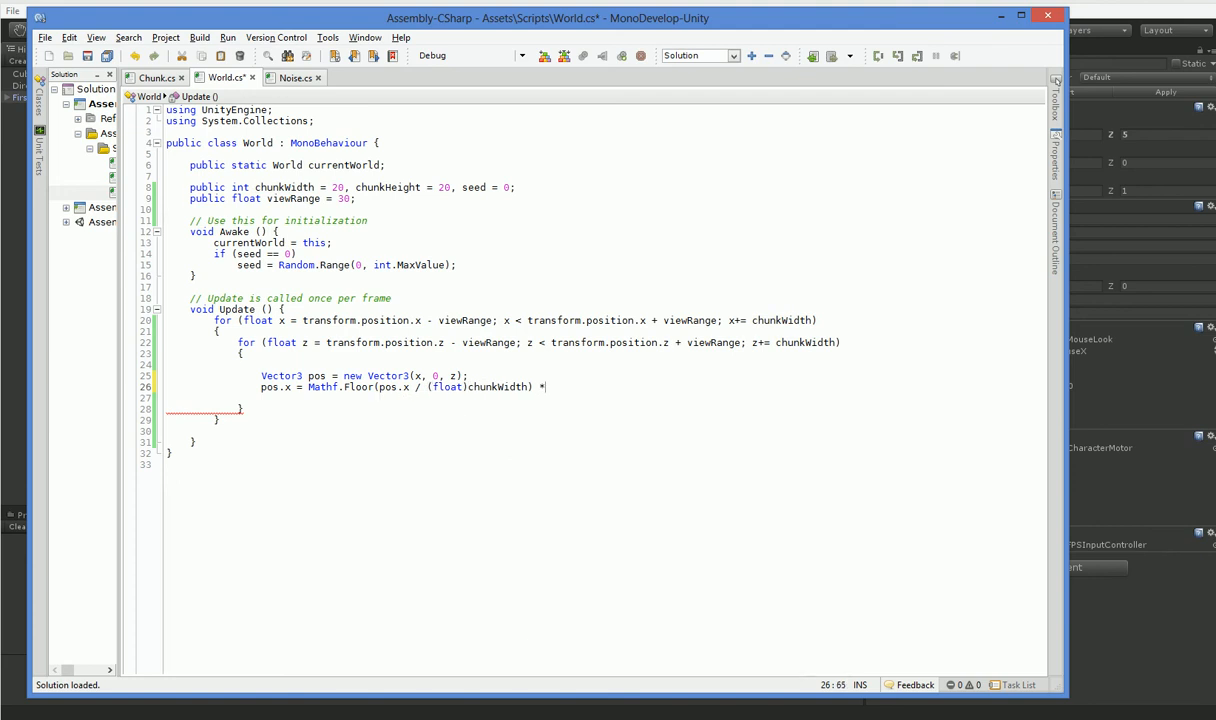
type("chunkWidth;")
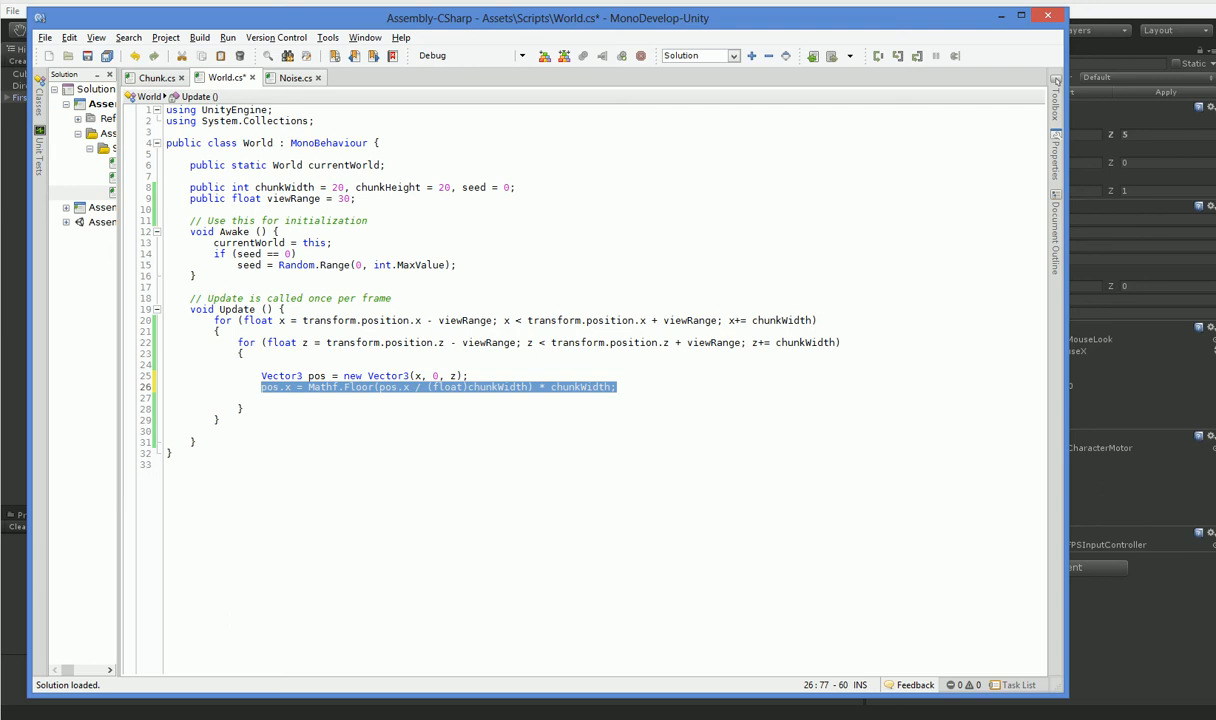
type("pos.z = Mathf.Floor(pos.x / (float)chunkWidth) * chunkWidth;")
type("if (chunk")
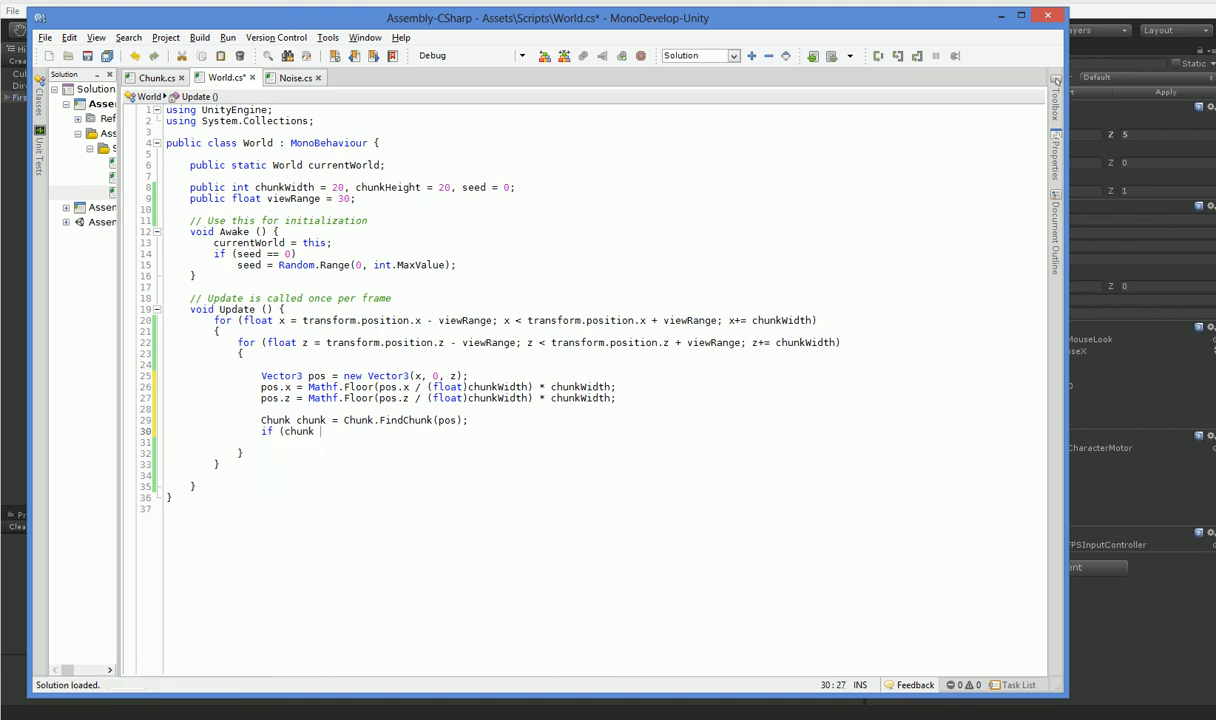
Skip positions where FindChunk returns a chunk and declare a public Chunk chunkFab field.
type("!= null) continue;")
type("public")
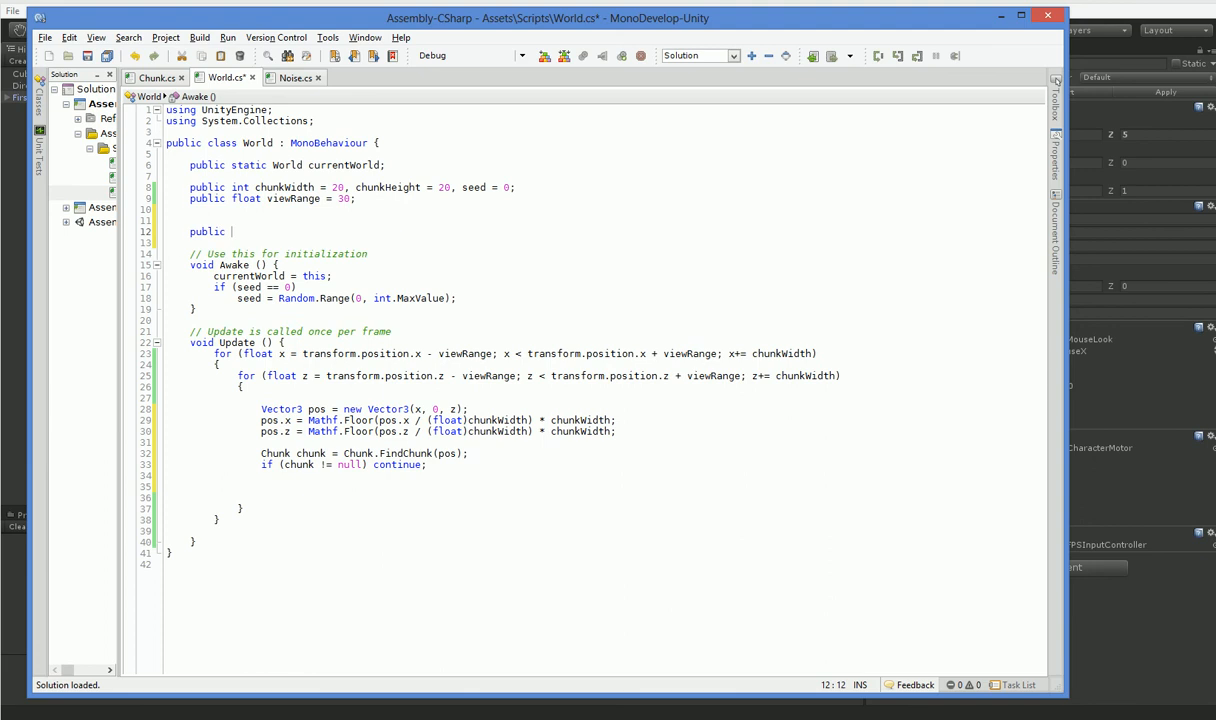
type("Chunk chunkFab;")
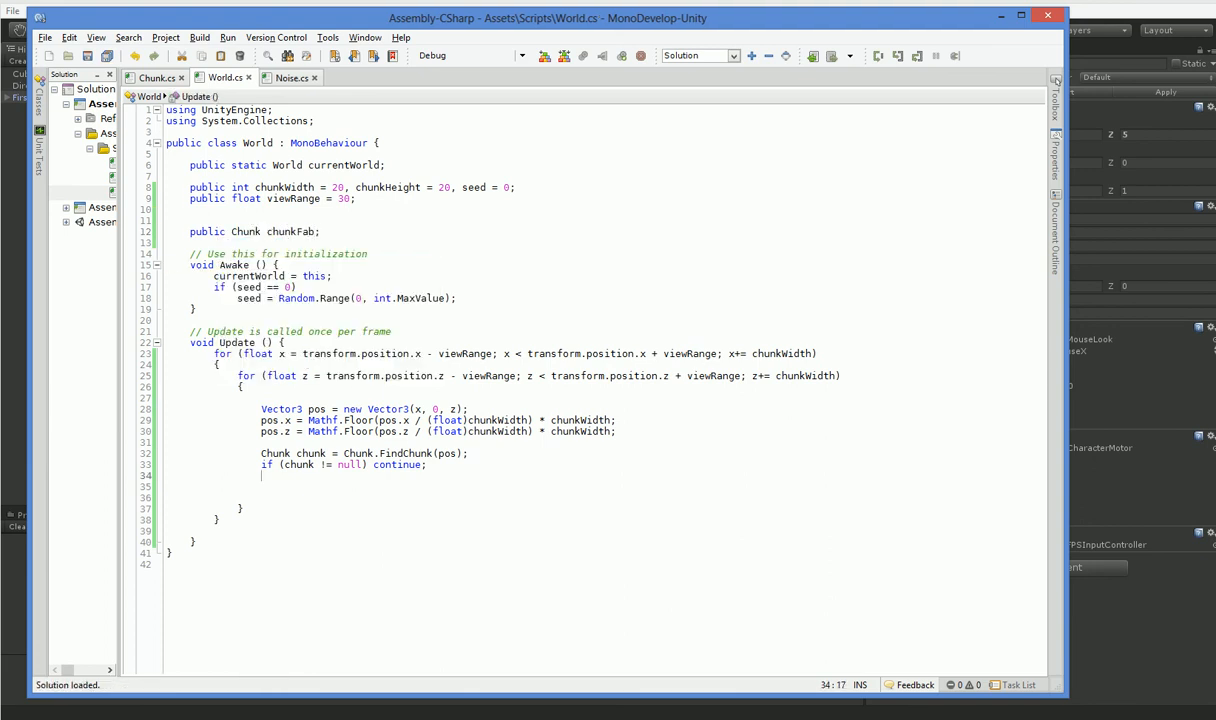
type("chunk =")
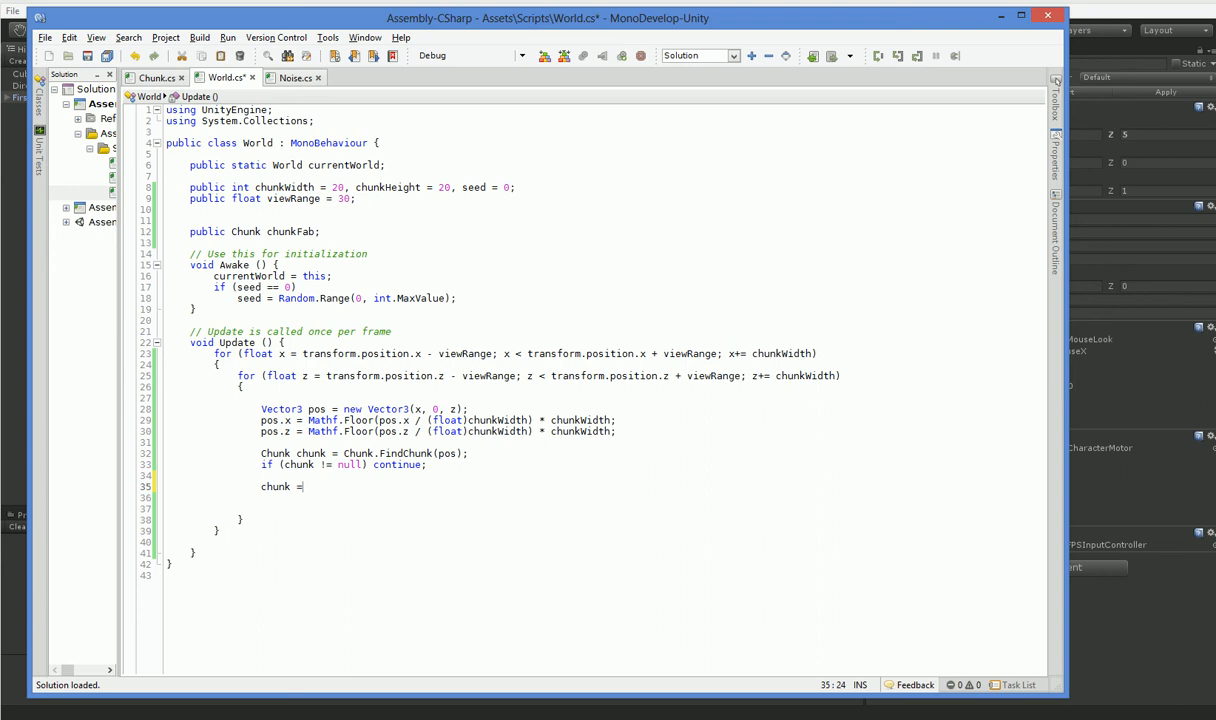
Instantiate the chunk as (Chunk)Instantiate(chunkFab, pos, Quaternion.identity).
type("(Chunk)Instantiate(chunkFab,")
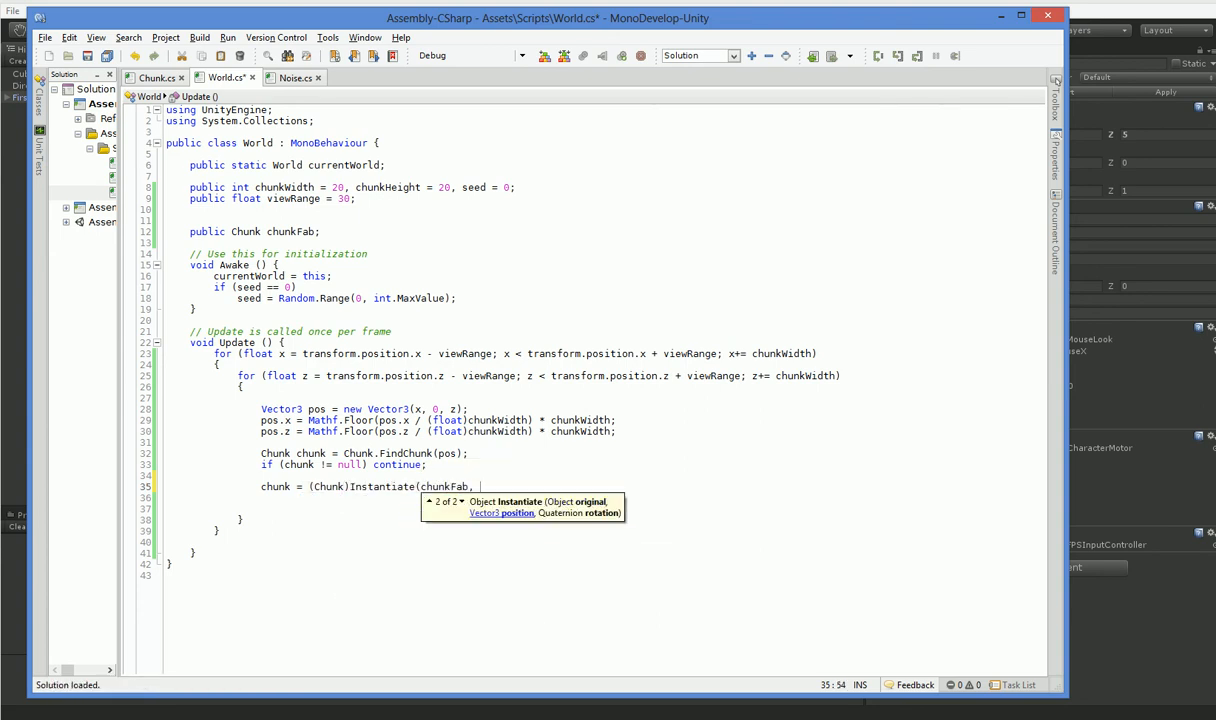
type("pos,")
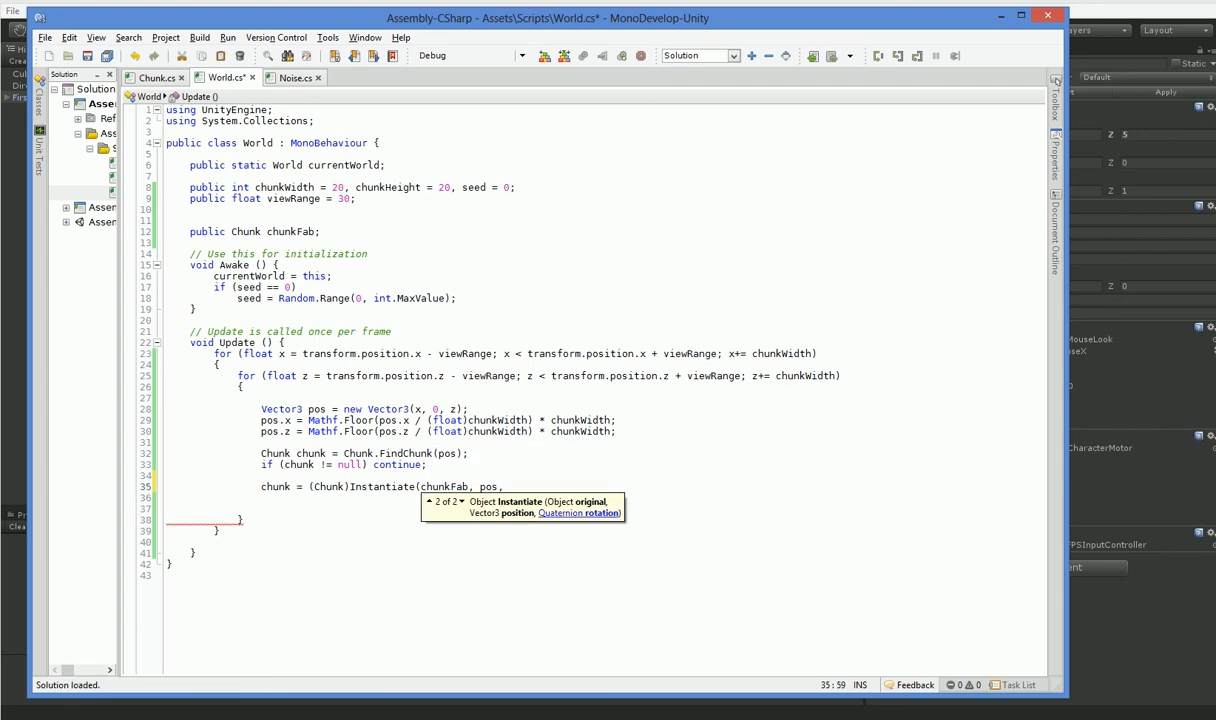
type("Quaternion")
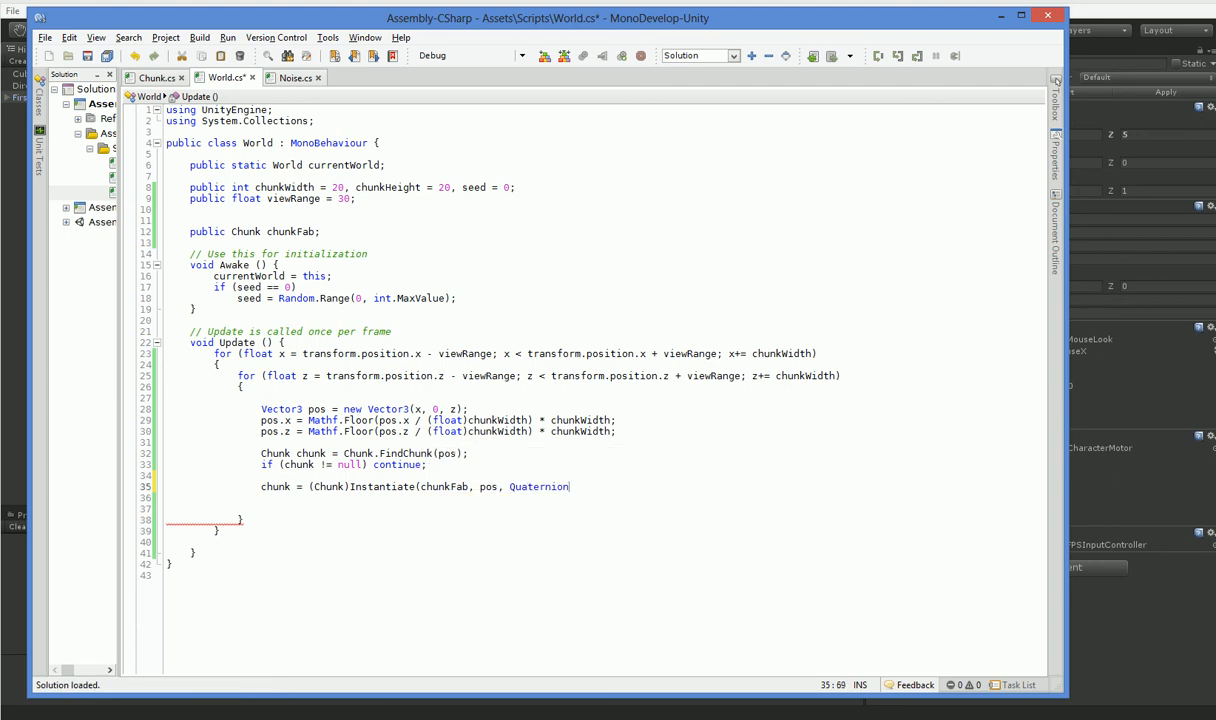
type(".identity);")
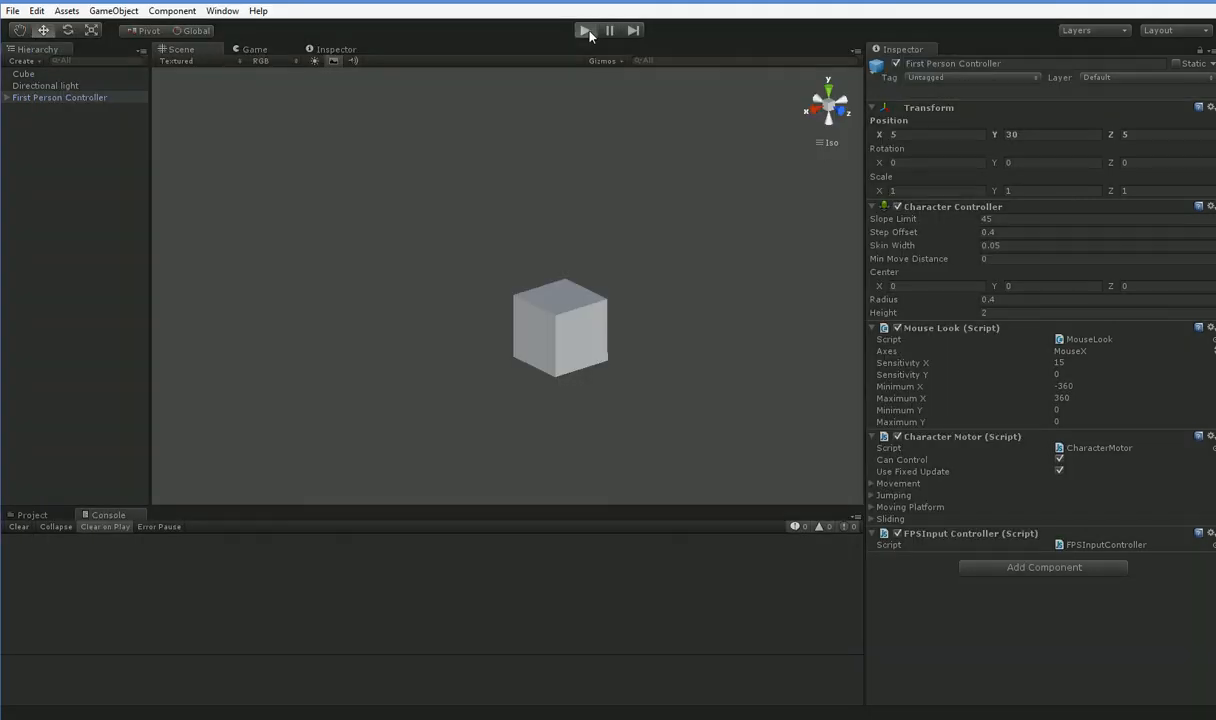
Run the scene, stop it after the missing-prefab errors, and select the camera with the World script.
left_click(584, 30)
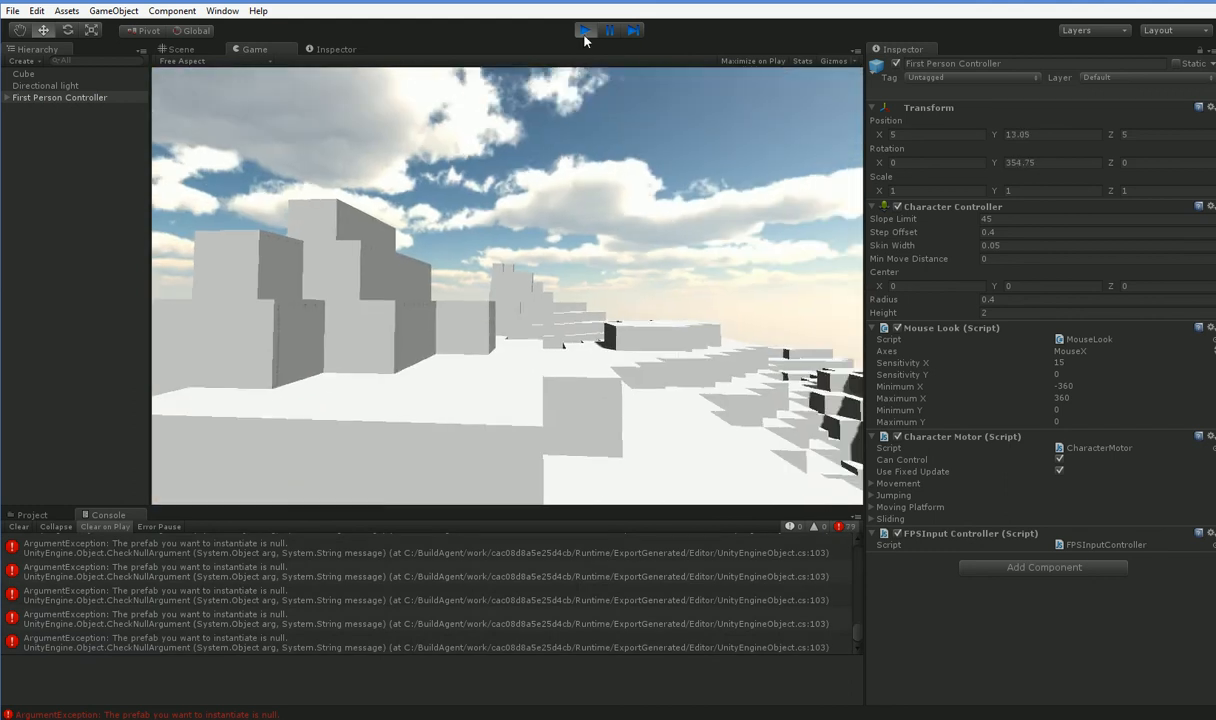
left_click(584, 30)
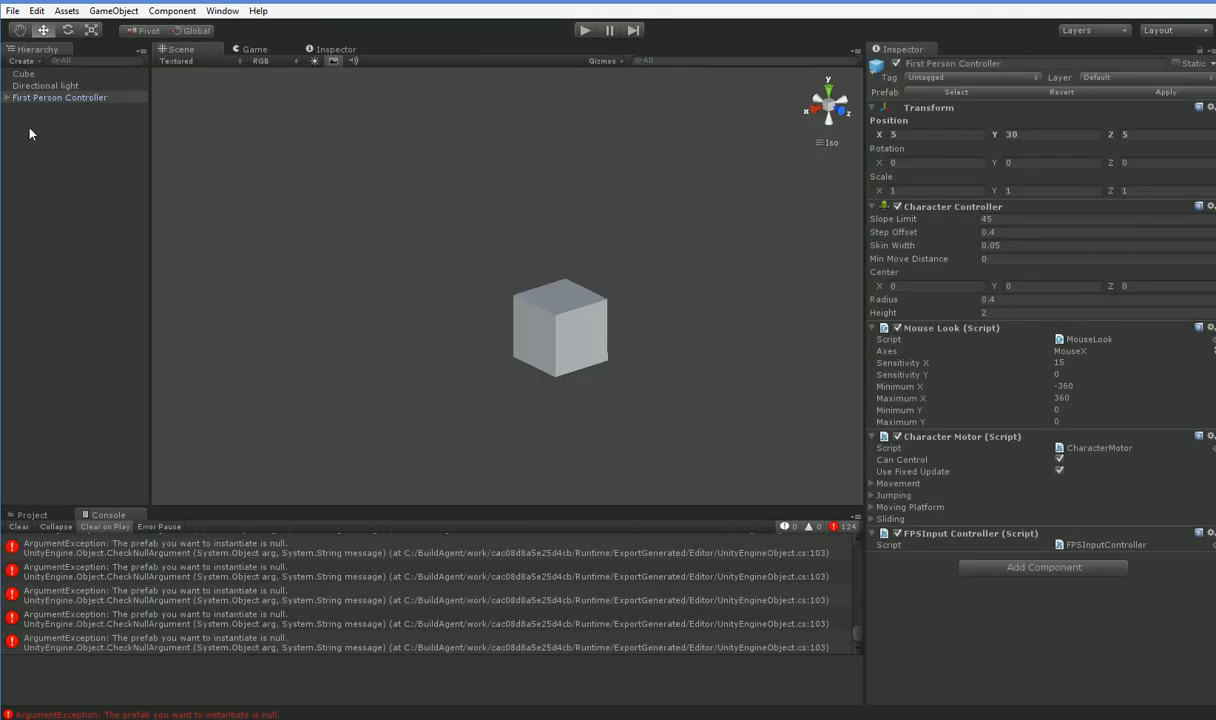
left_click(52, 122)
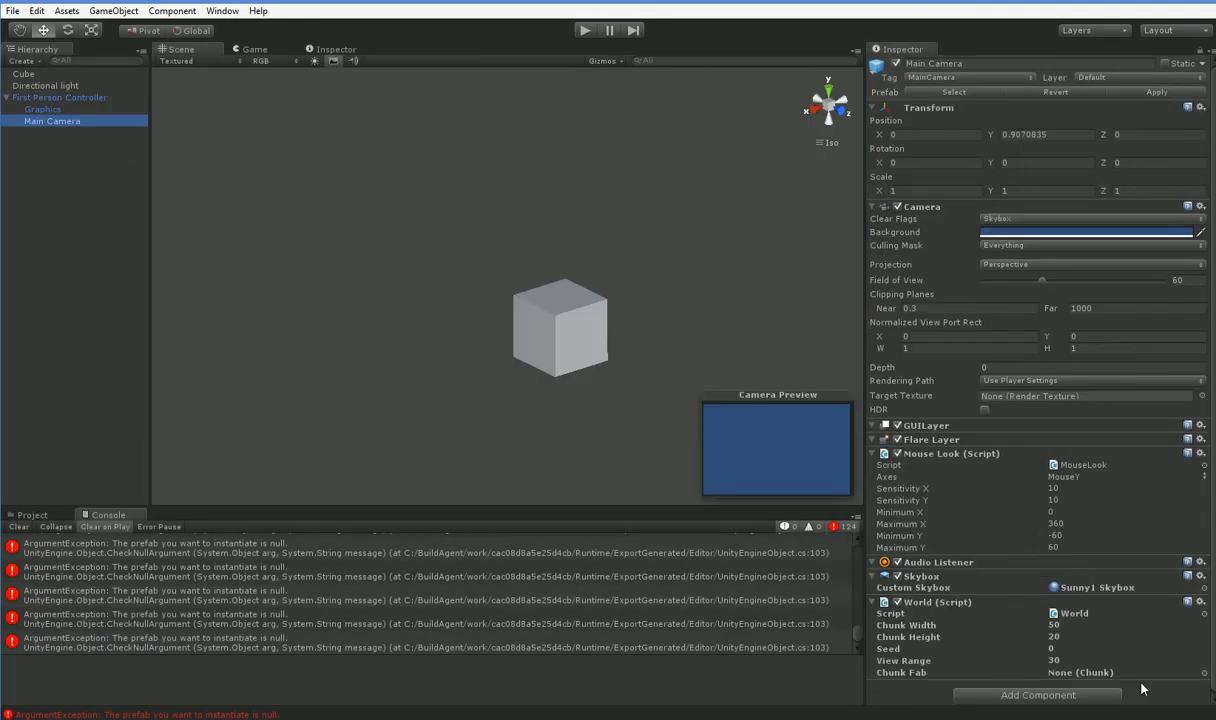
left_click(32, 514)
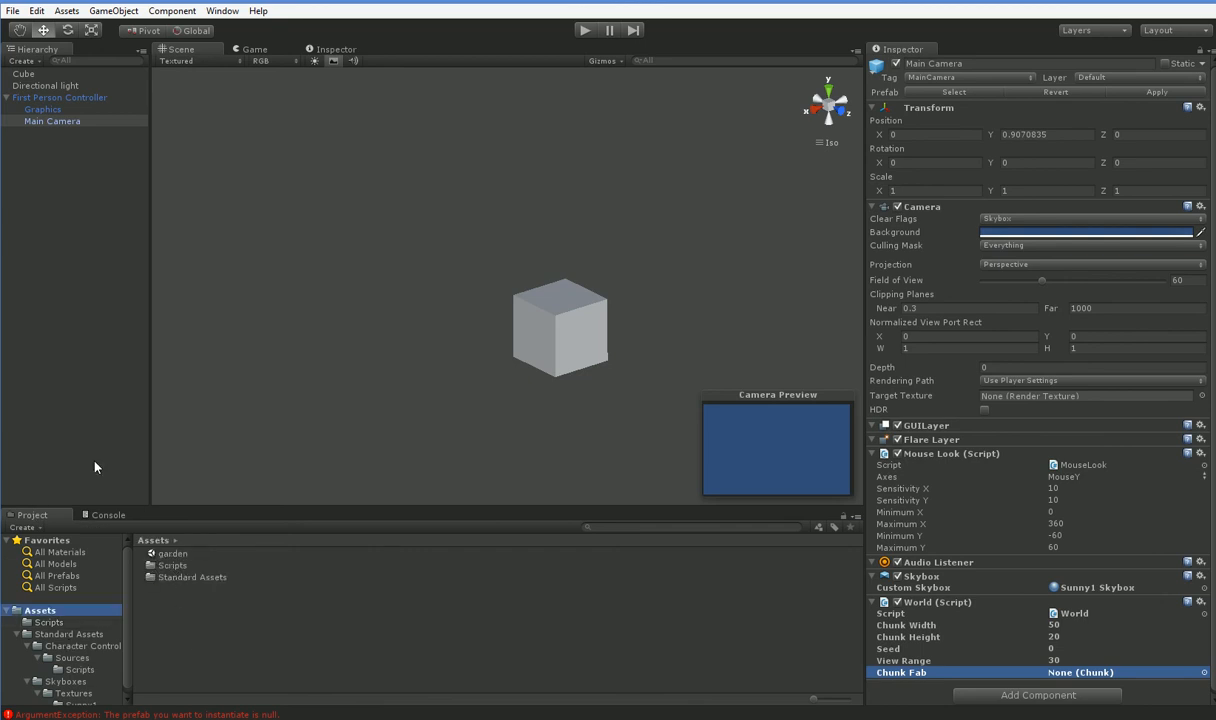
Assign the Chunk prefab to World's Chunk Fab field and play the scene again.
left_click(24, 74)
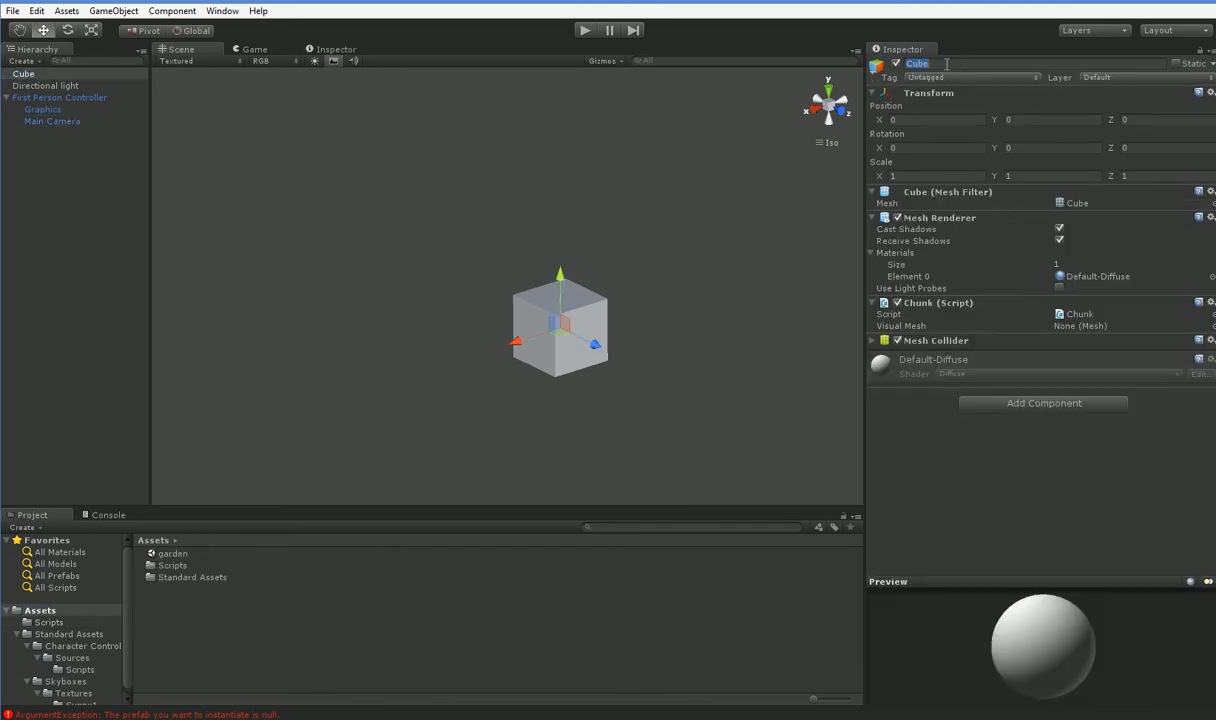
type("Chunk")
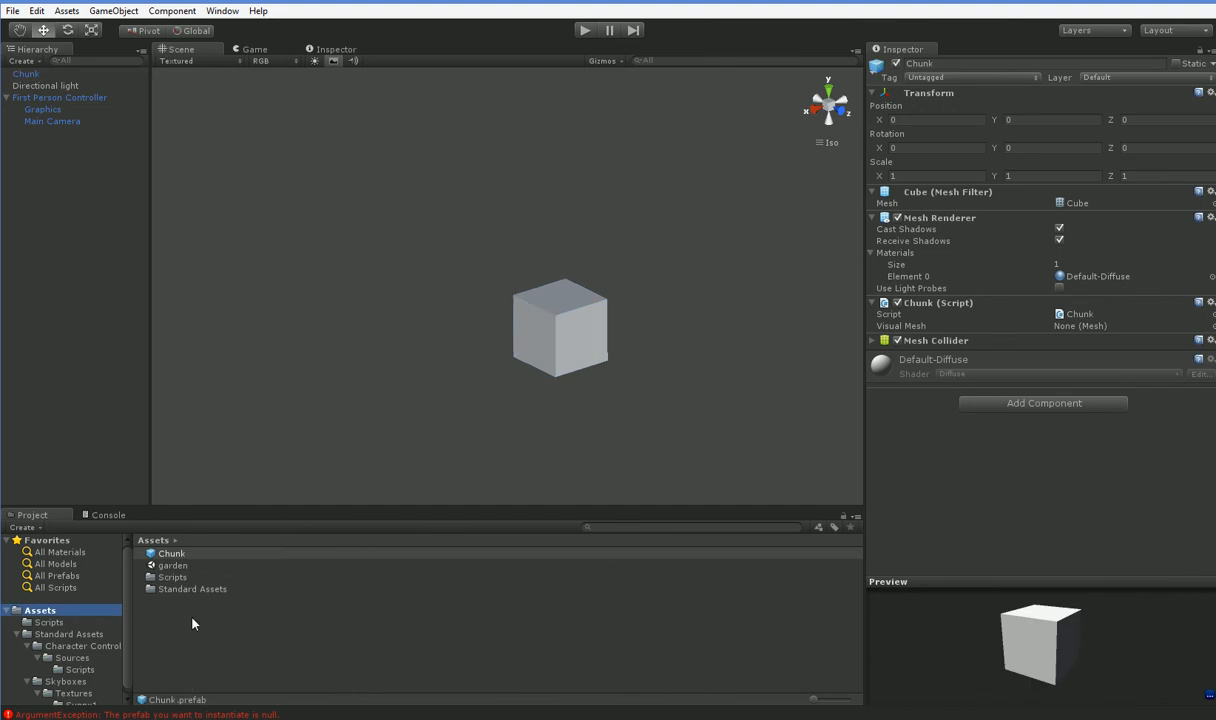
left_click(52, 122)
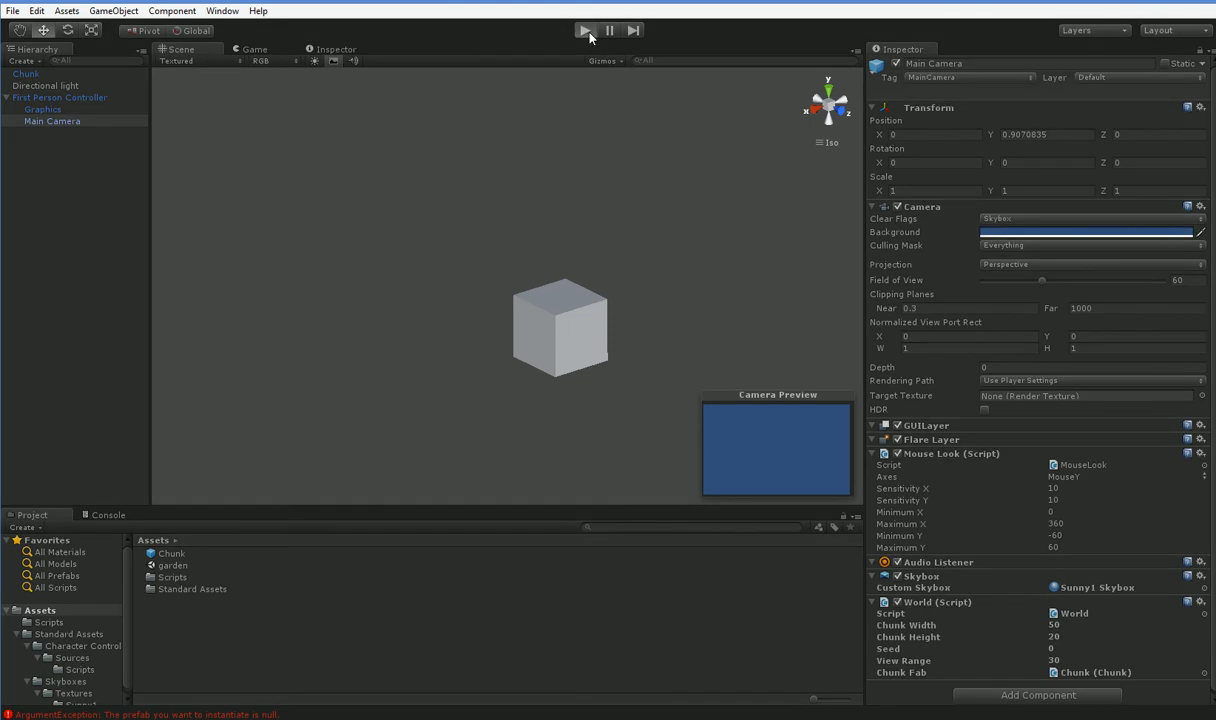
left_click(584, 30)
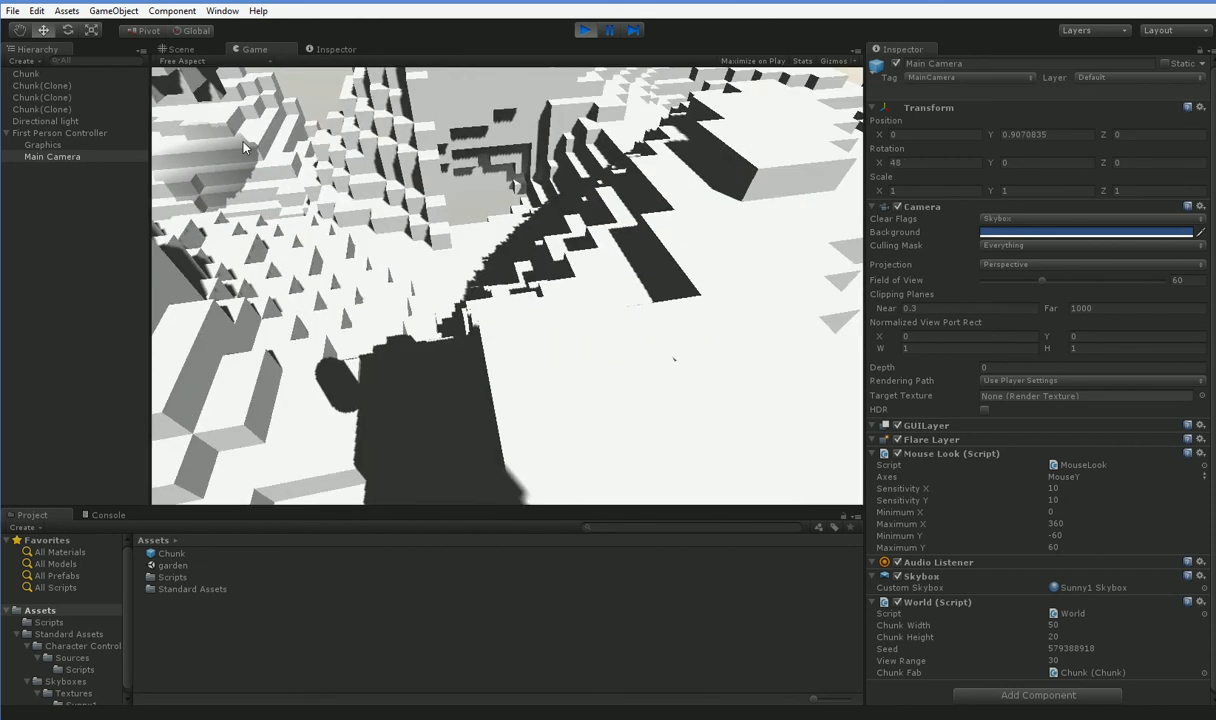
Watch chunks generate around the player in play mode, then stop the scene.
left_click(584, 30)
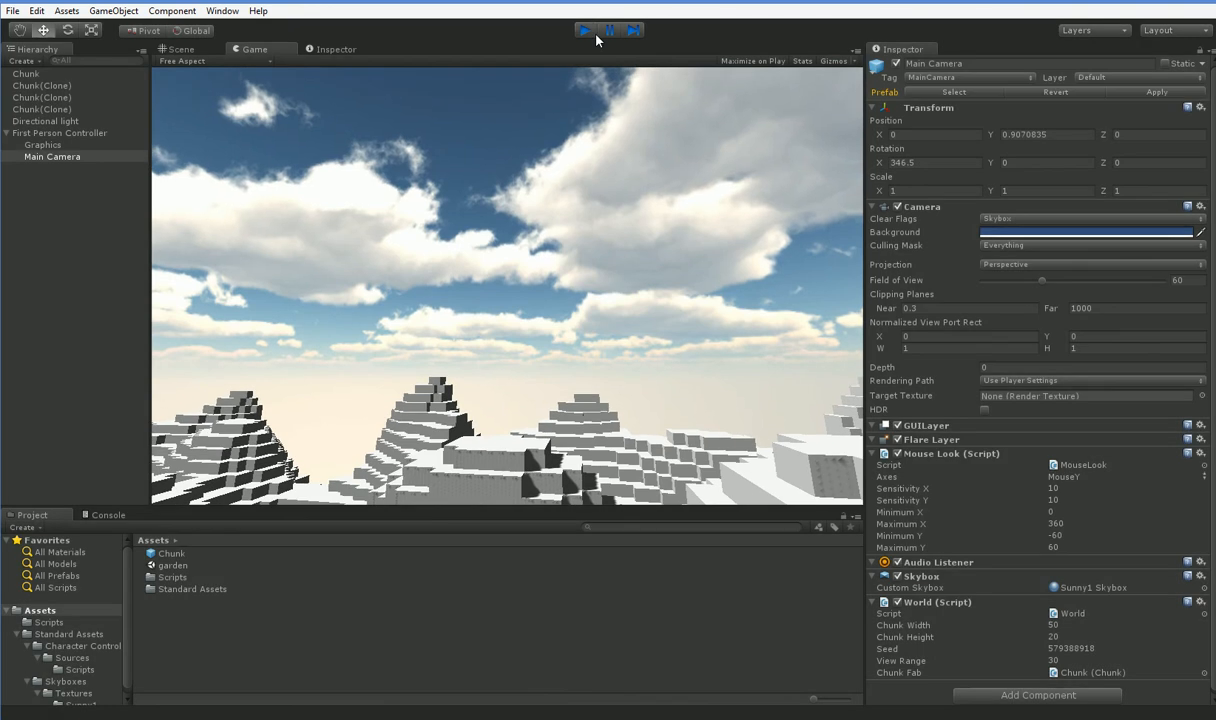
left_click(584, 30)
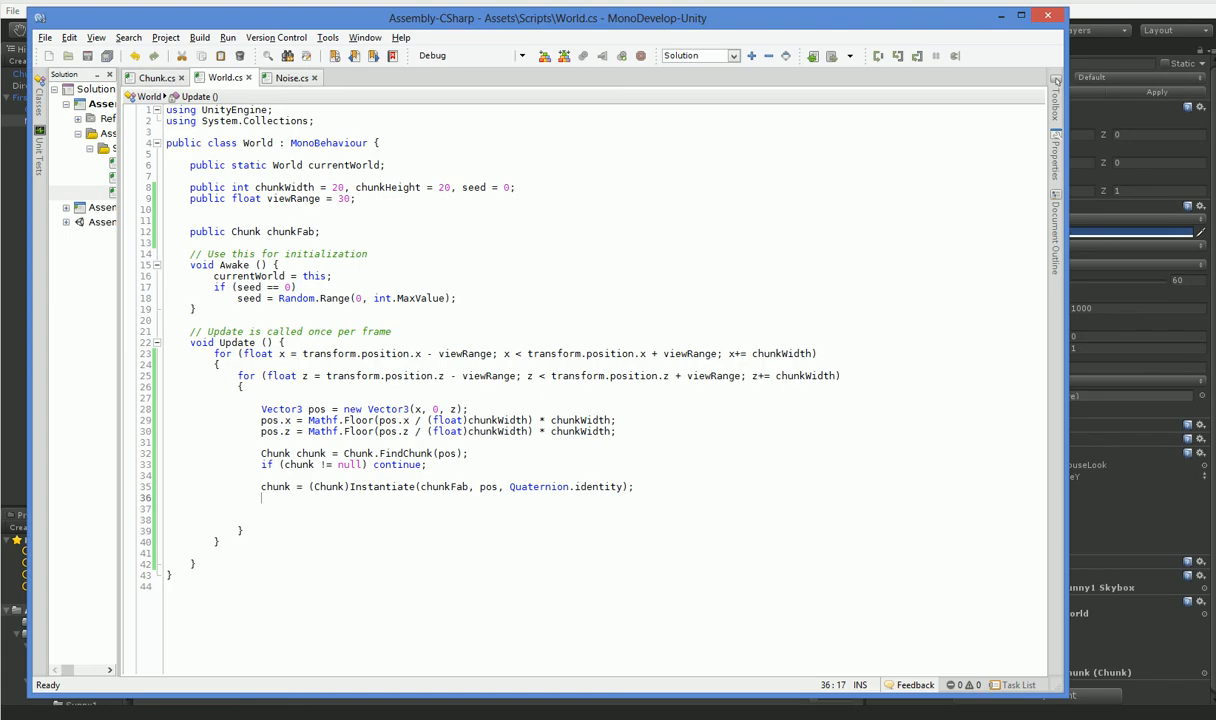
In Chunk.cs make CreateVisualMesh return an enumerator and launch it with StartCoroutine in Start.
left_click(150, 76)
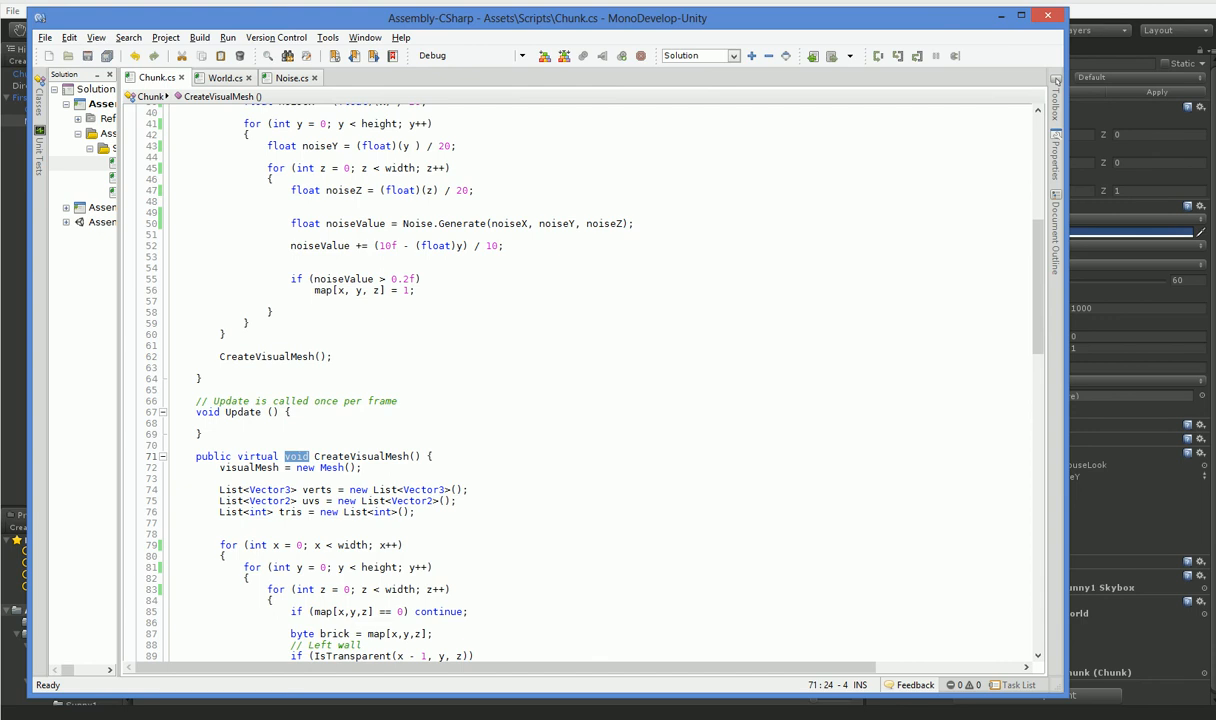
type("IEnumerable")
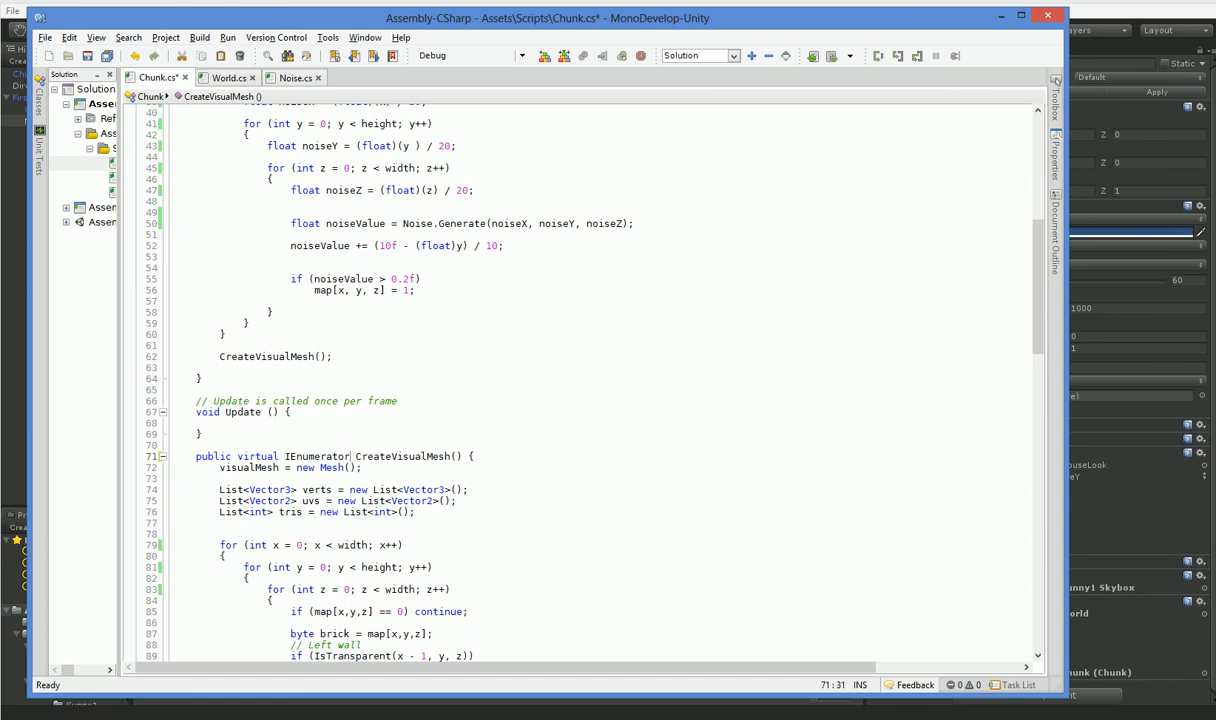
scroll("down", 3)
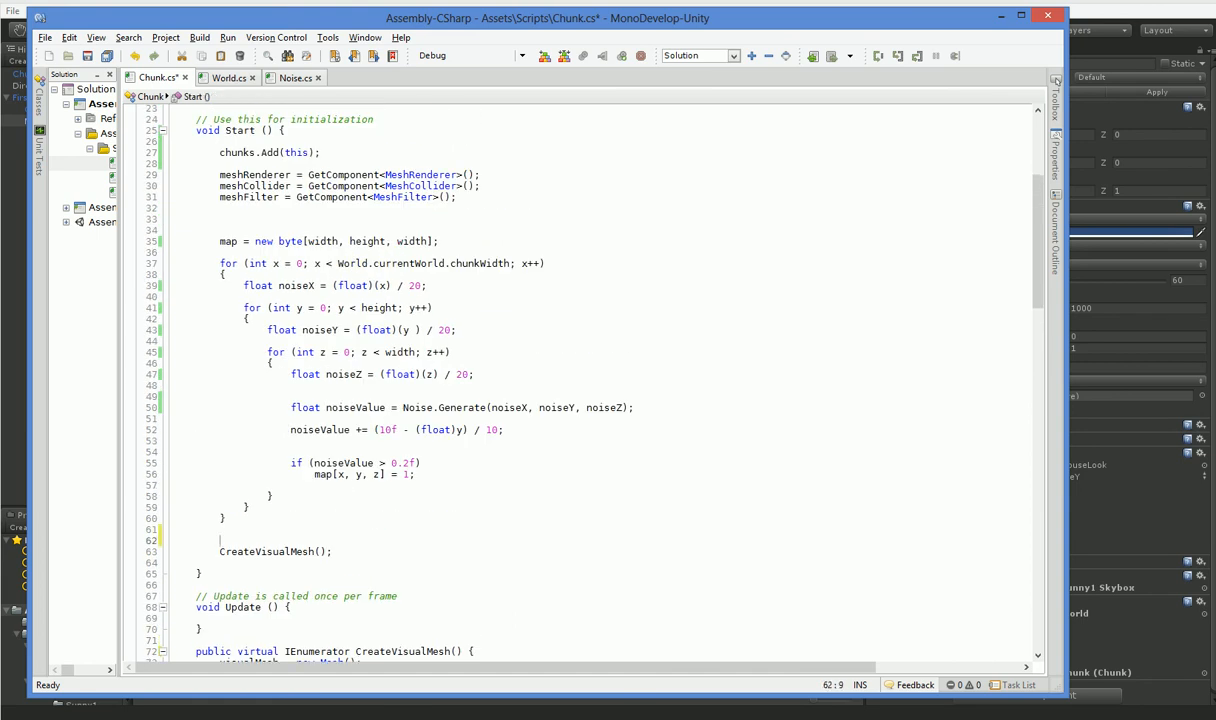
type("StartCoroutine(CreateVisualMesh")
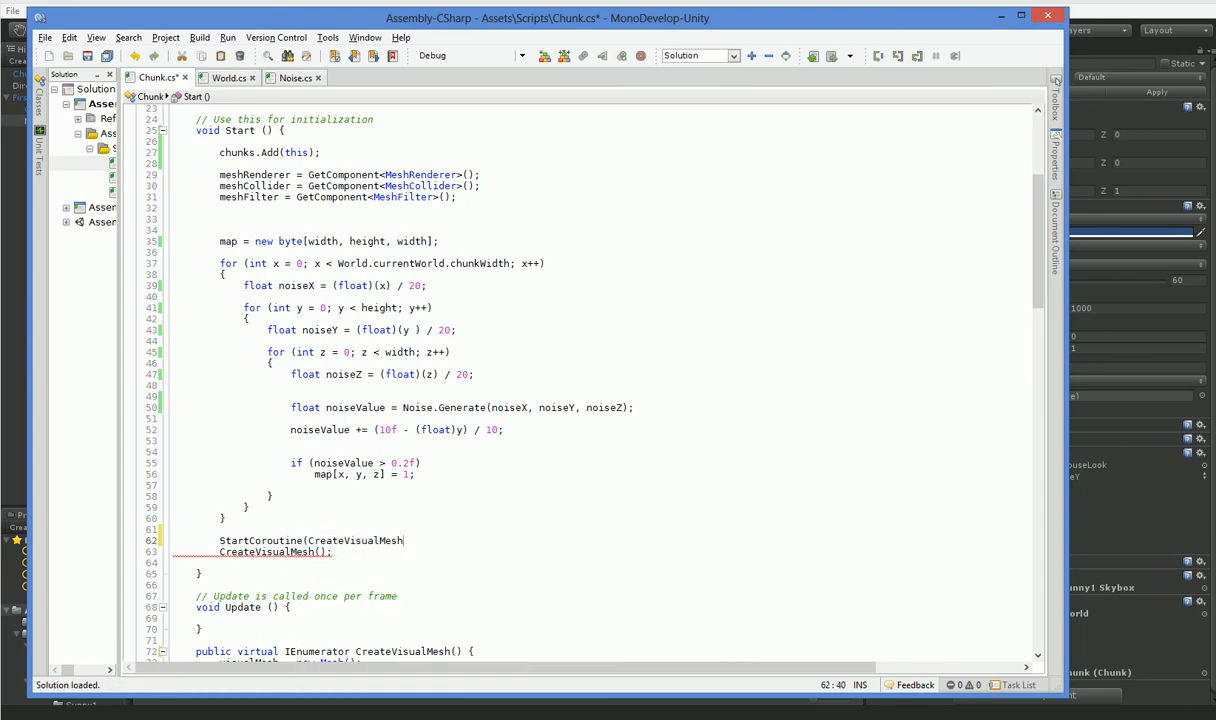
type("());")
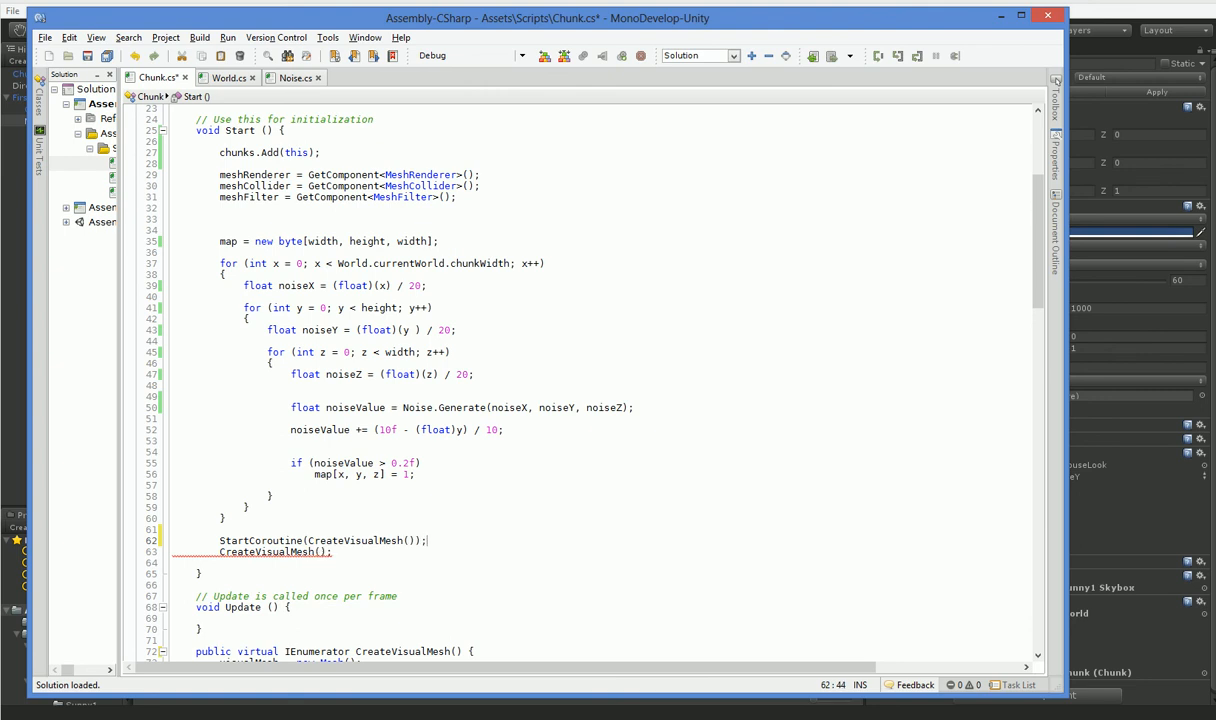
End CreateVisualMesh with yield return 0 after the mesh is assigned.
scroll("down", 3)
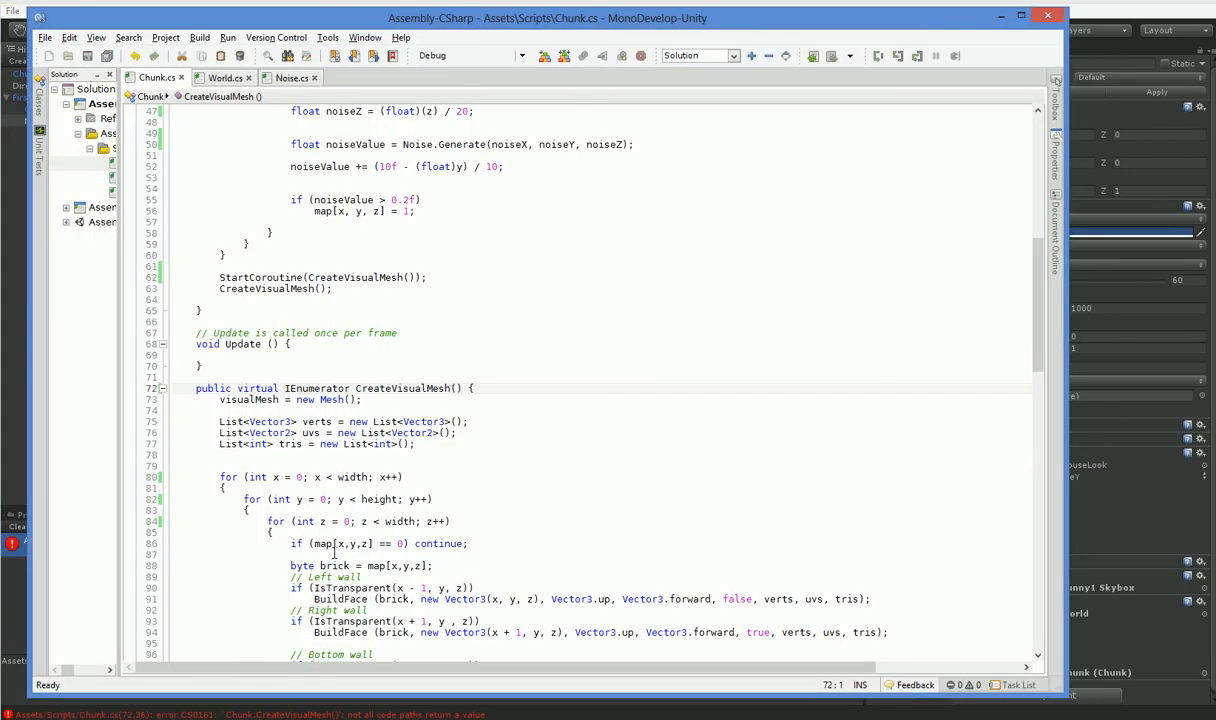
scroll("down", 3)
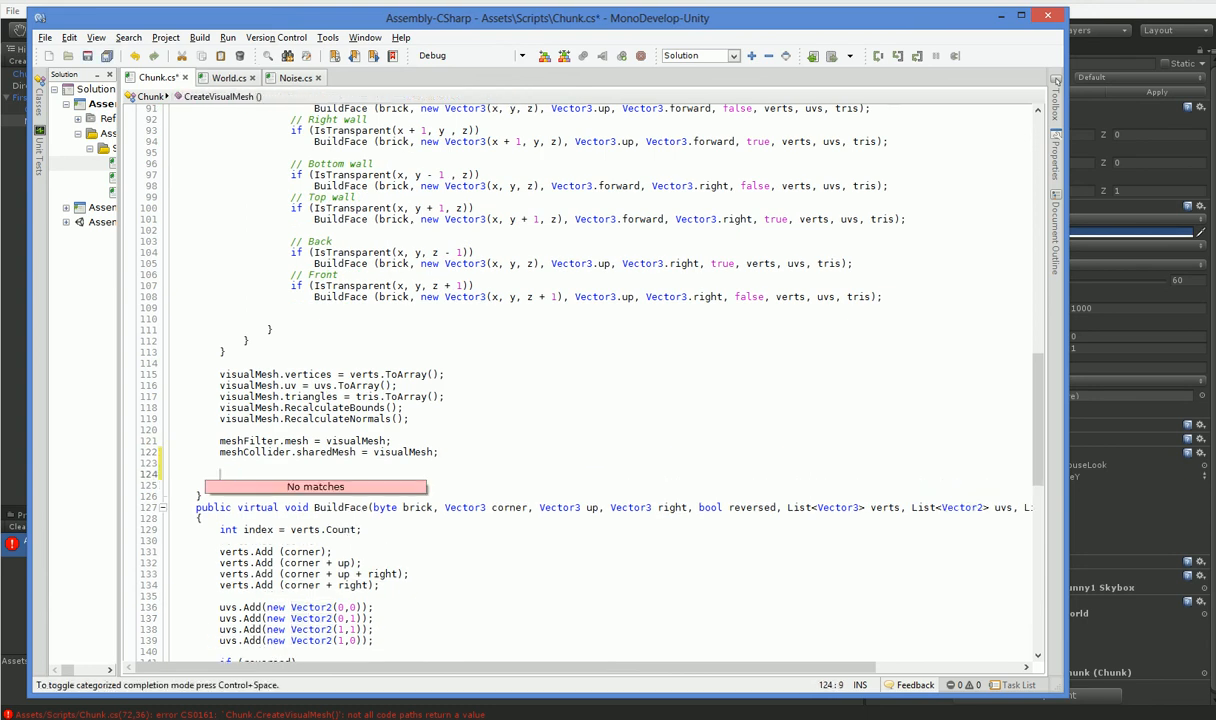
type("yield return")
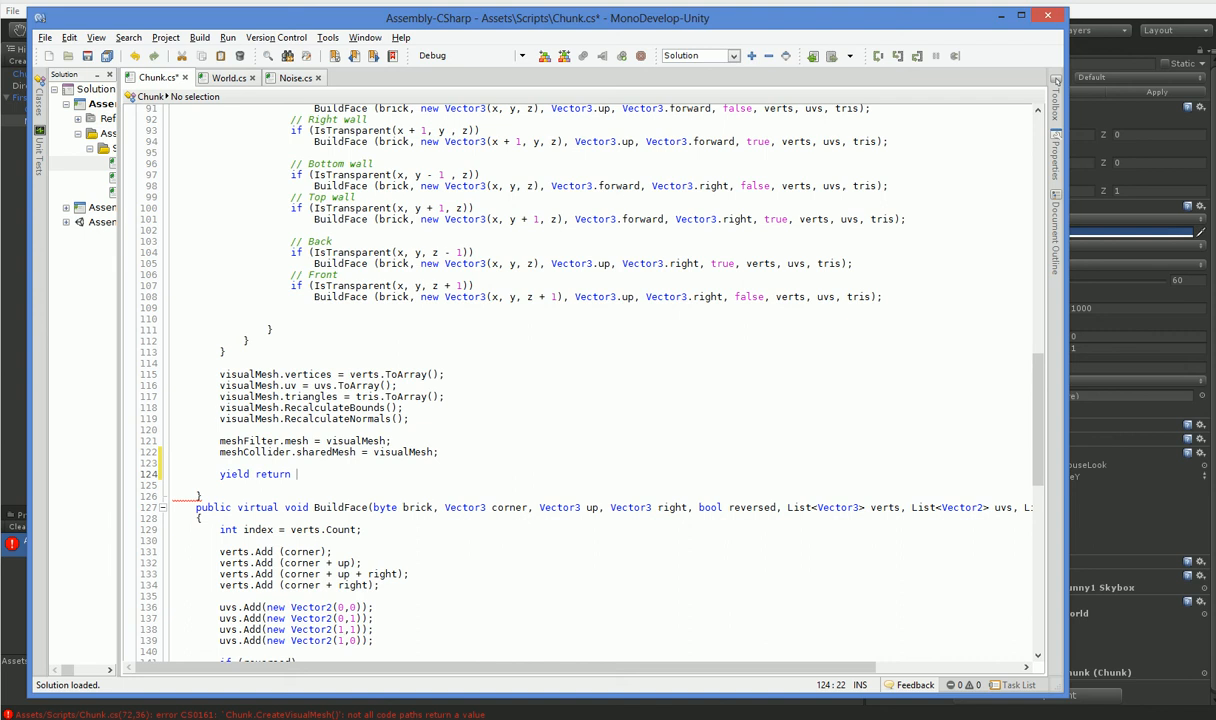
type("0;")
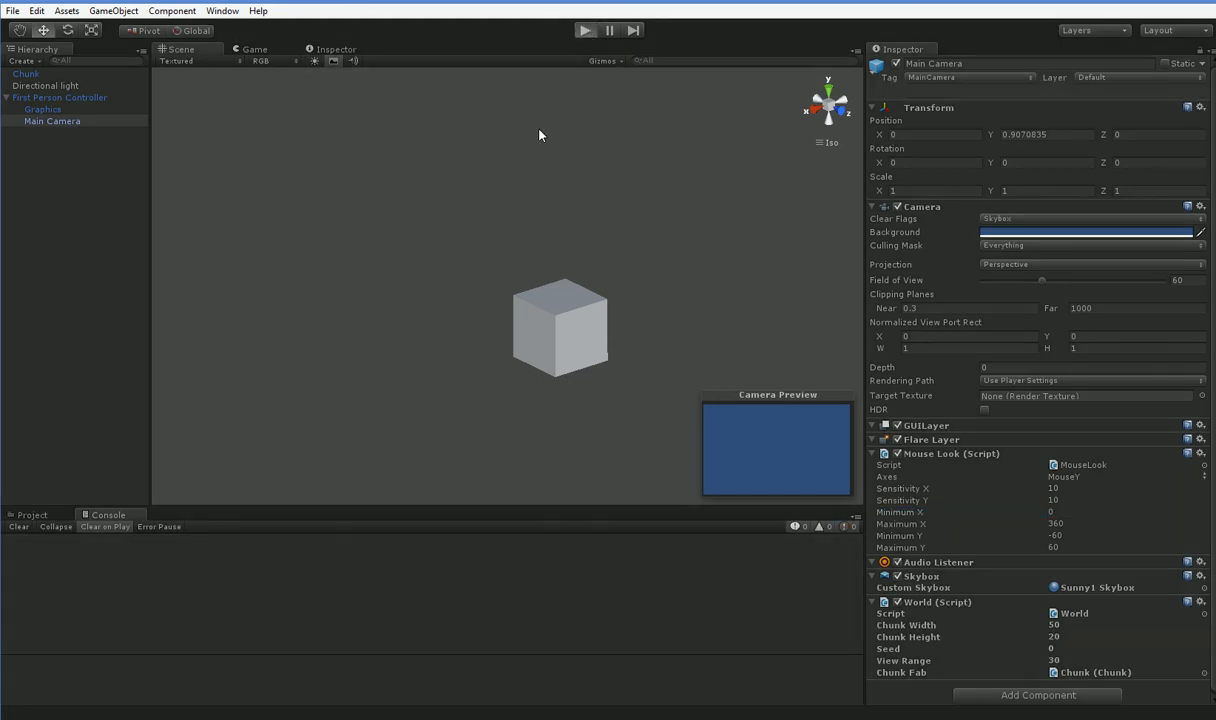
Run the scene to check the coroutine change, then return to the scripts in MonoDevelop.
left_click(584, 30)
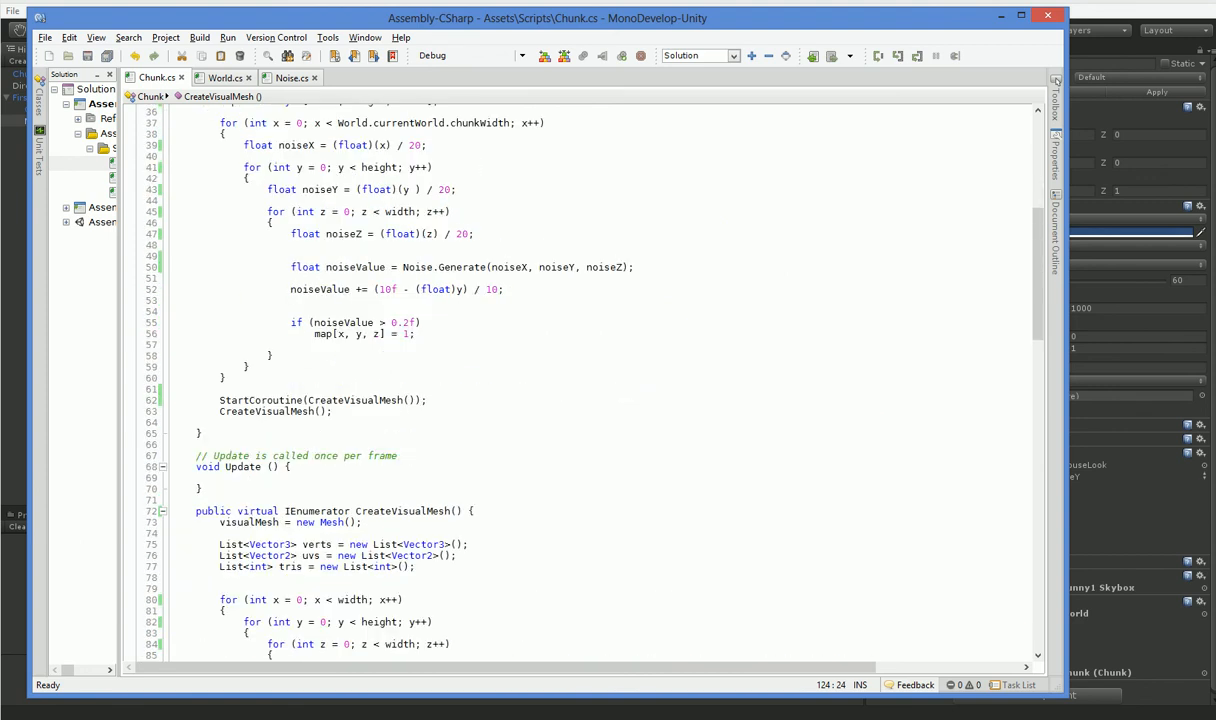
left_click(224, 76)
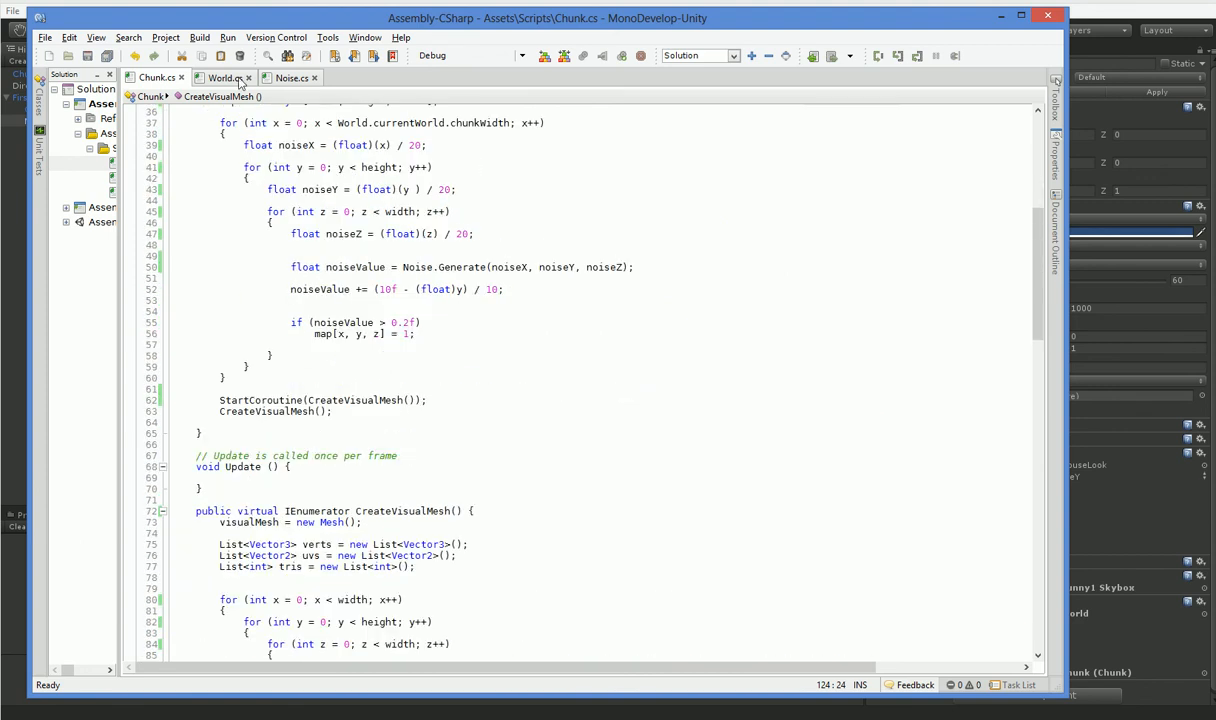
Insert Debug.Log(pos) before Chunk.FindChunk(pos) in World's Update and play the scene.
left_click(228, 76)
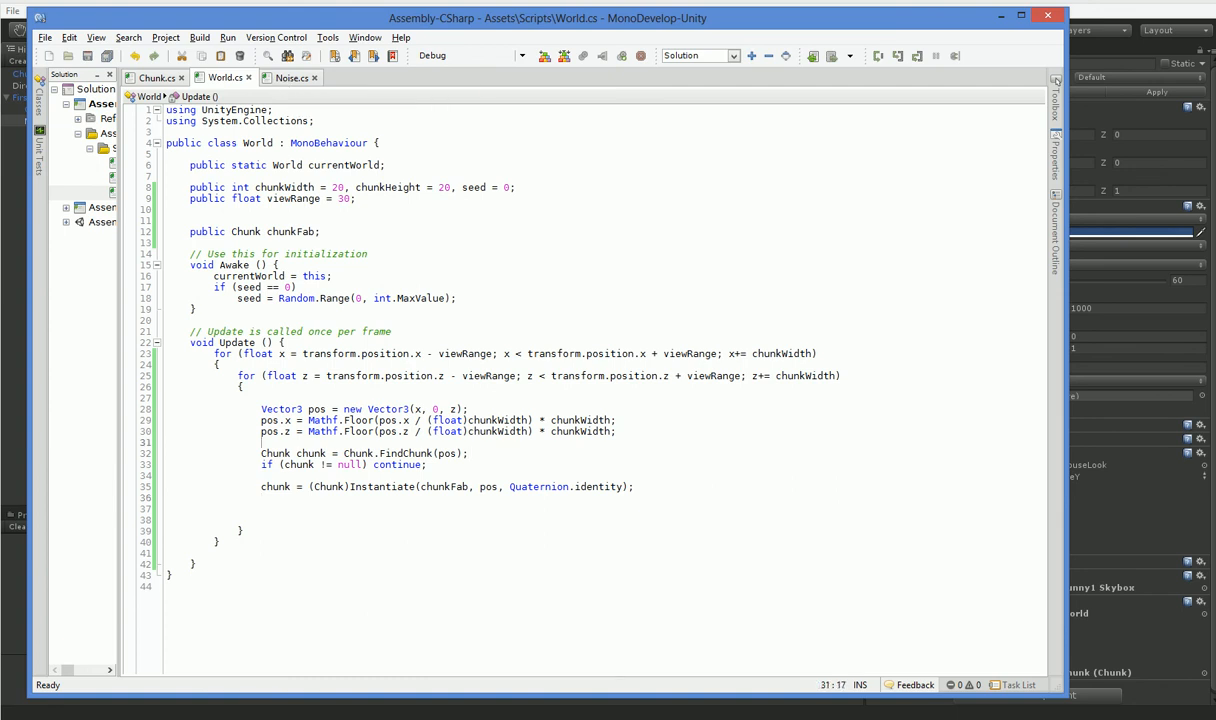
type("Debug.Log(\"")
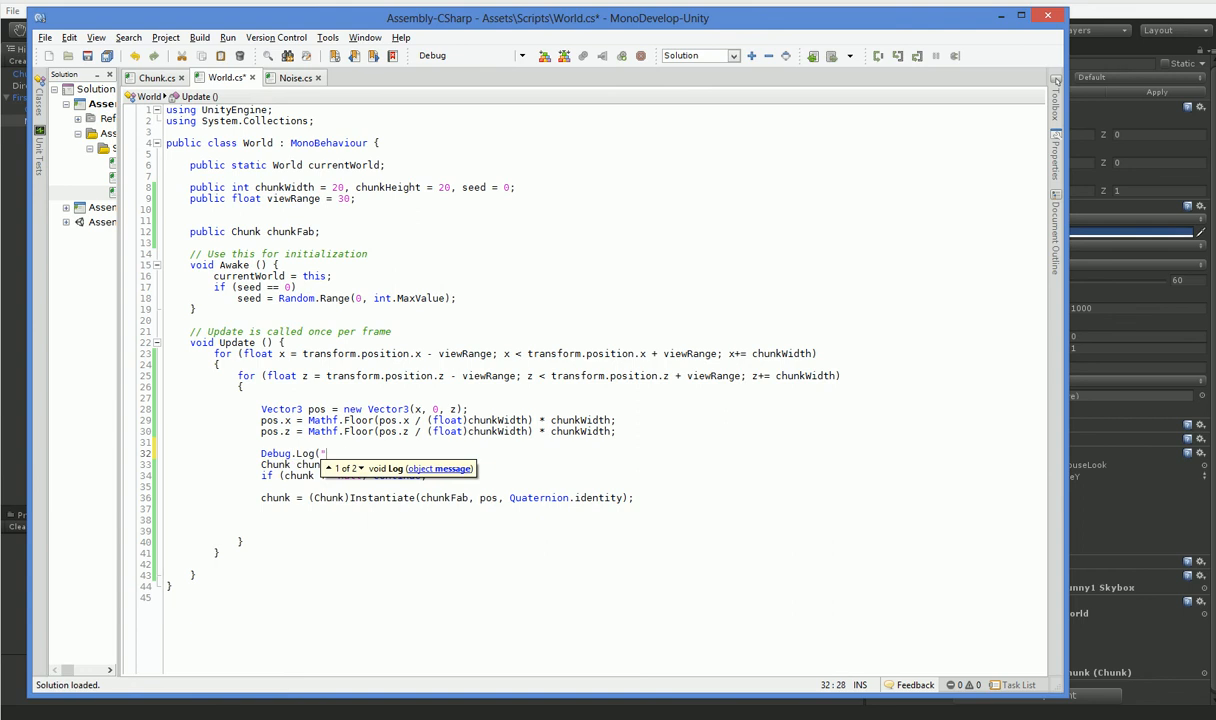
type("pos)")
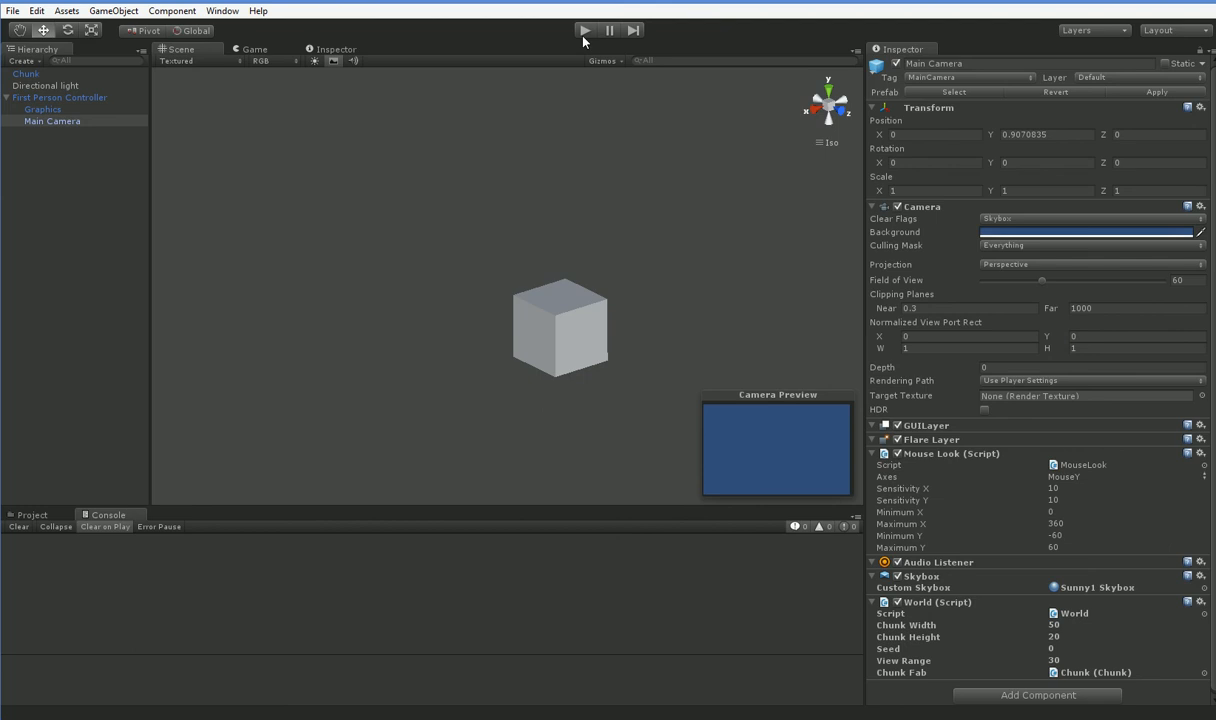
left_click(584, 30)
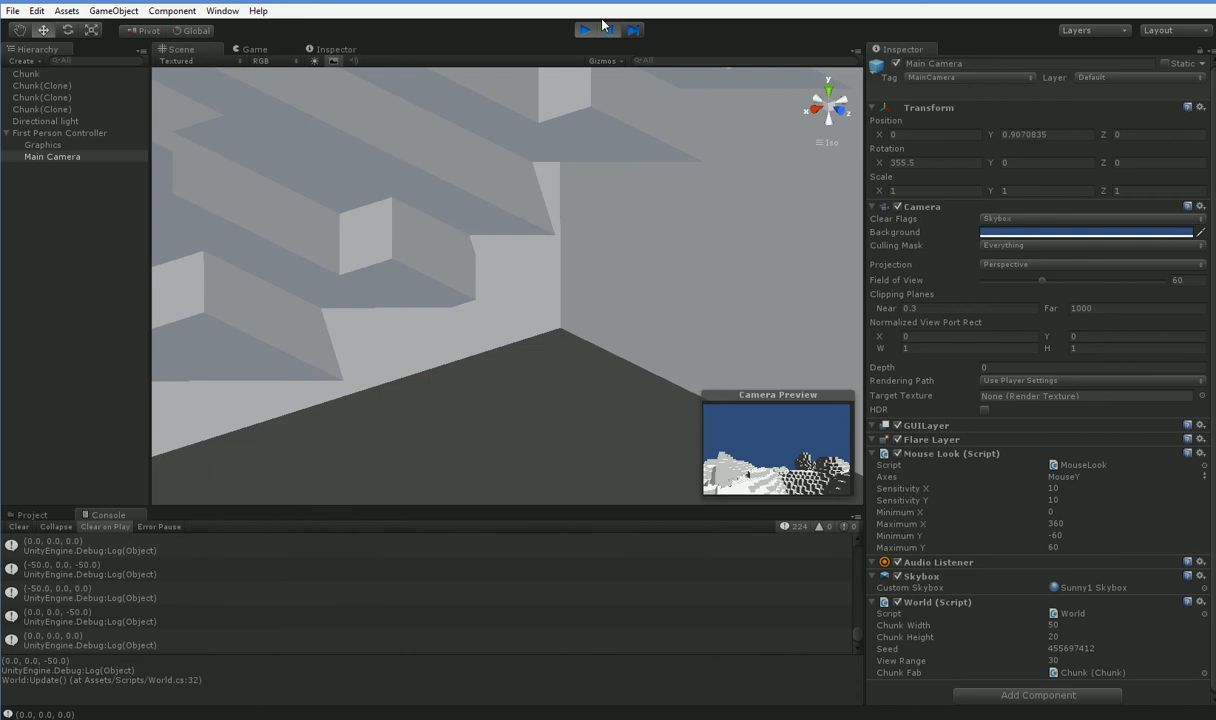
Stop play mode after chunk positions appear in the console.
left_click(254, 48)
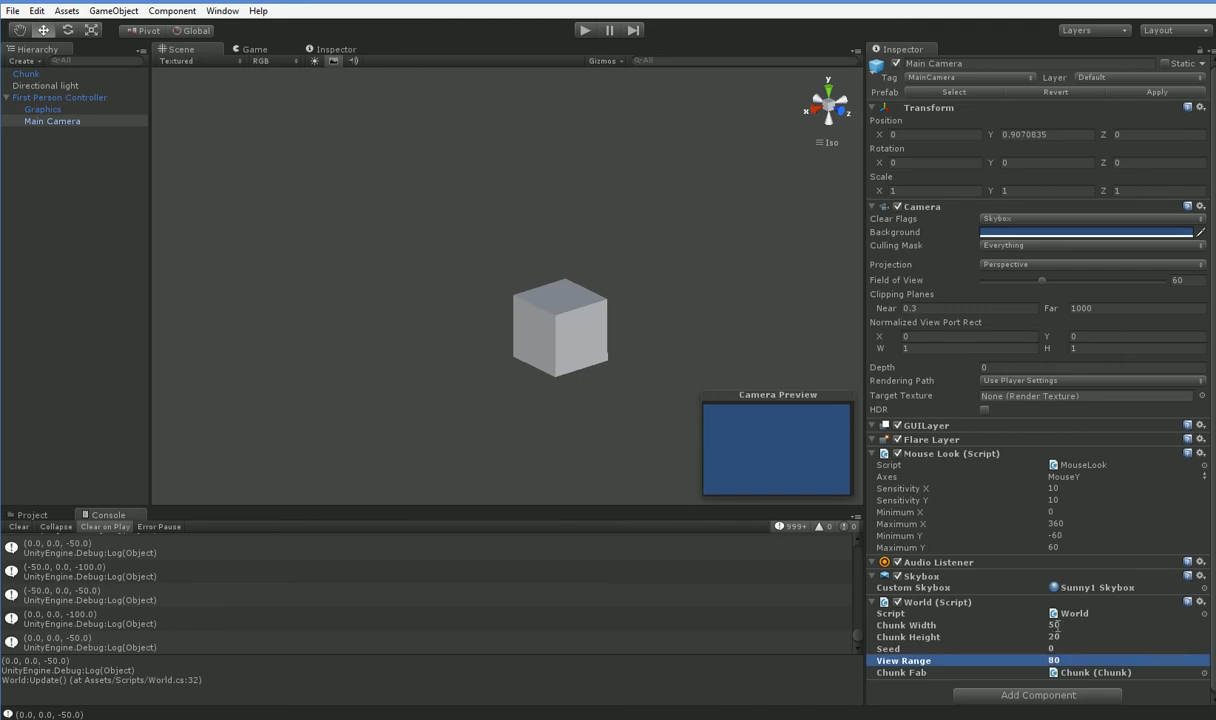
Confirm View Range 60 and play the scene to spawn a wider spread of chunks.
left_click(950, 624)
type("30")
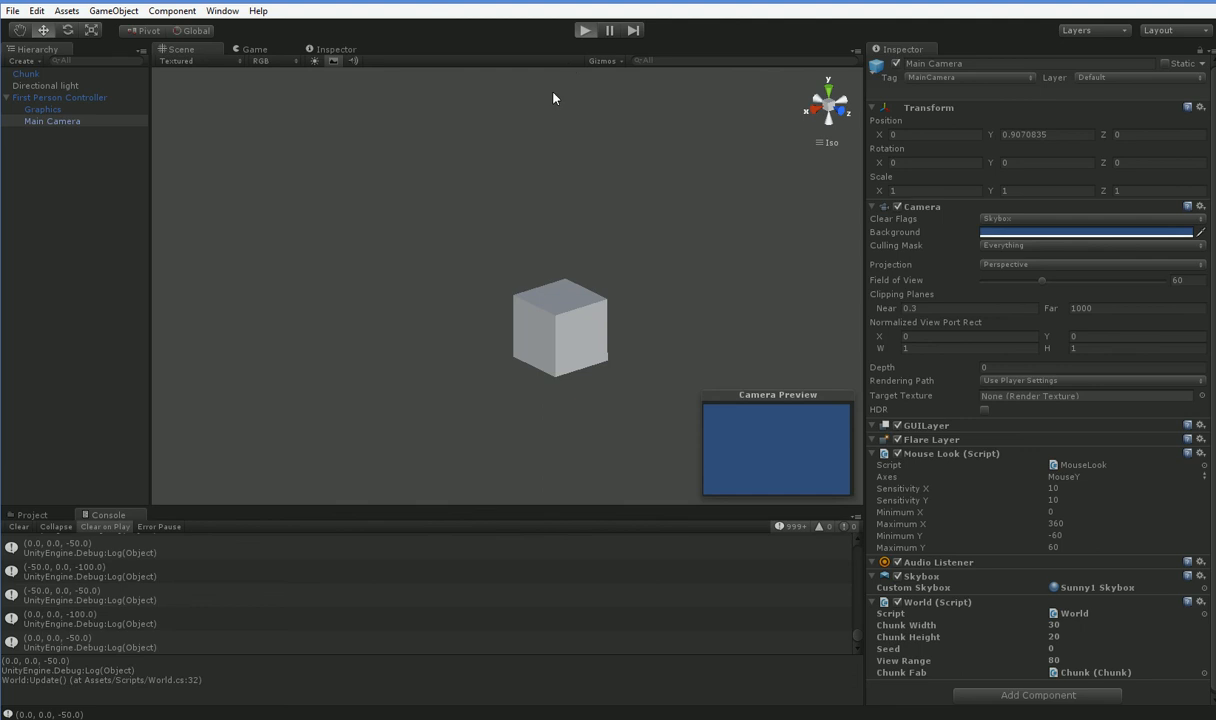
left_click(584, 30)
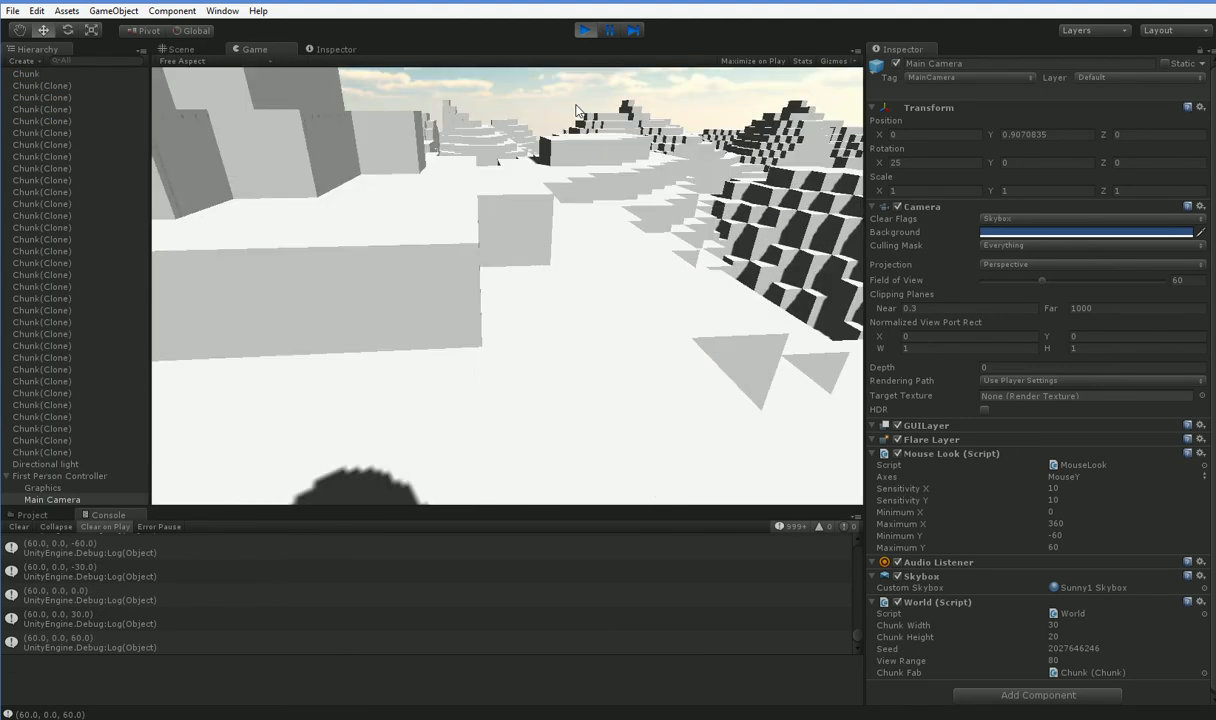